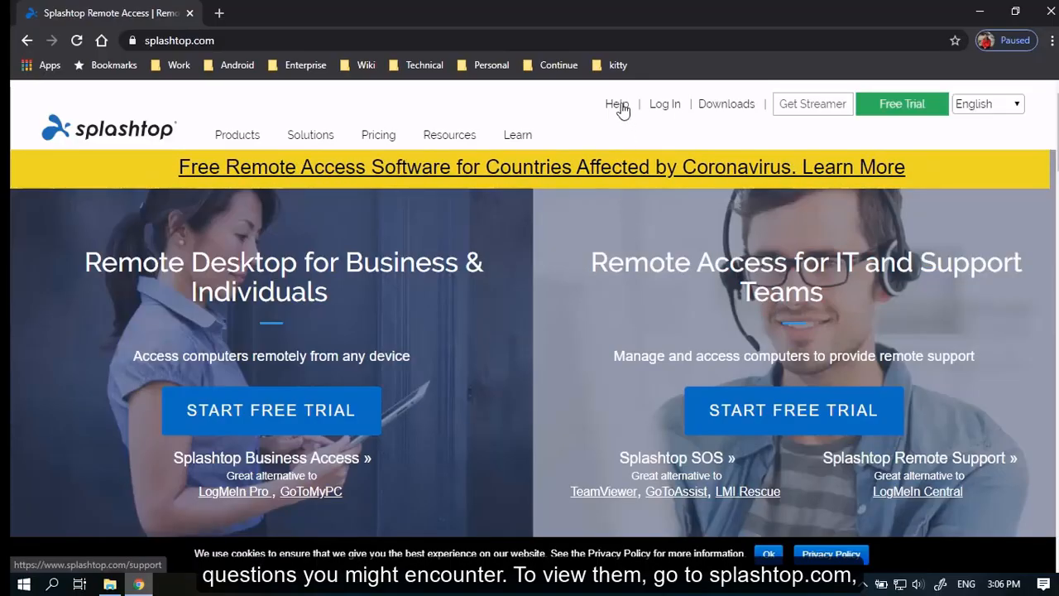
Step: Download the Enterprise Gateway v3.2.4 installer from Splashtop's Enterprise support article into Downloads
click(617, 104)
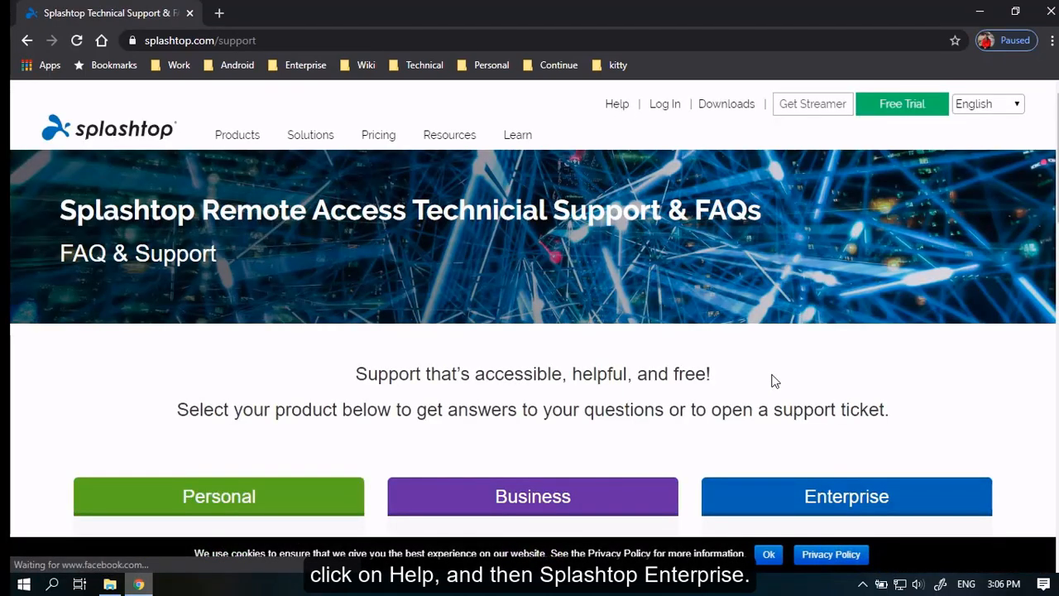
scroll(down, 3)
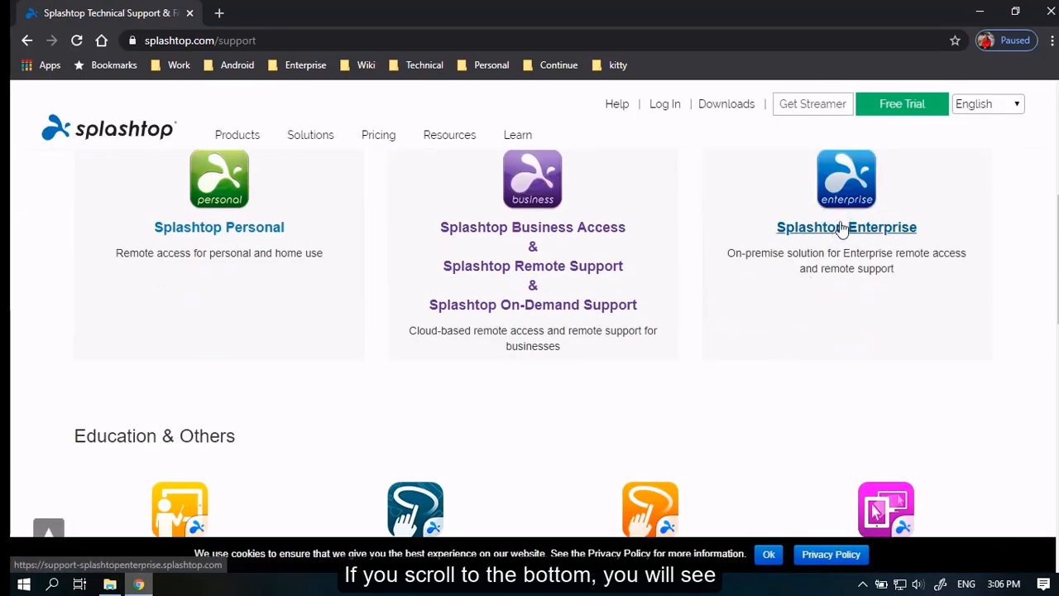
click(846, 227)
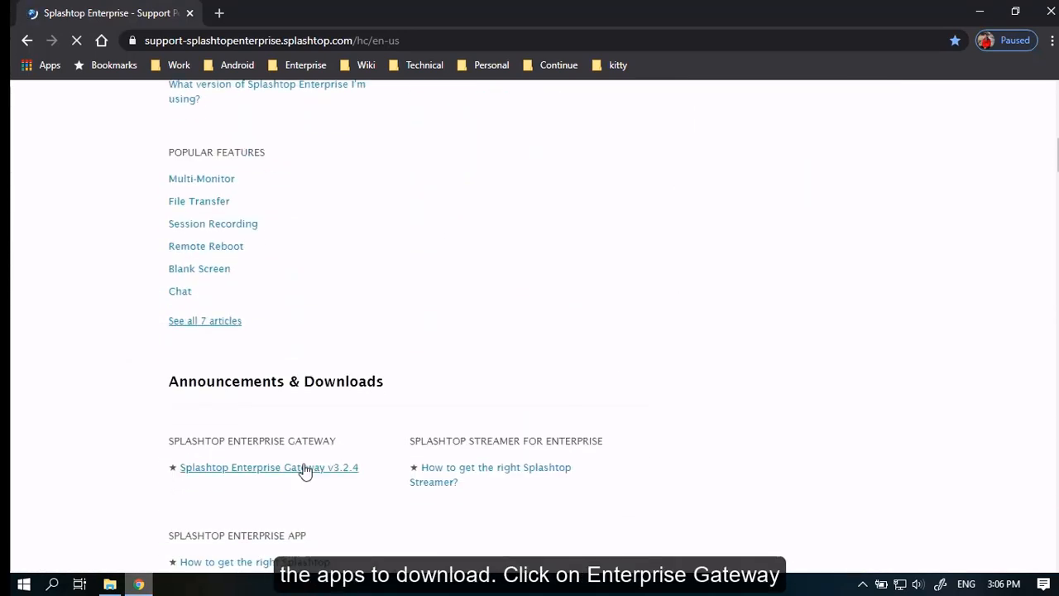
click(268, 467)
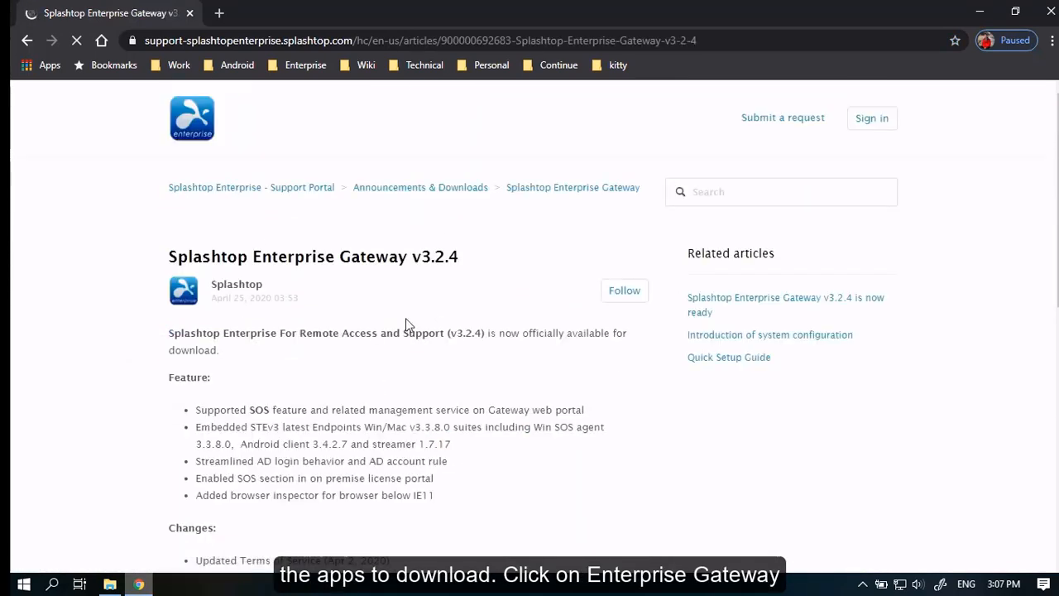
scroll(down, 3)
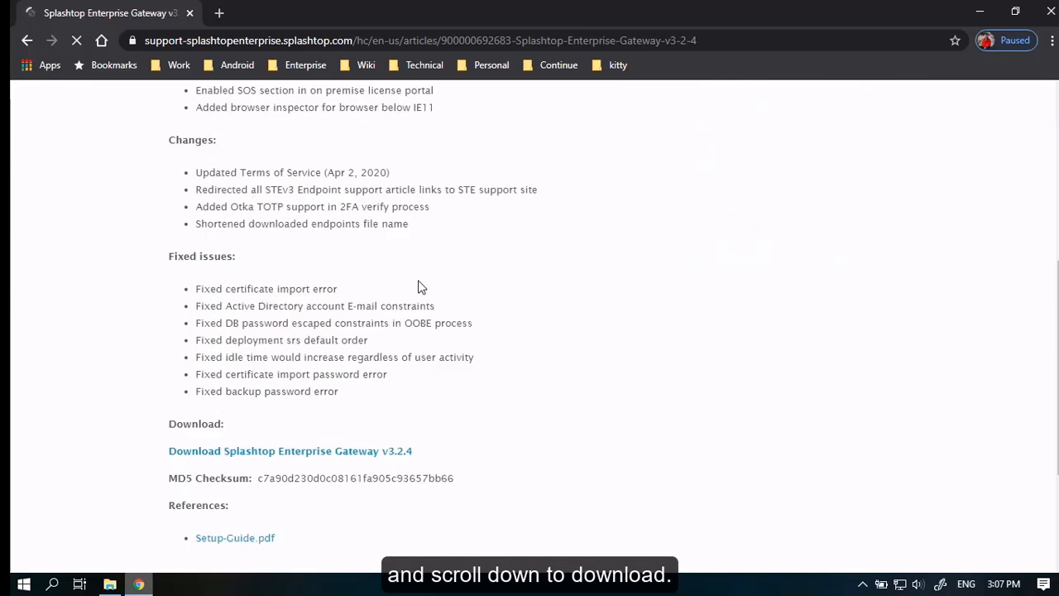
click(290, 451)
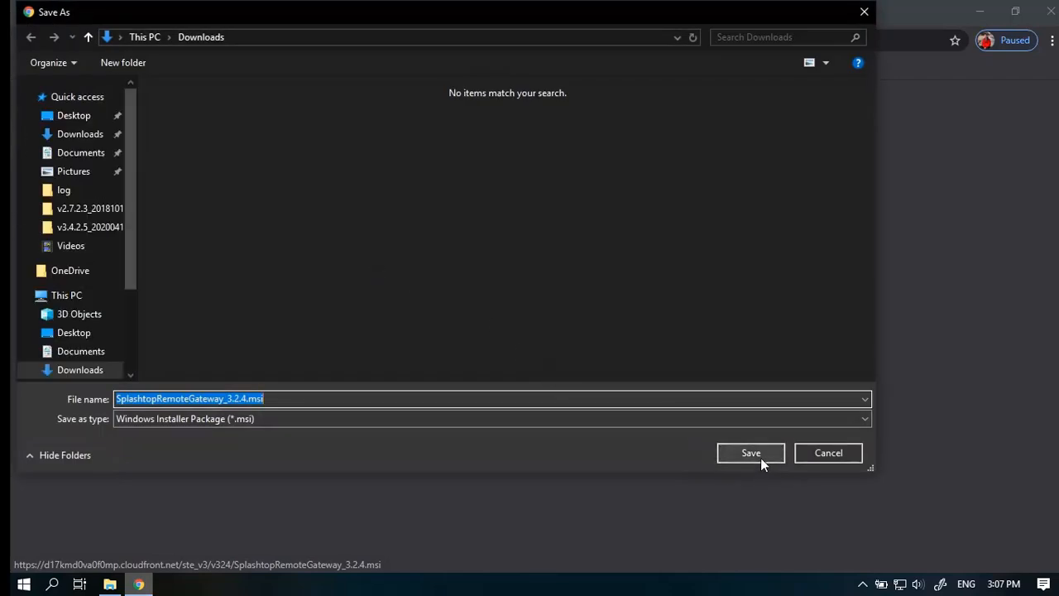
click(751, 453)
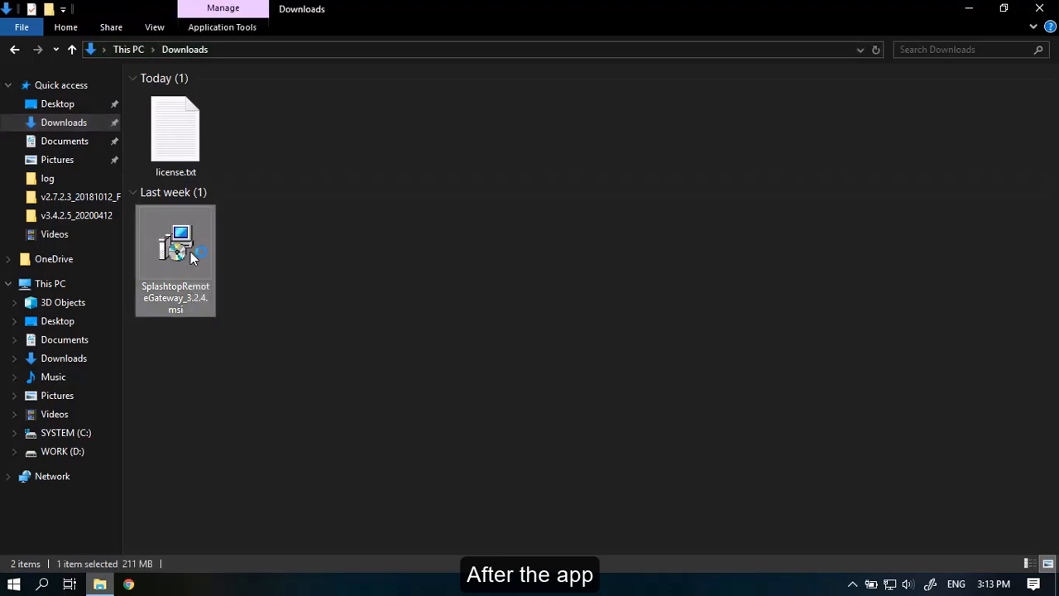
Step: Run the gateway .msi, accept the license, install to the default Program Files folder, and finish
double_click(175, 248)
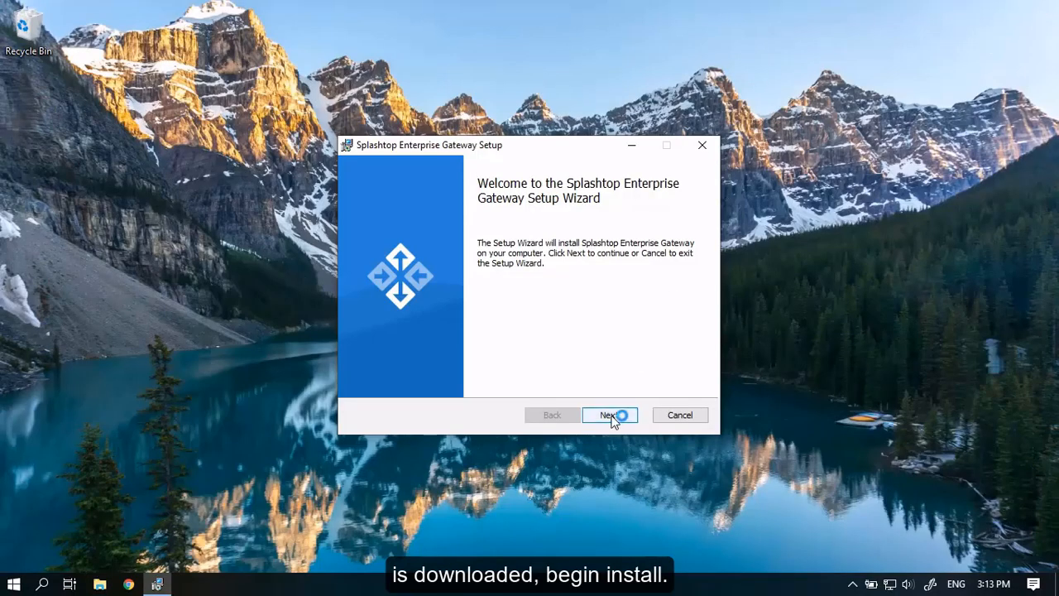
click(610, 415)
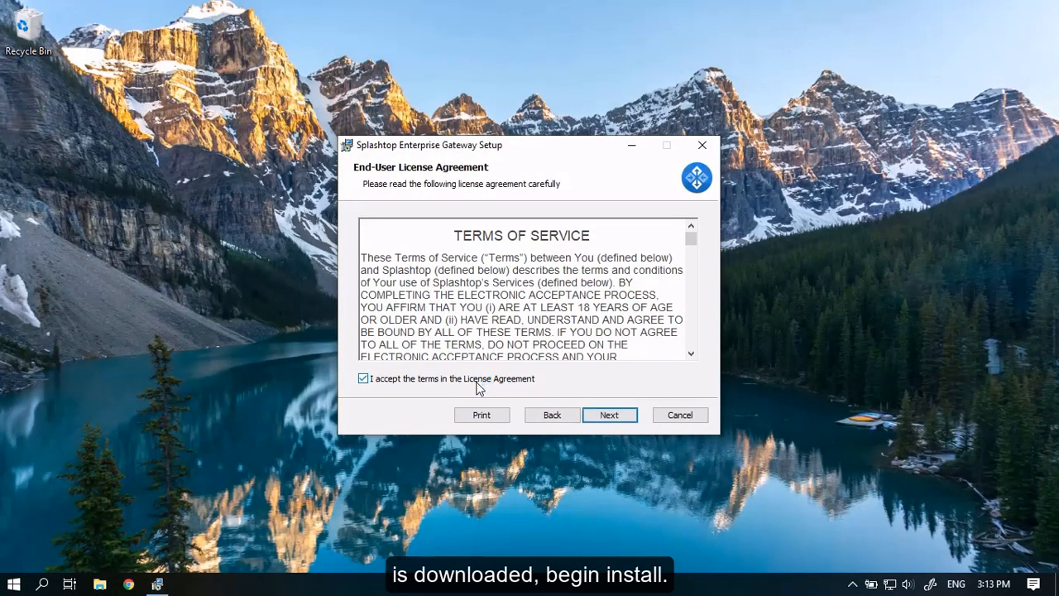
click(610, 415)
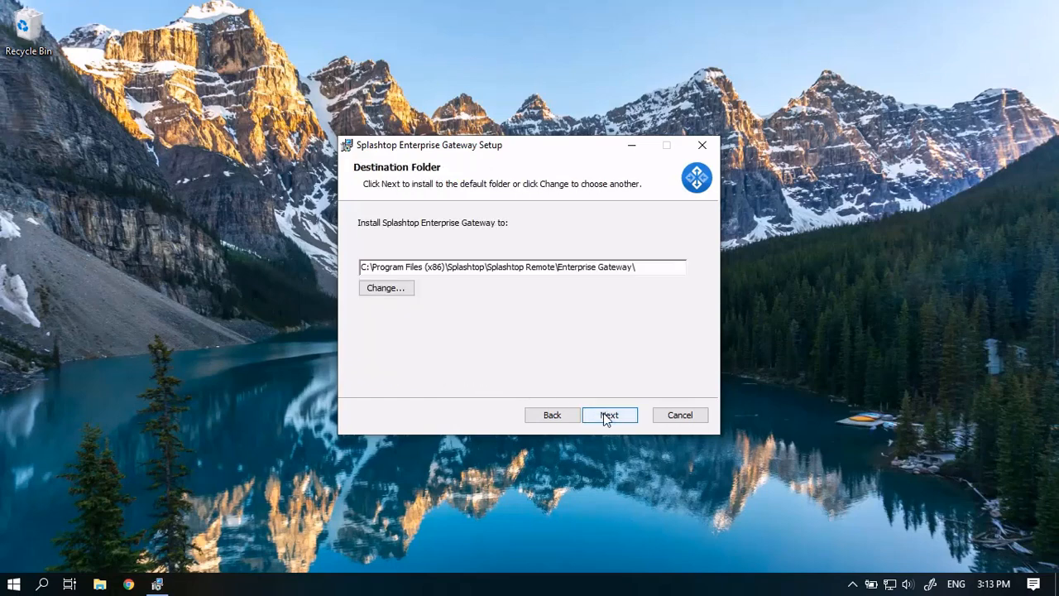
click(610, 415)
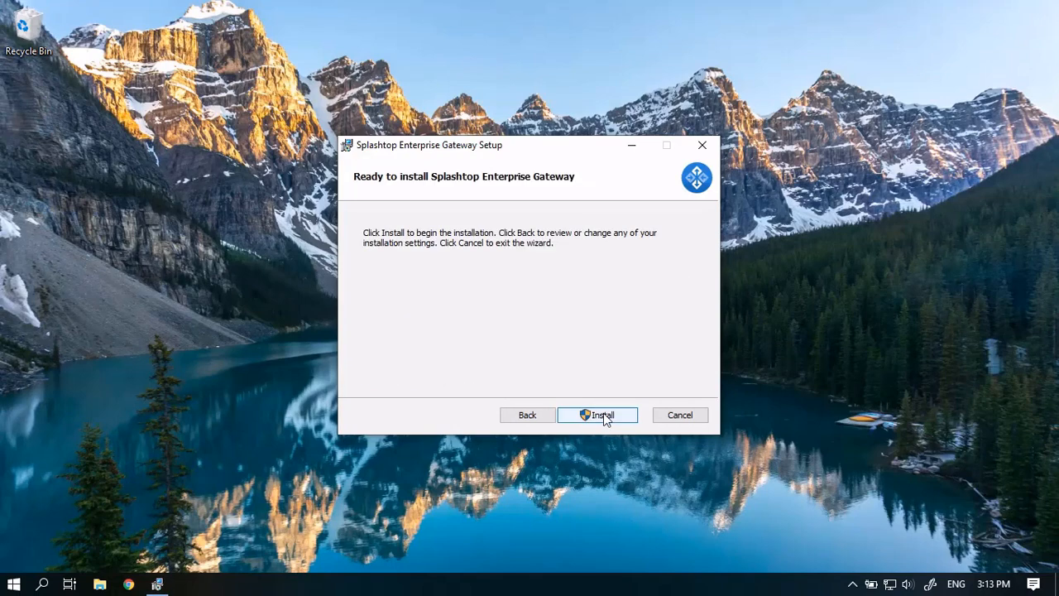
click(598, 415)
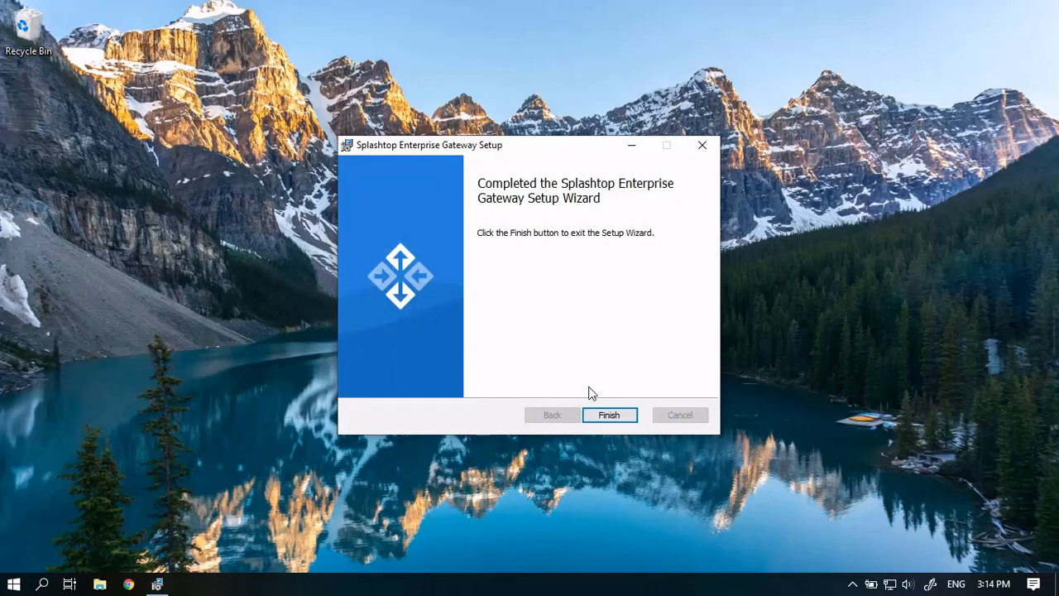
click(610, 414)
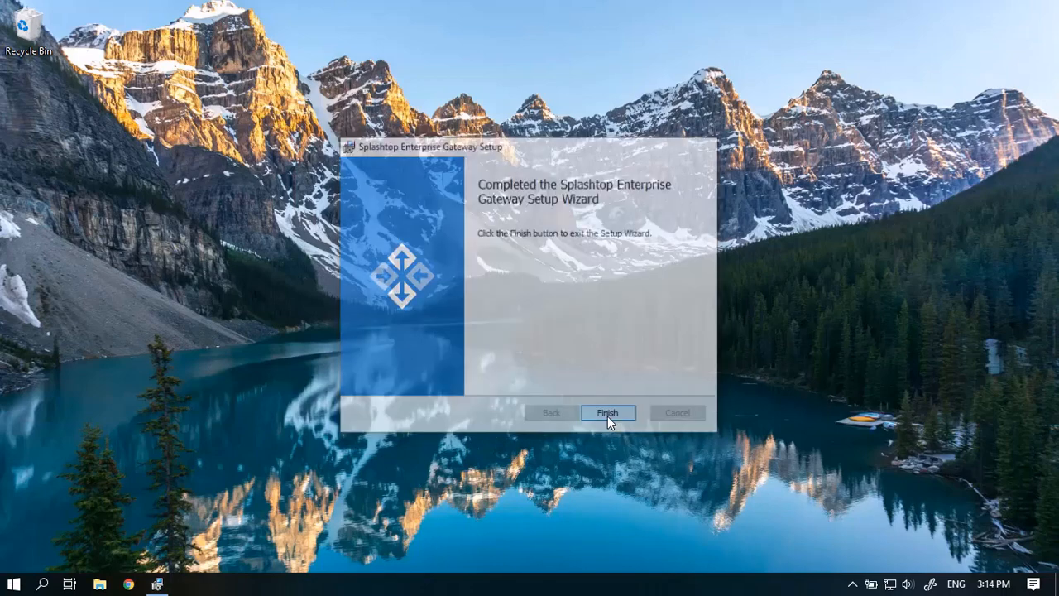
Step: Launch the gateway web portal, accept the terms, and set both database password pairs
click(12, 583)
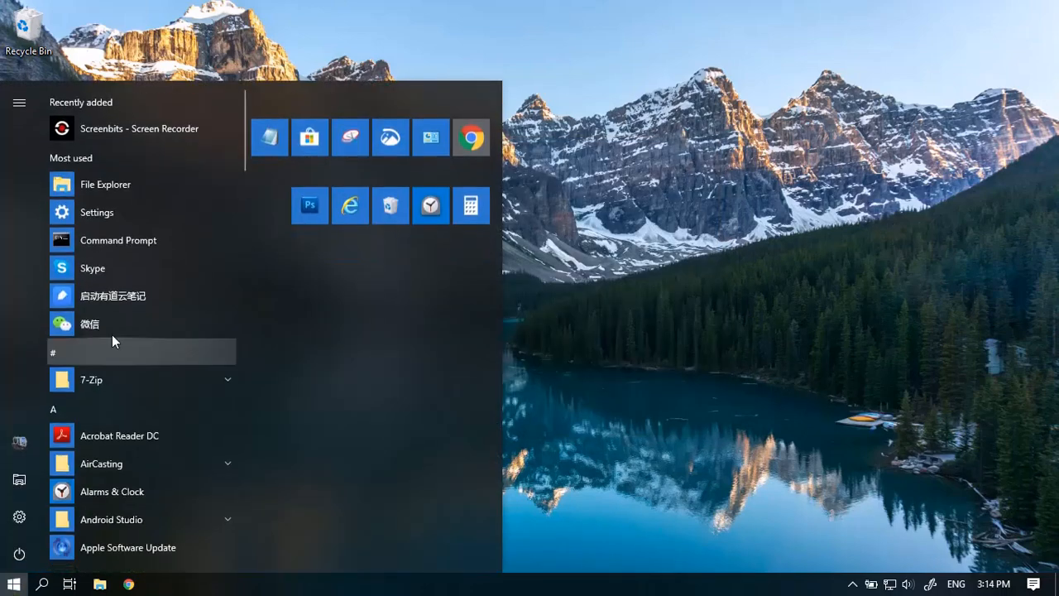
scroll(down, 3)
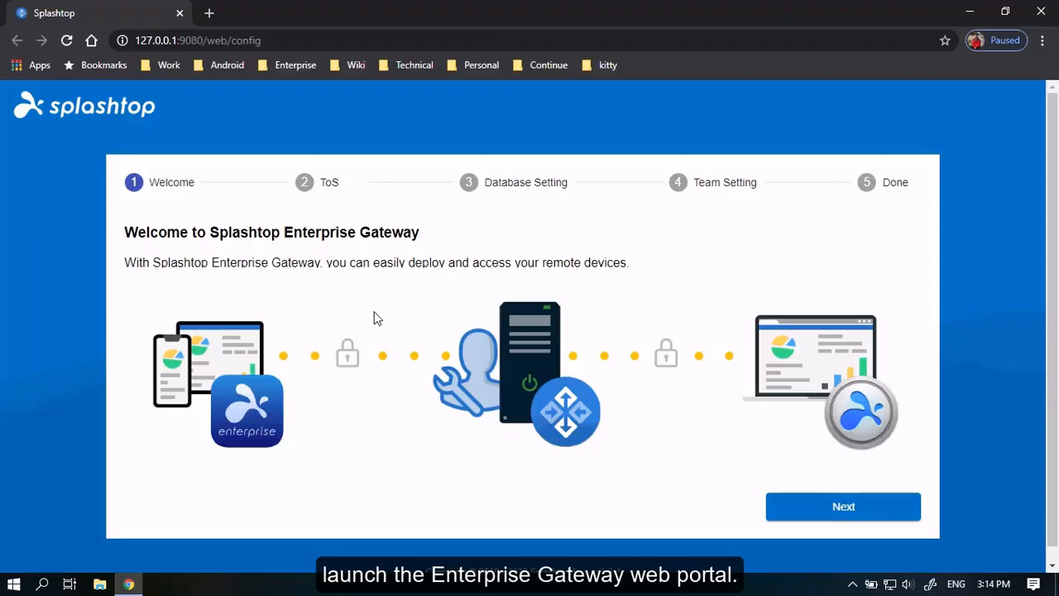
mouse_move(1040, 426)
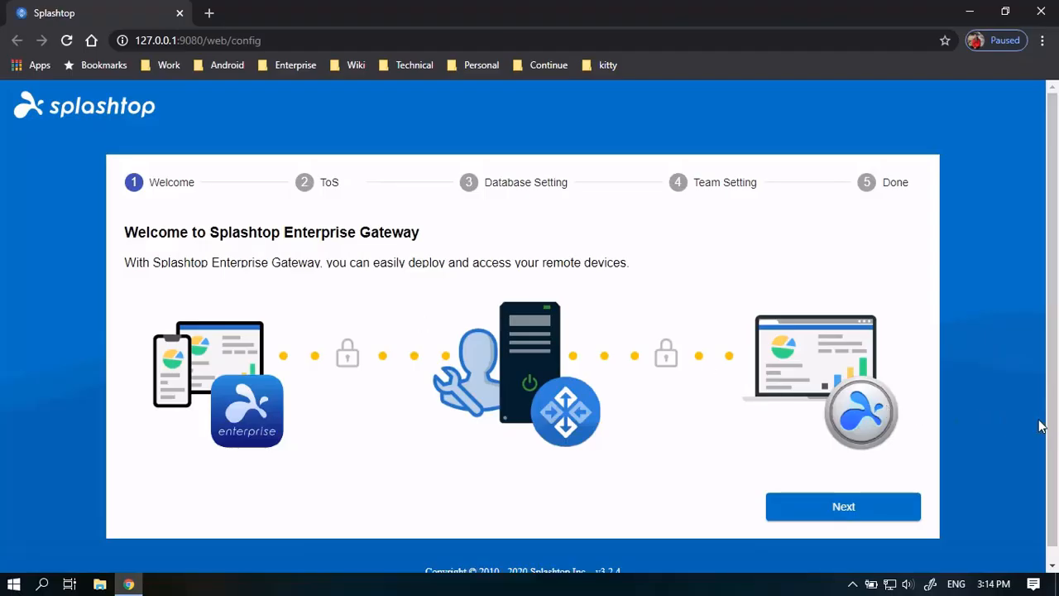
scroll(down, 3)
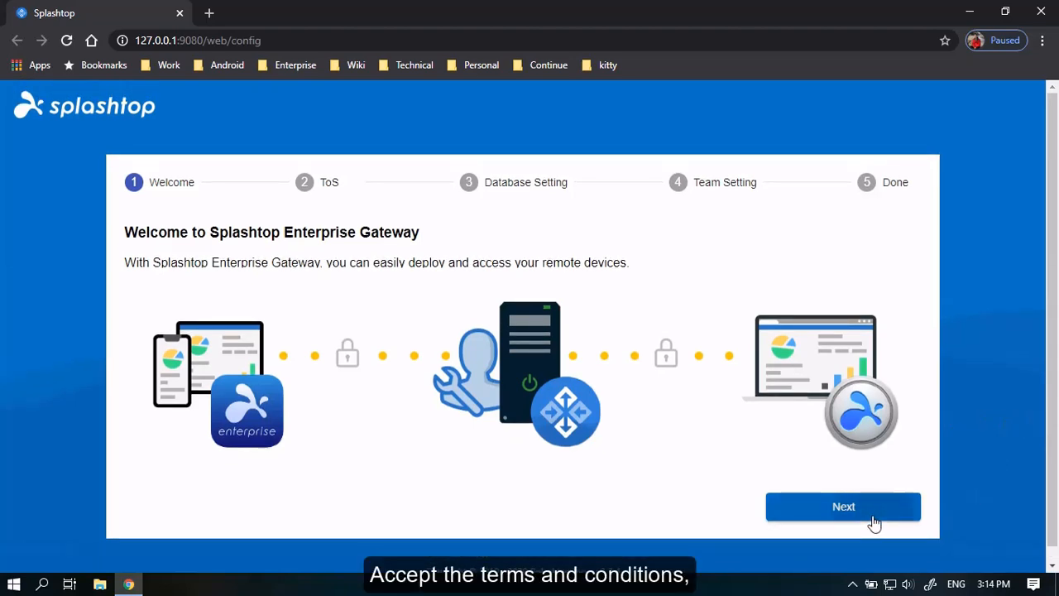
click(843, 506)
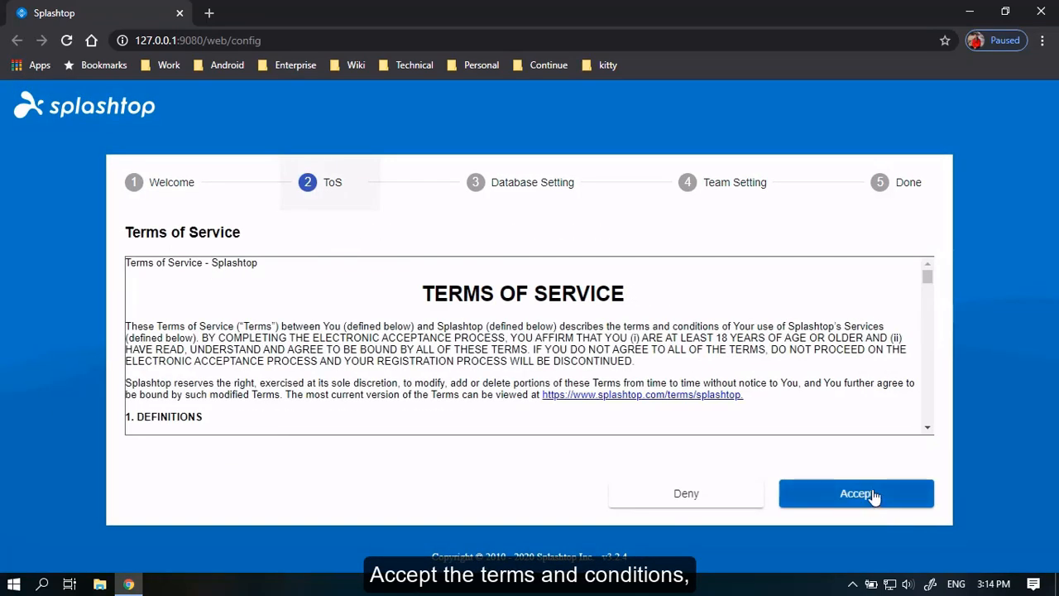
click(857, 493)
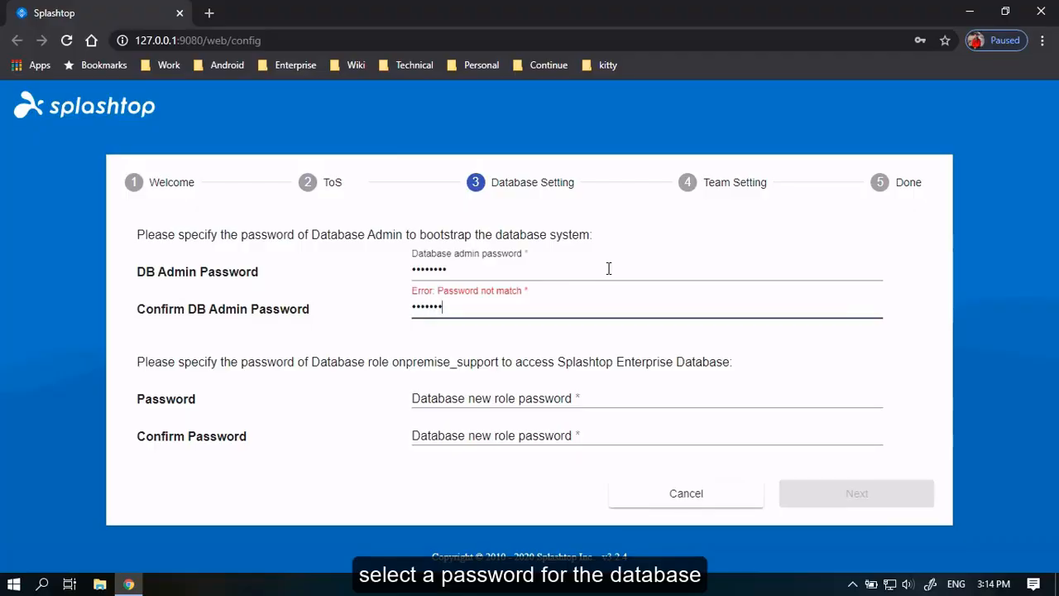
text(•••)
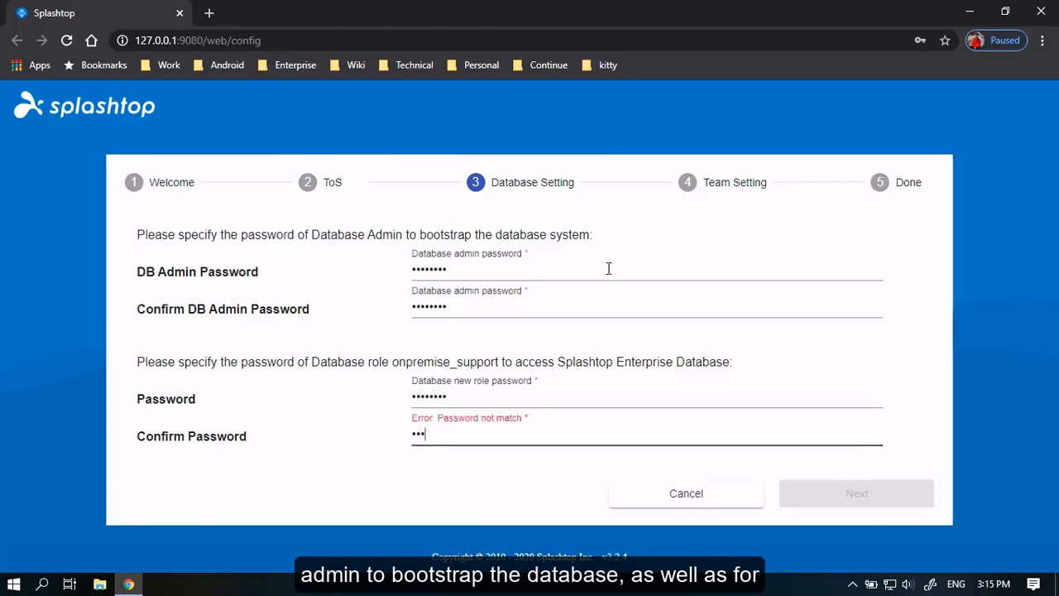
text(•••••)
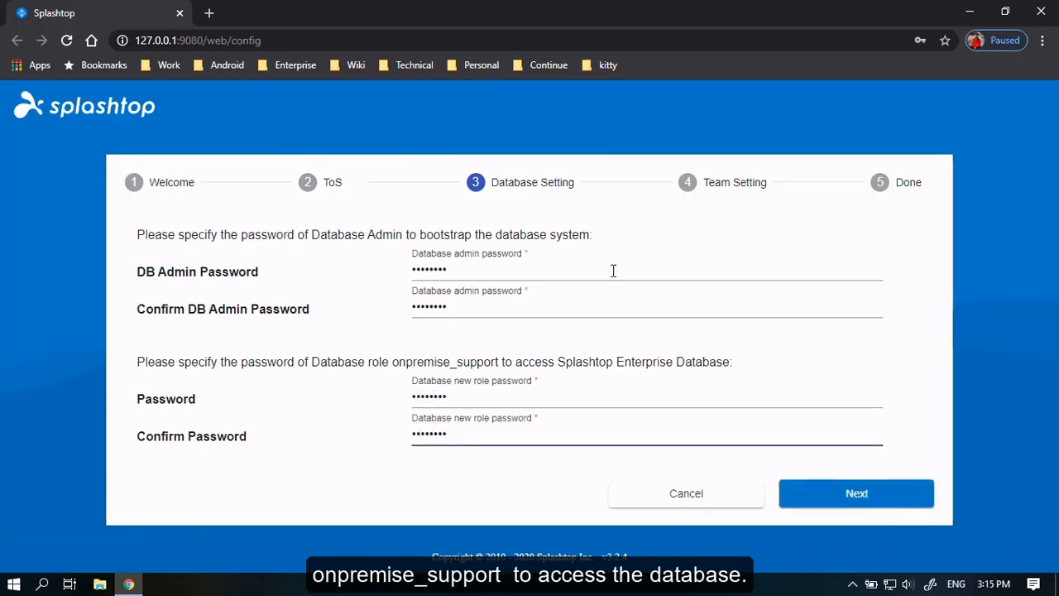
click(857, 493)
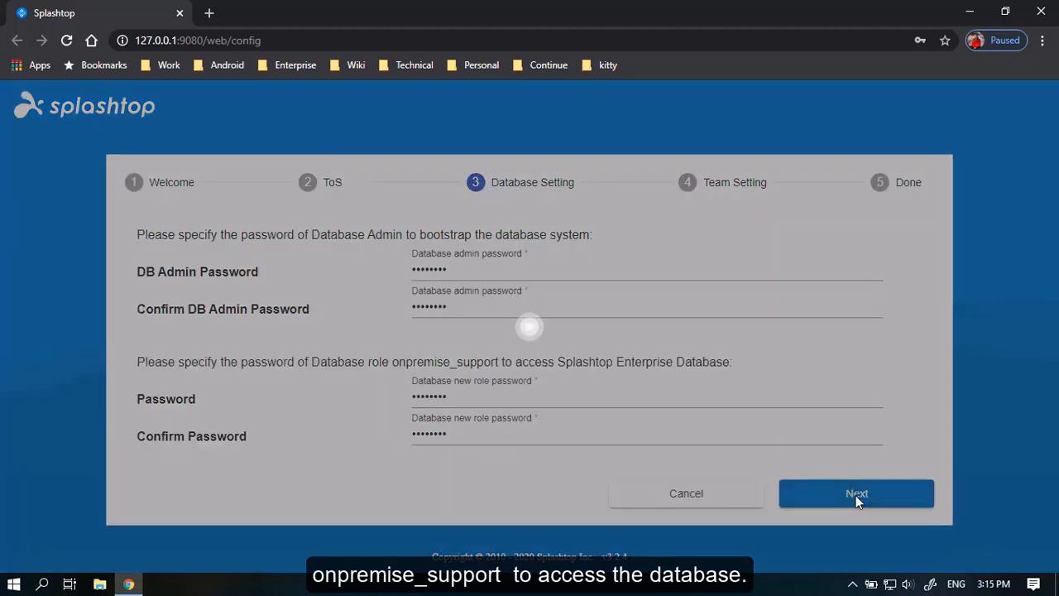
Step: Enter team name 'Company' with owner account details and finish setup at the login page
click(857, 493)
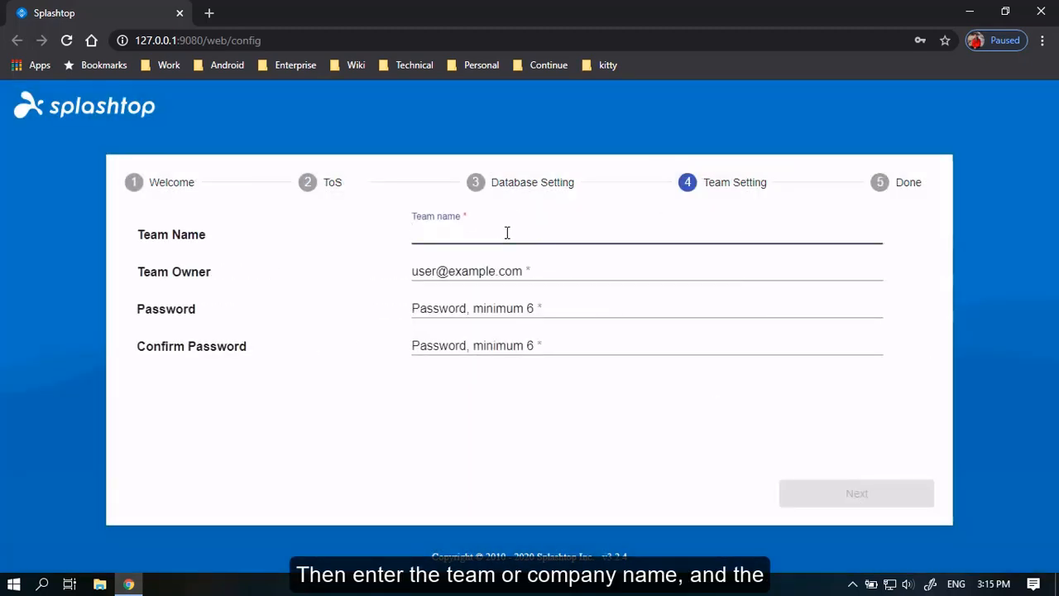
text(Company)
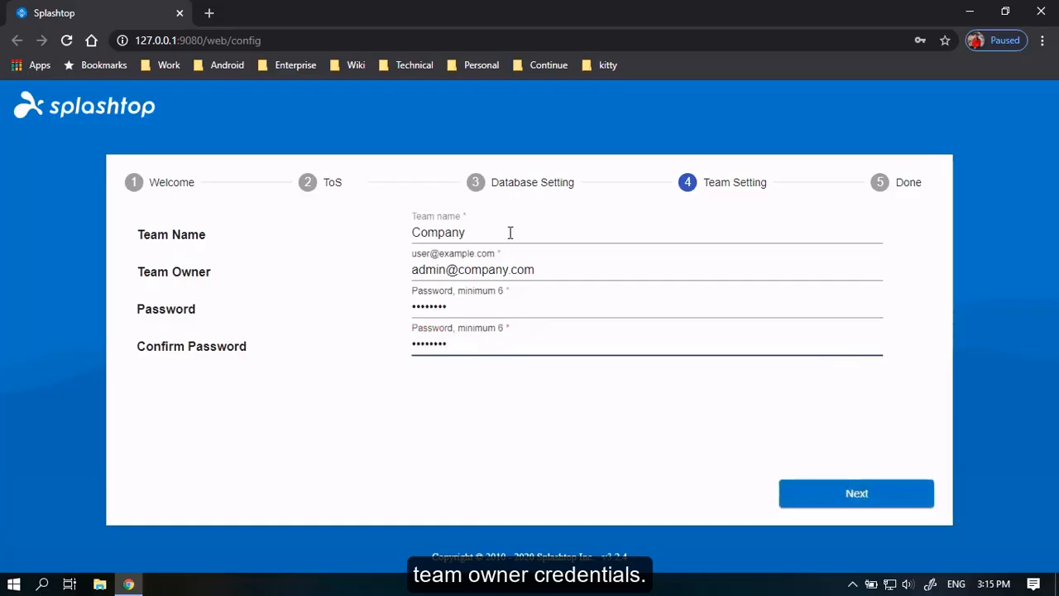
click(856, 493)
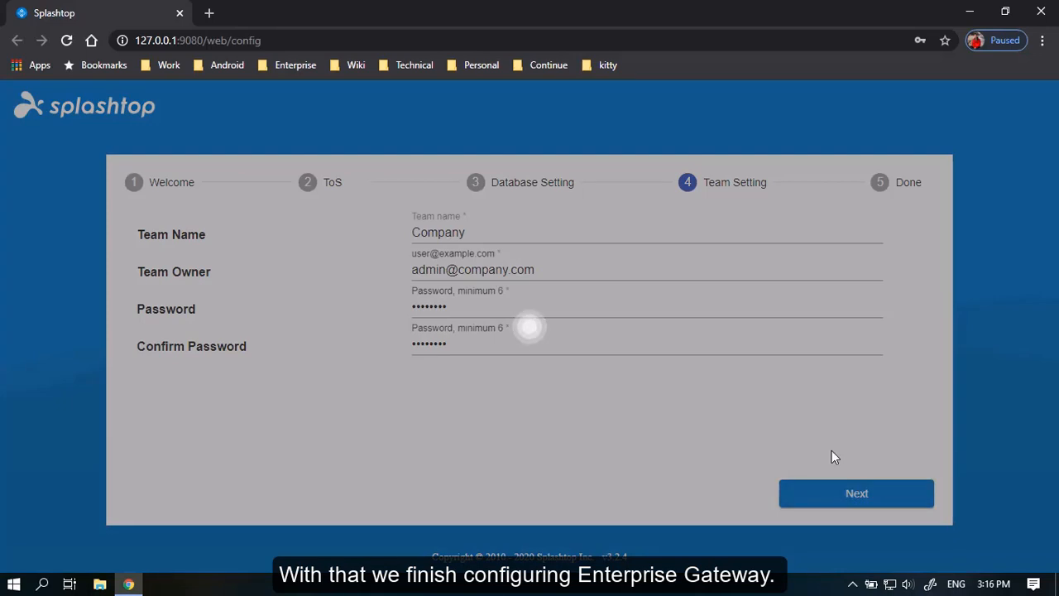
click(857, 493)
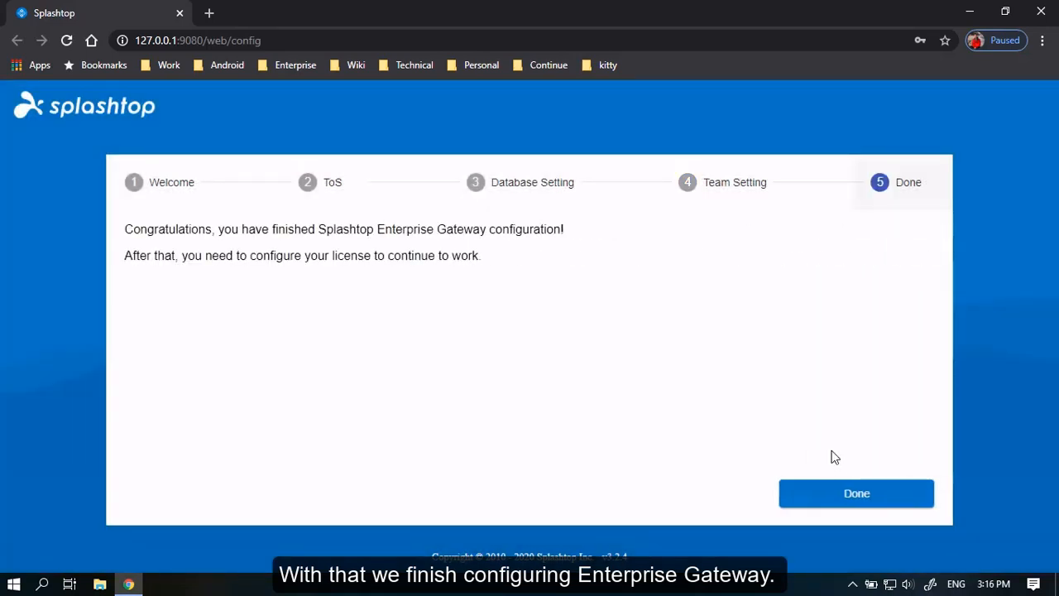
click(856, 493)
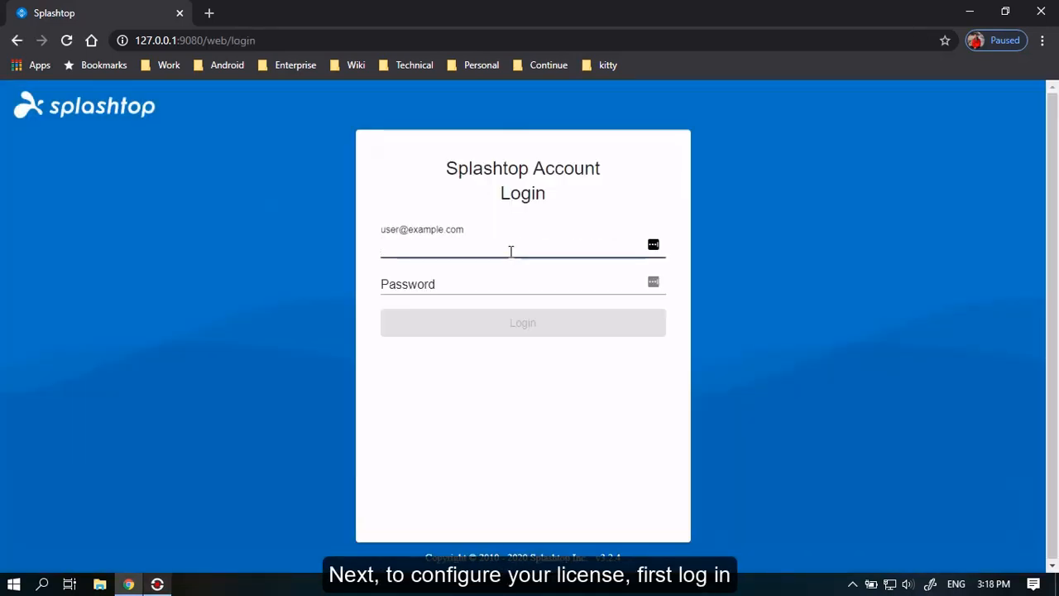
text(admin@company.com)
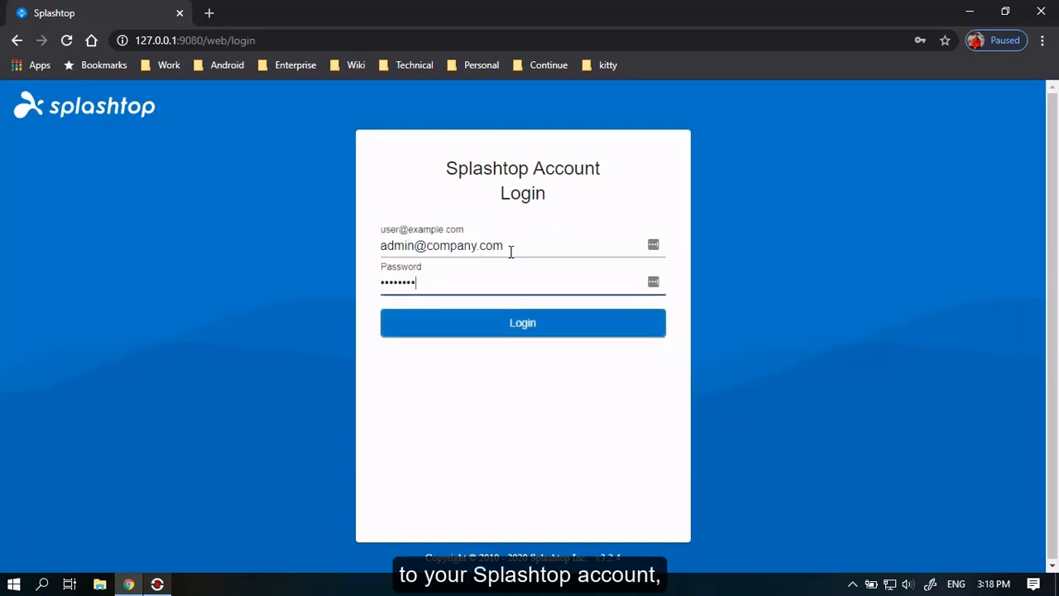
click(522, 323)
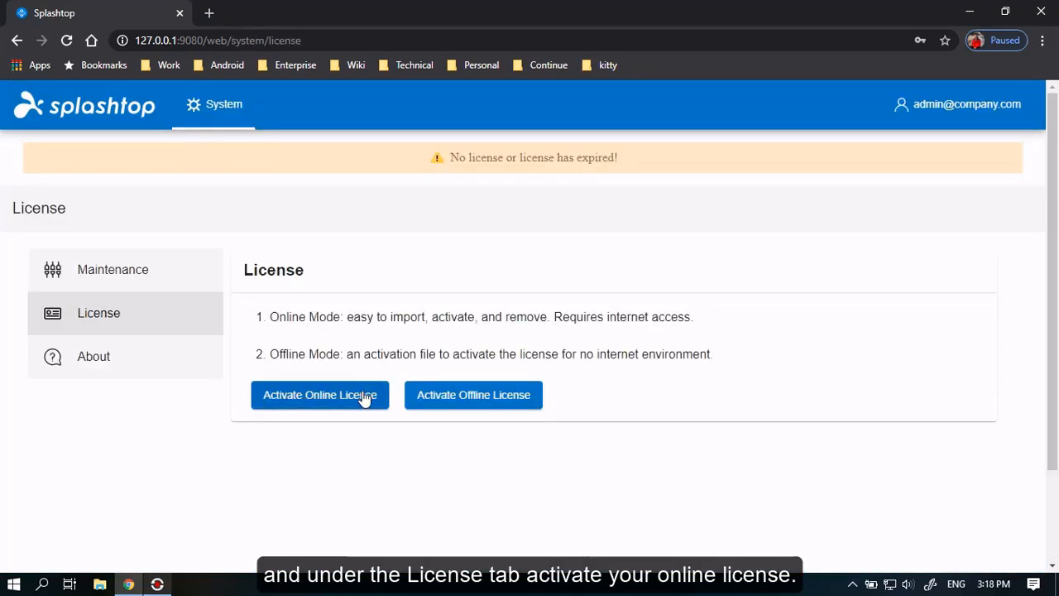
click(320, 395)
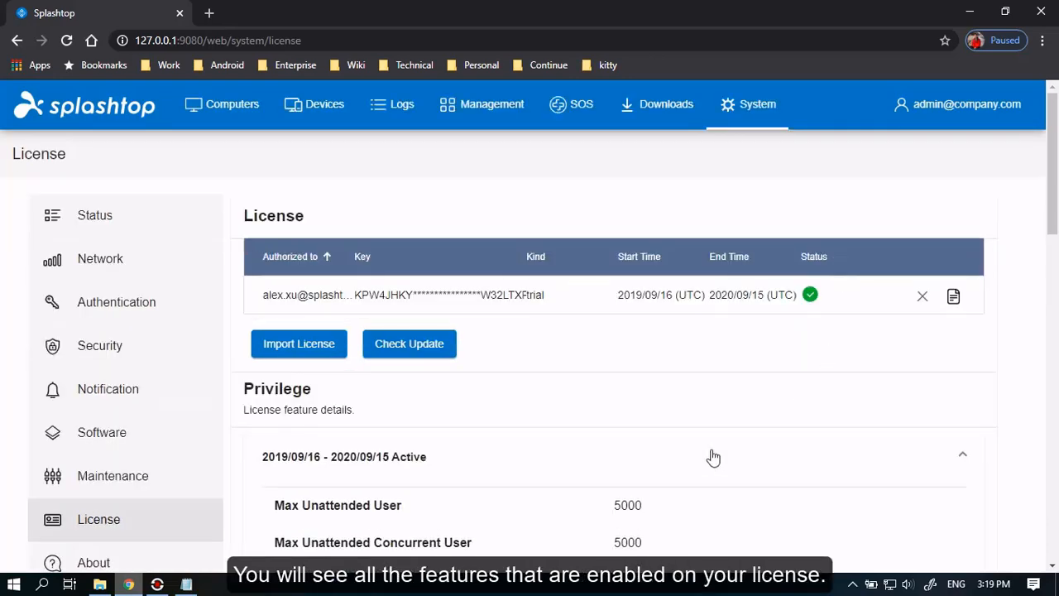
scroll(down, 3)
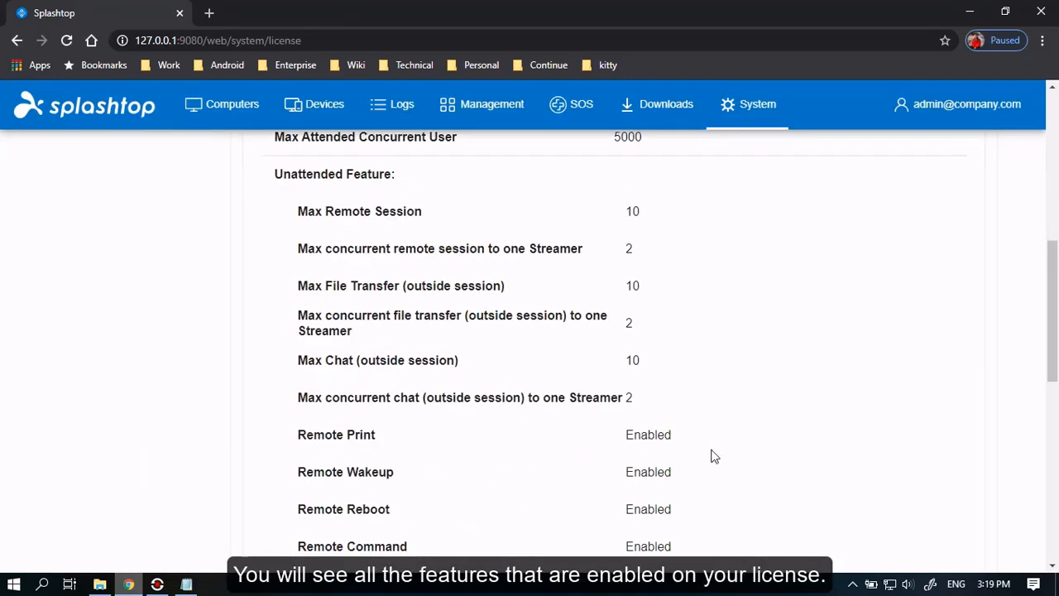
scroll(down, 3)
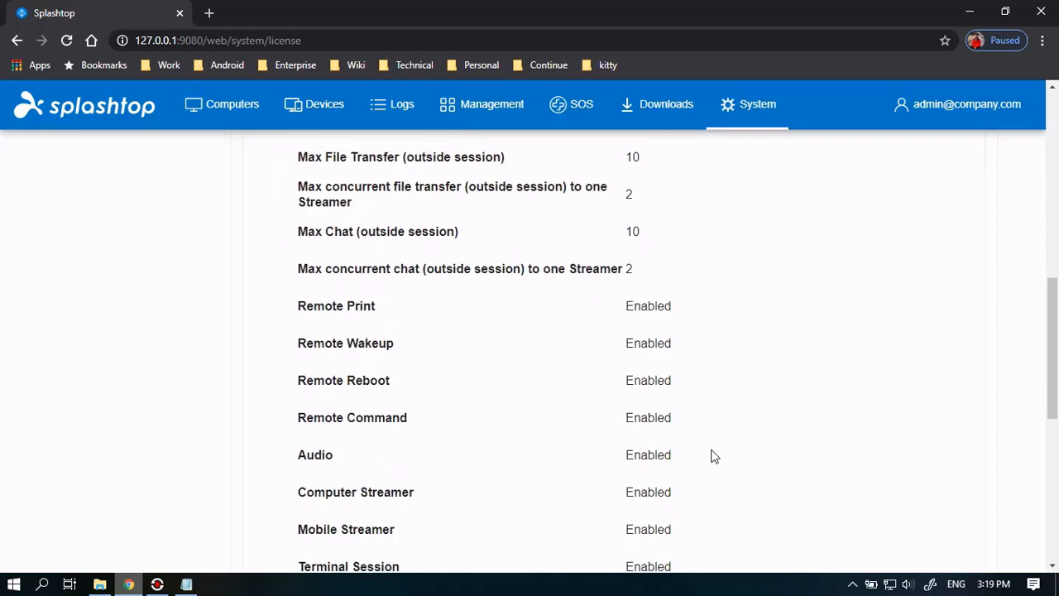
scroll(down, 3)
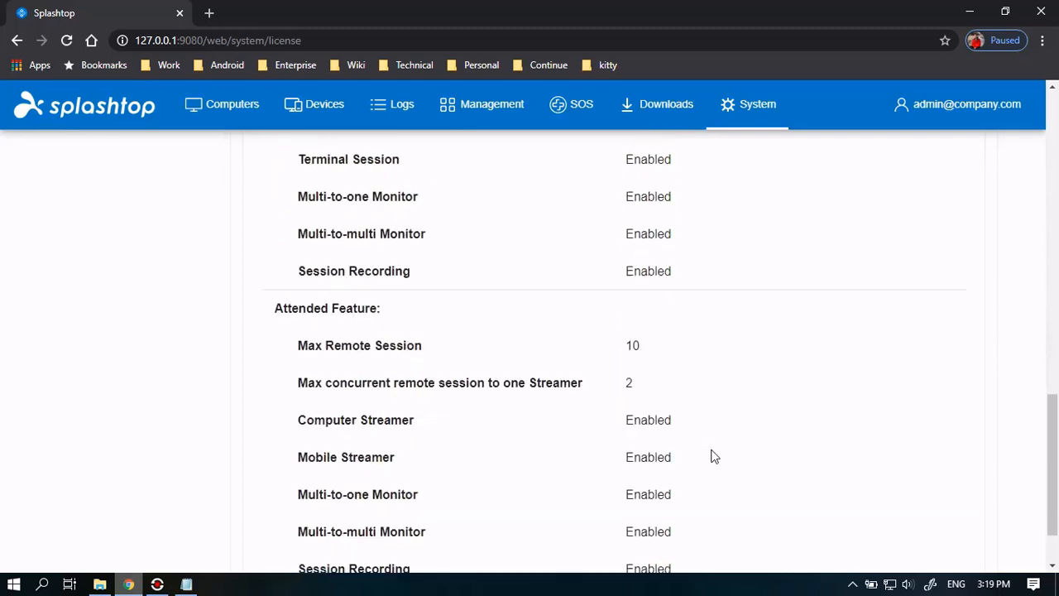
scroll(down, 3)
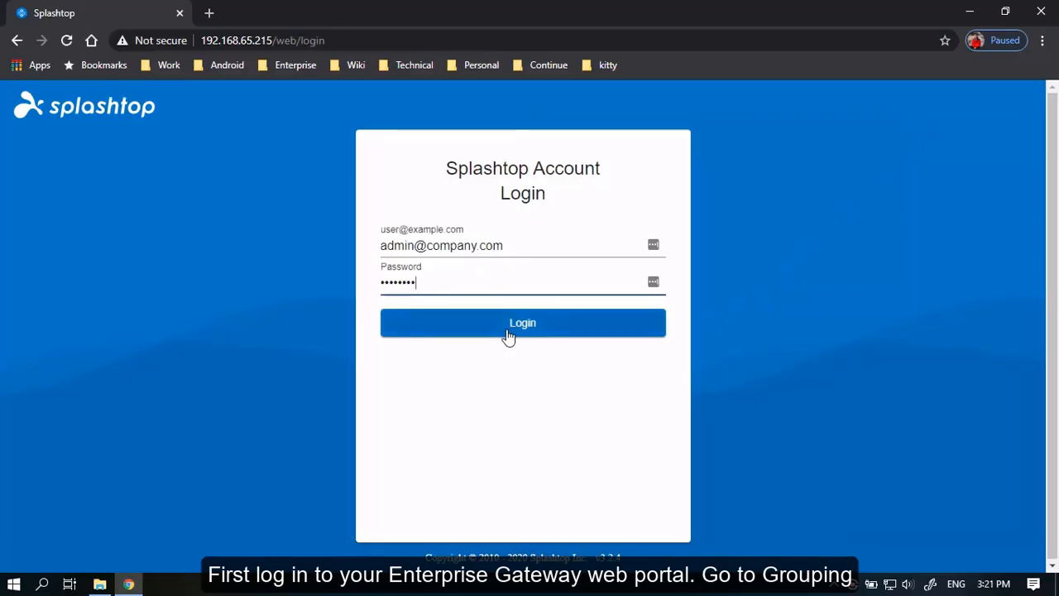
Step: Log in to the portal as admin and go to Management > Grouping
click(522, 323)
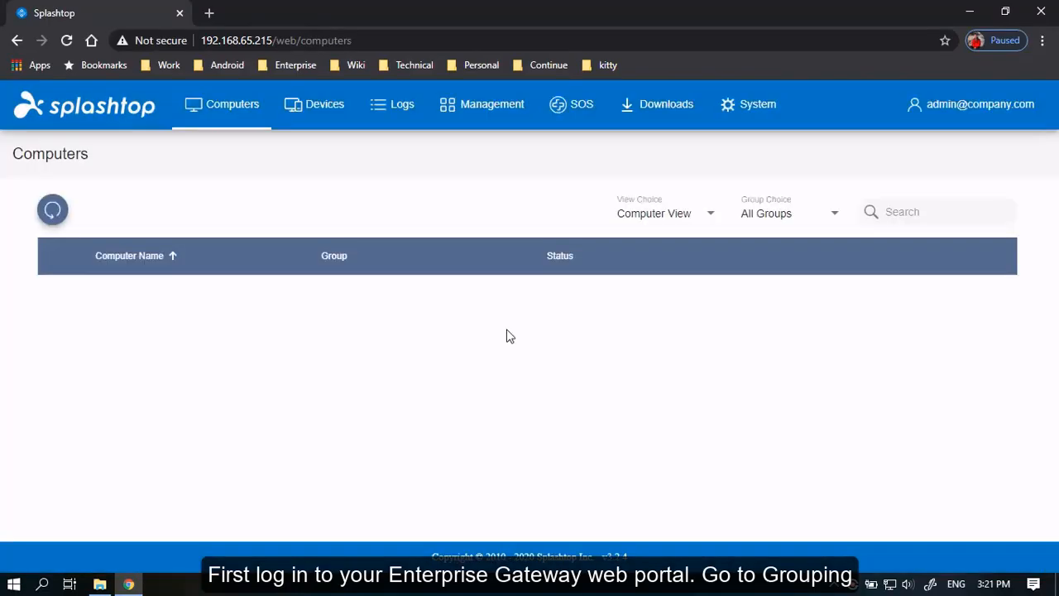
mouse_move(482, 111)
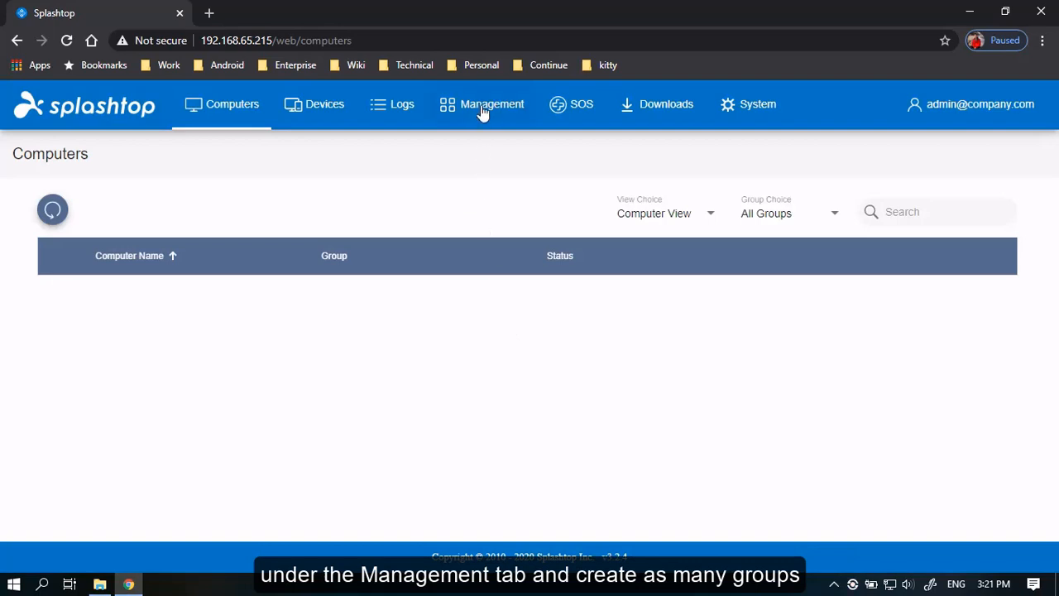
click(491, 103)
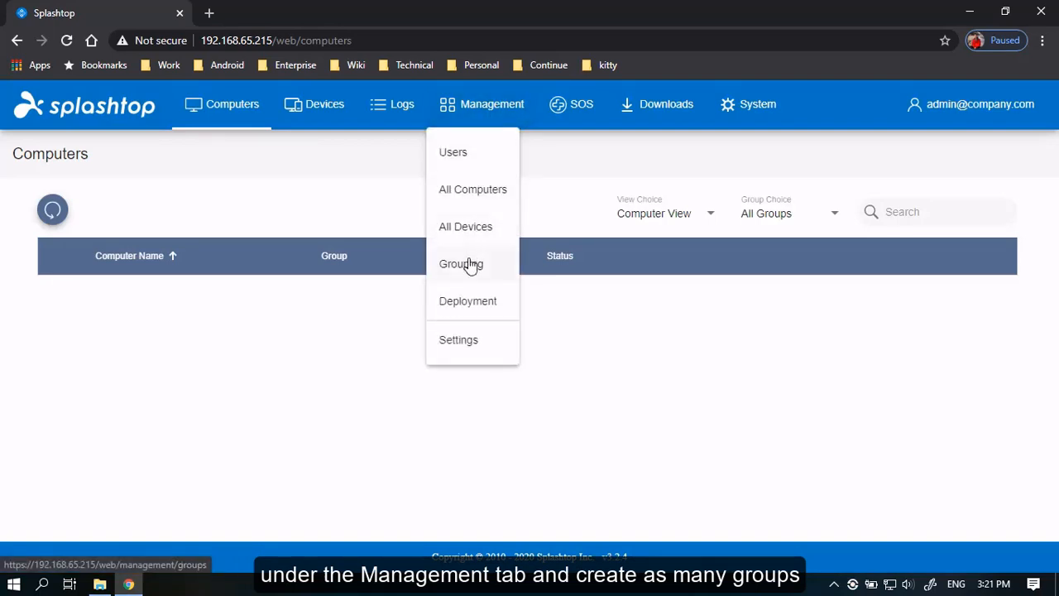
click(461, 263)
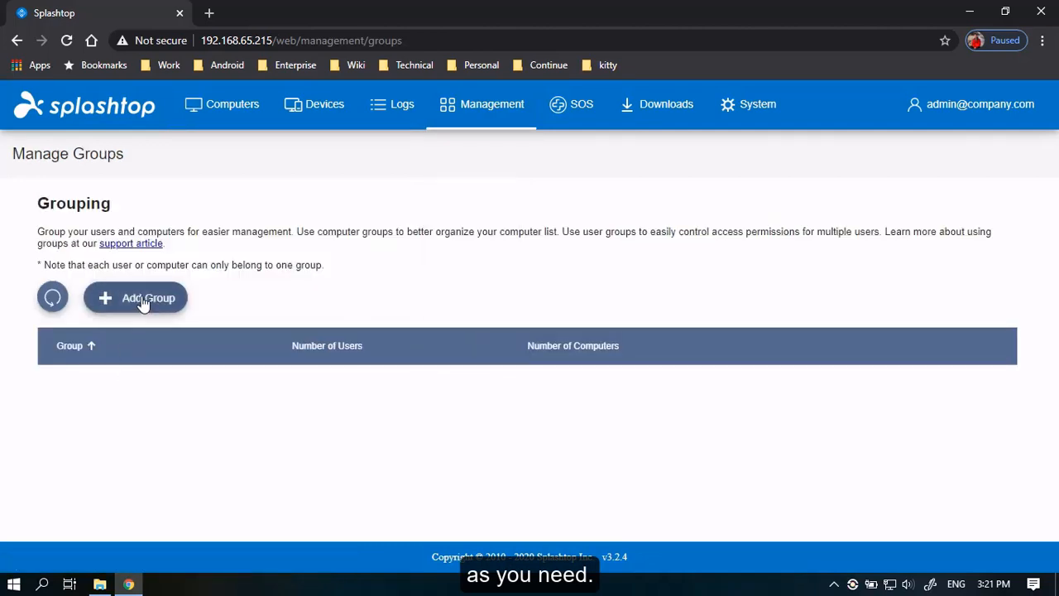
Step: Add groups 'Group1' and 'Group2', dismissing each creation confirmation
click(136, 298)
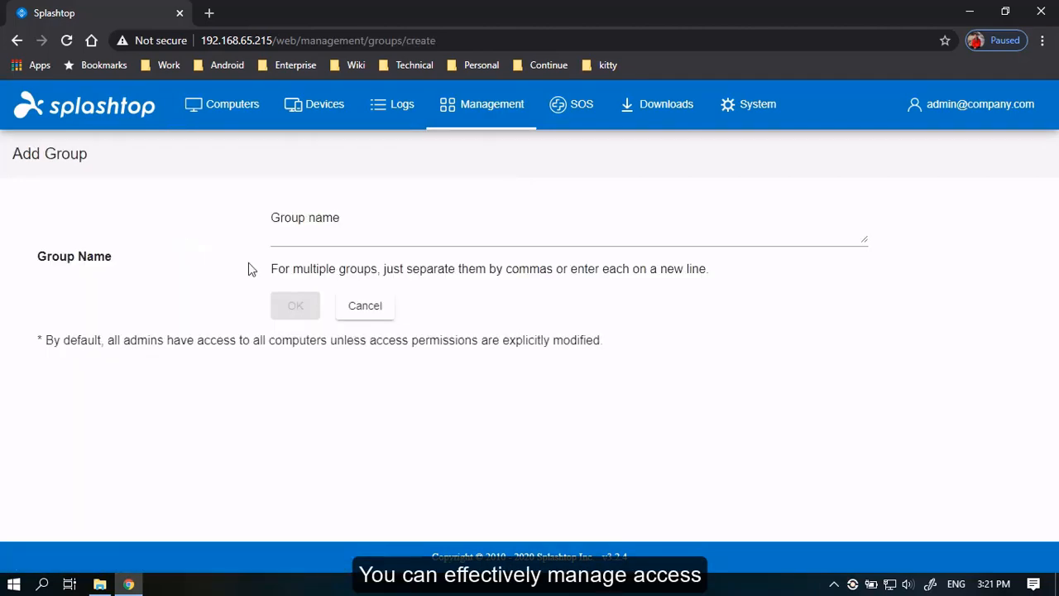
text(Group1)
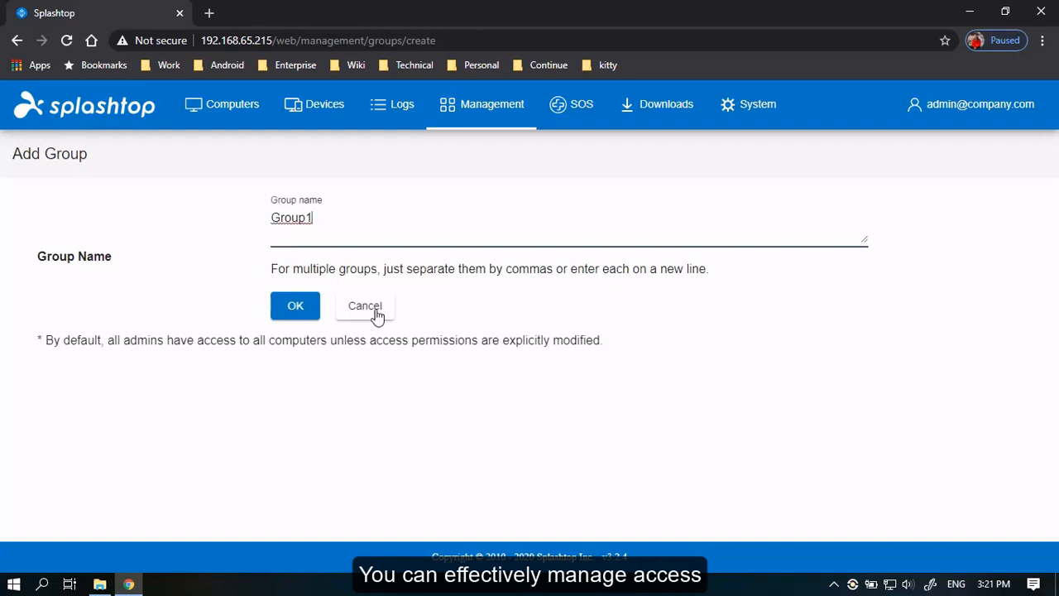
click(295, 305)
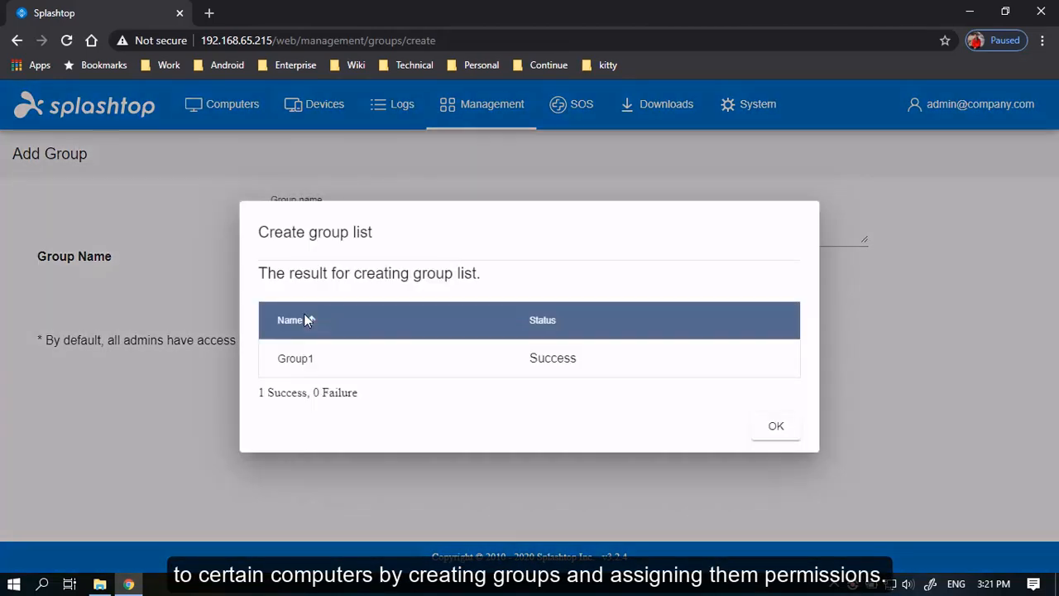
click(775, 426)
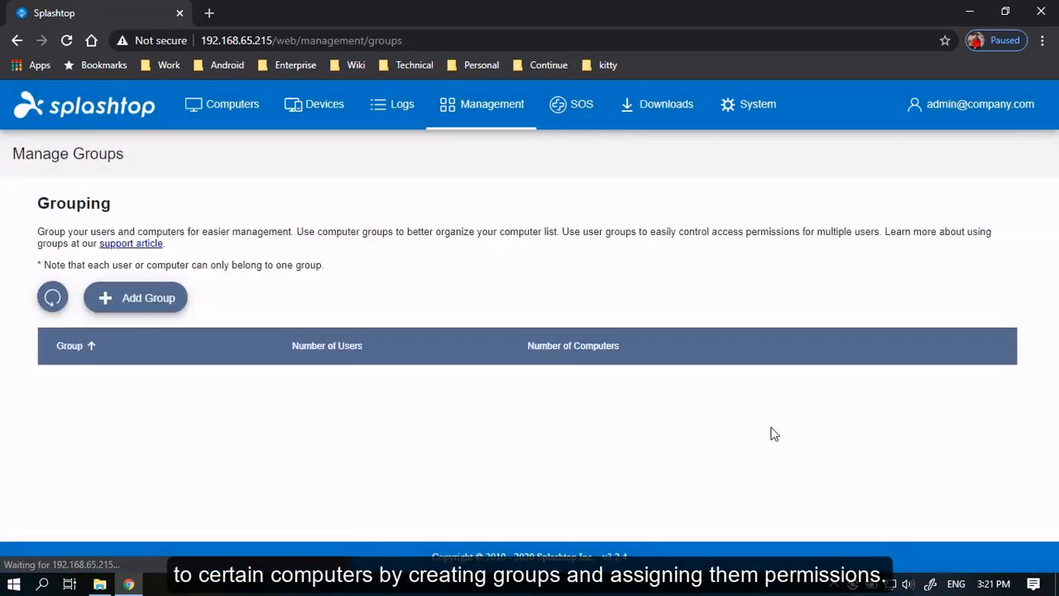
click(135, 298)
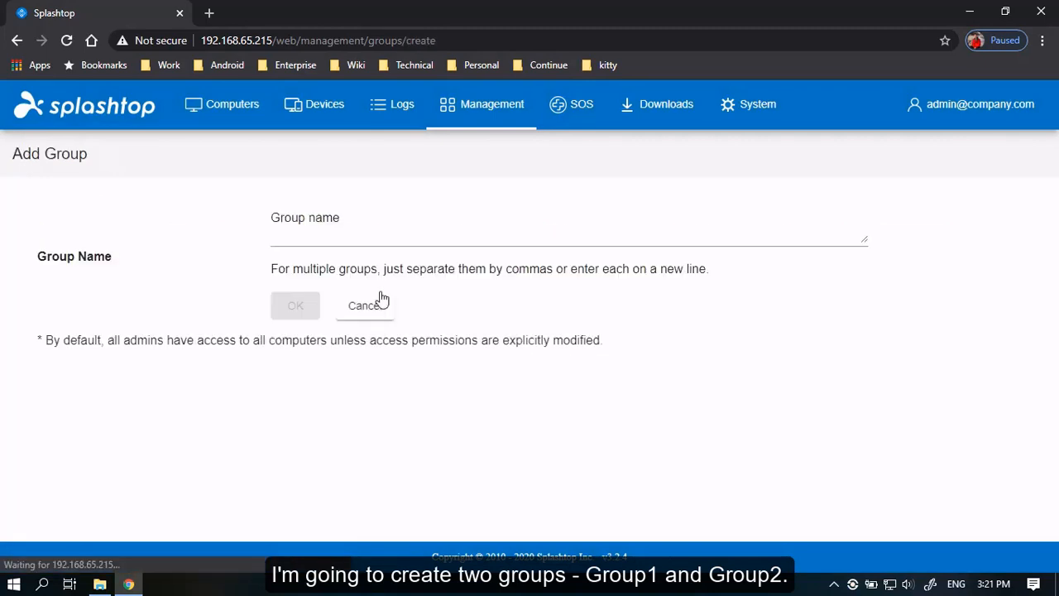
text(Group2)
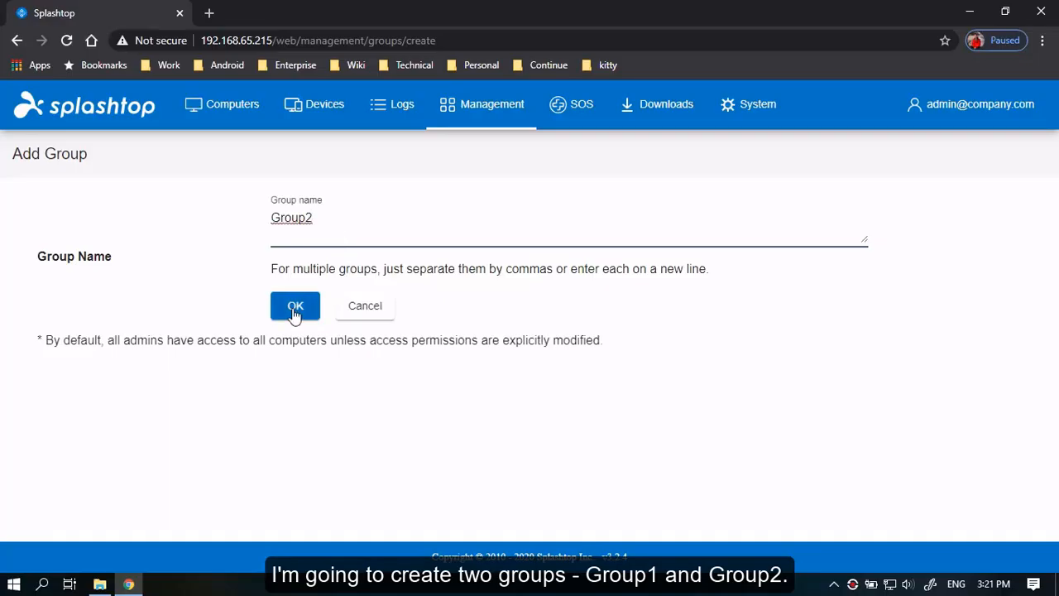
click(294, 306)
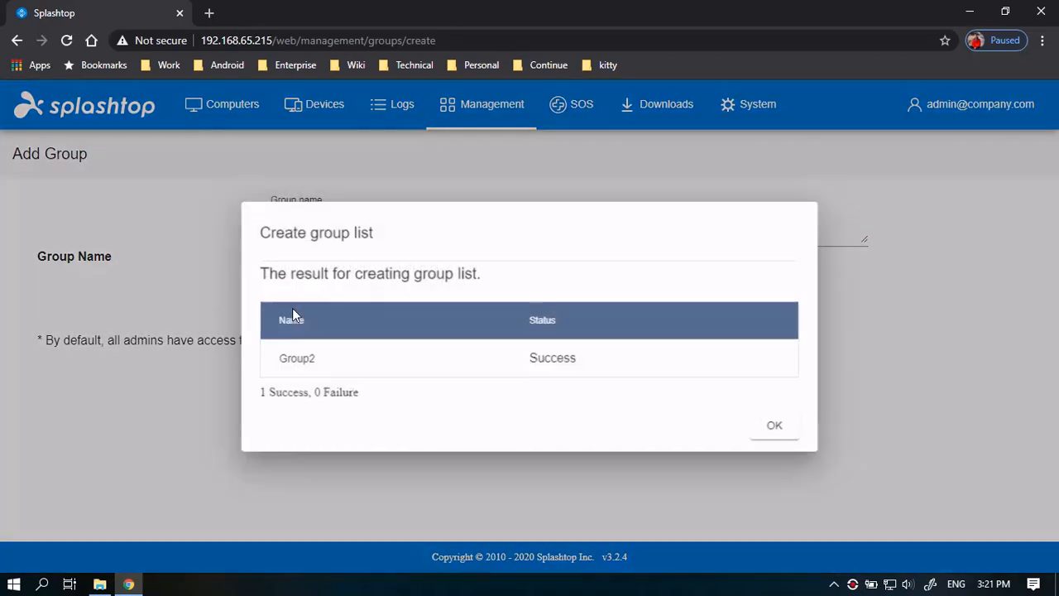
click(774, 424)
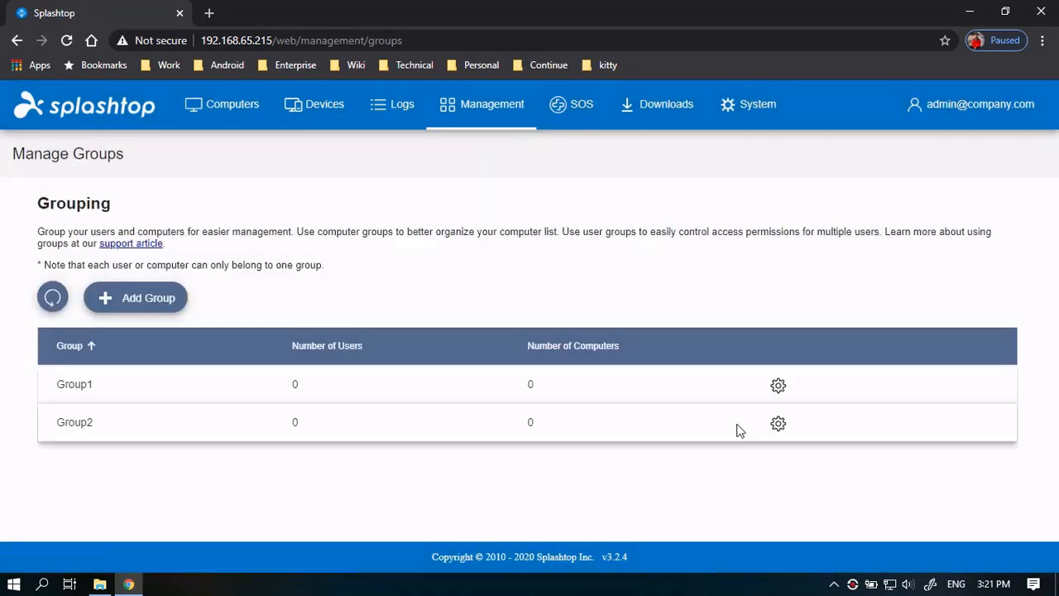
click(482, 103)
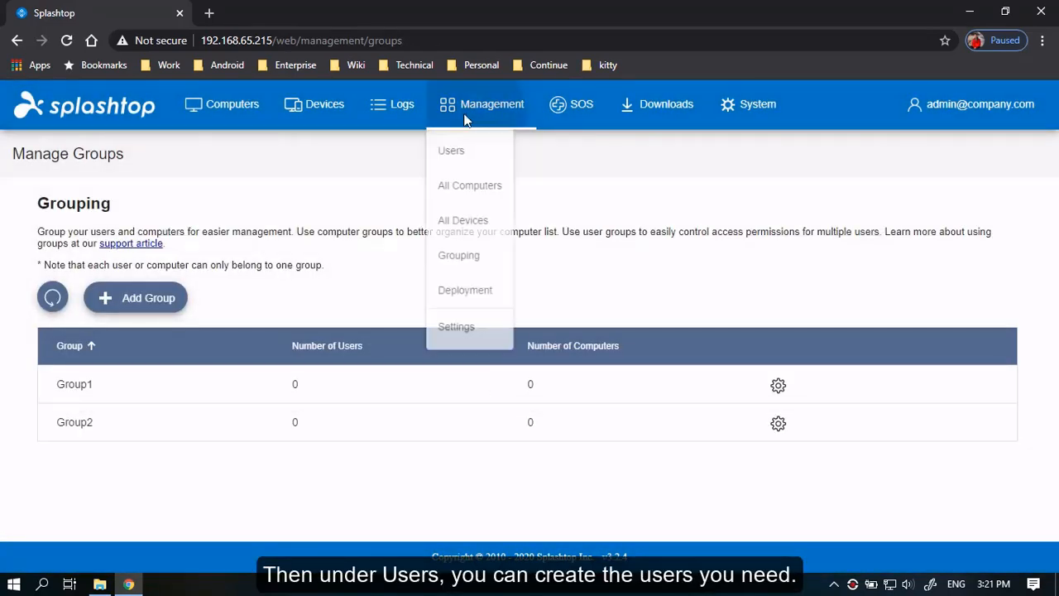
mouse_move(453, 152)
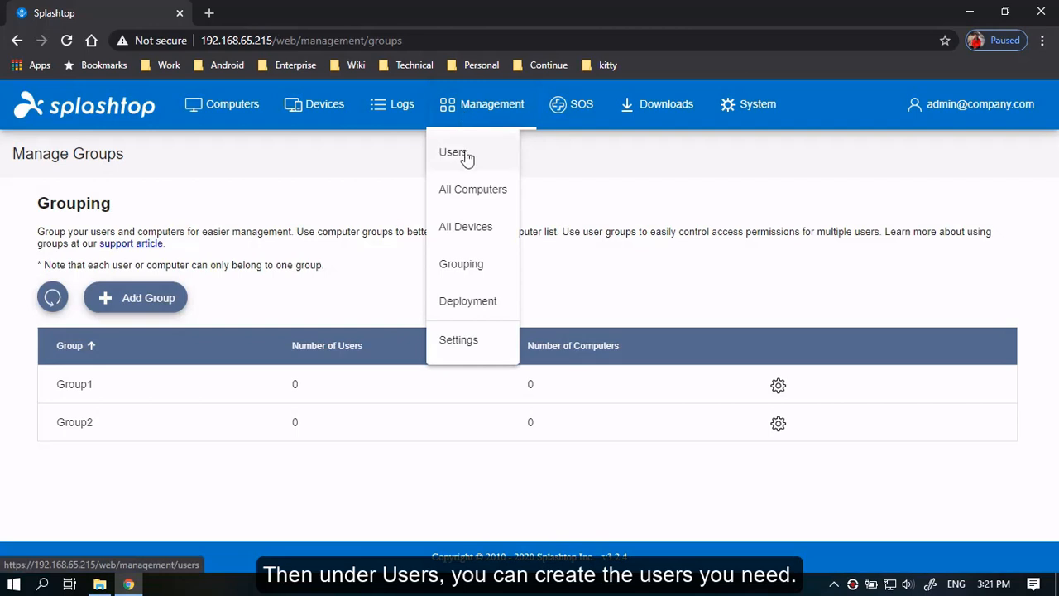
Step: Add member account user1@company with passwords, assigned to Group1 with the Member role
click(454, 153)
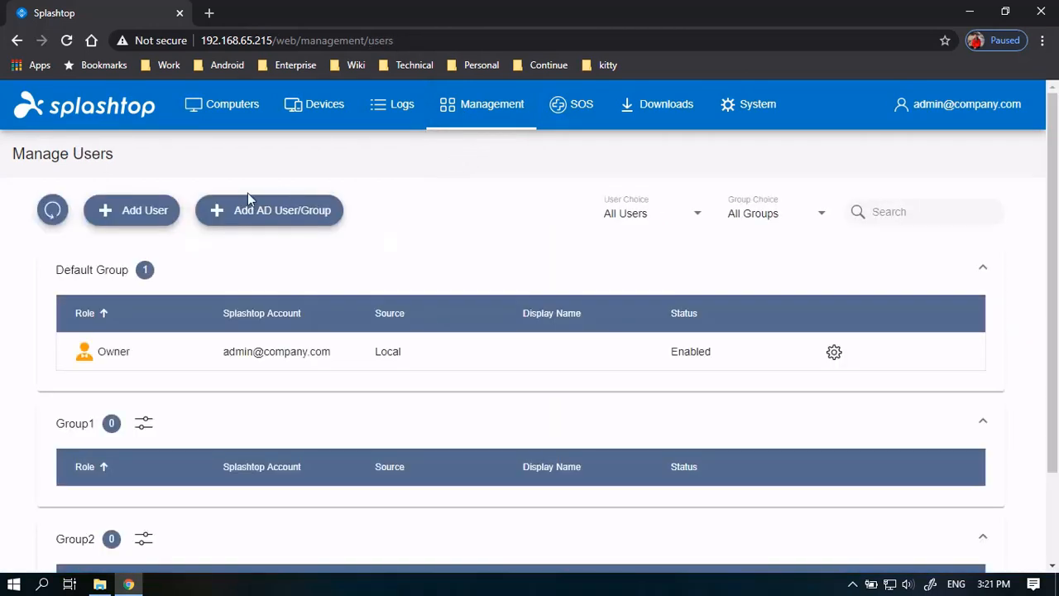
click(132, 209)
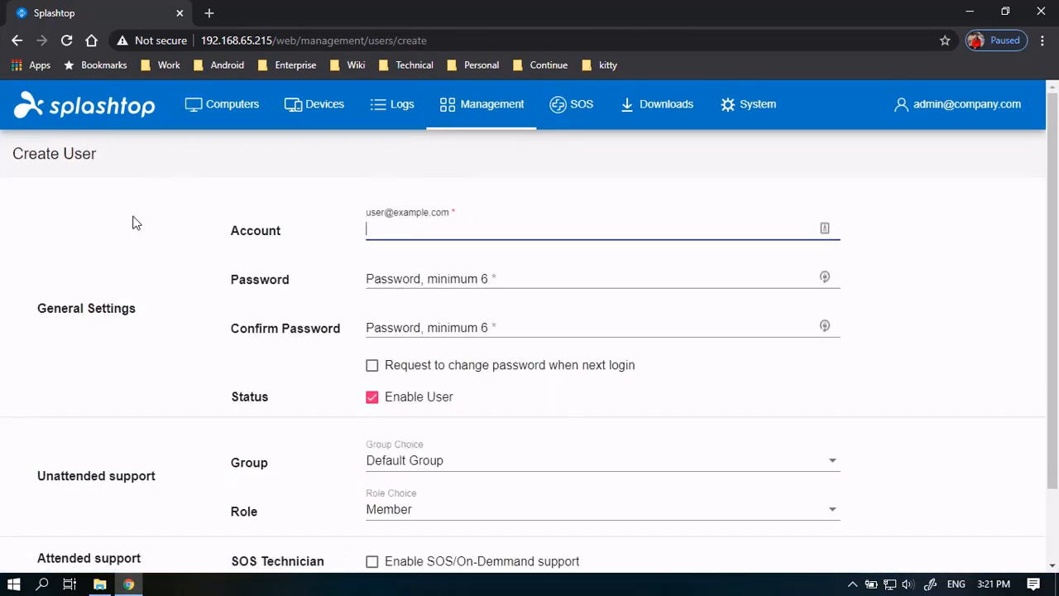
text(user1@)
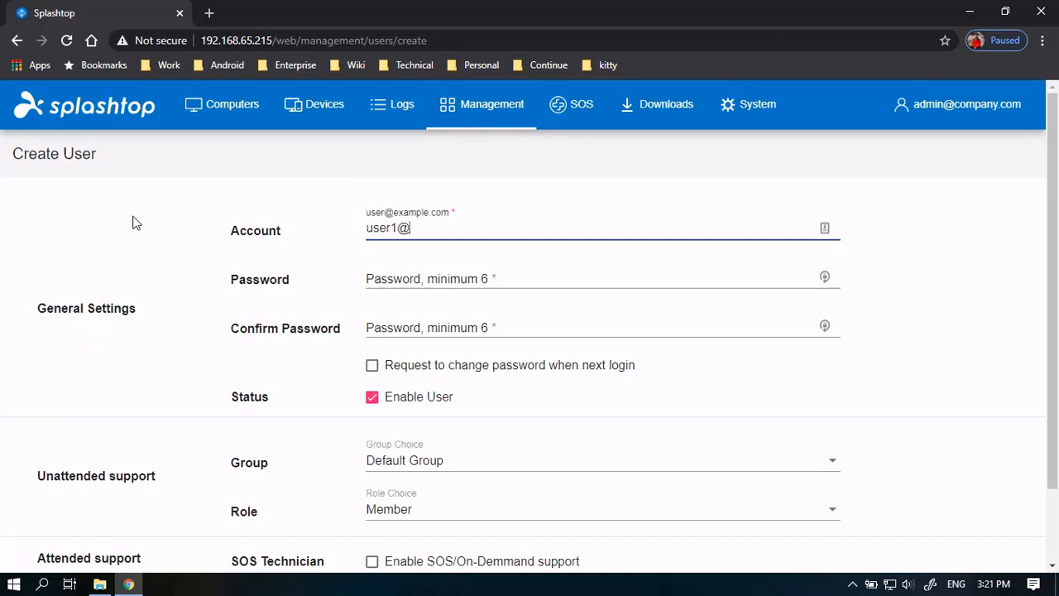
text(company.com)
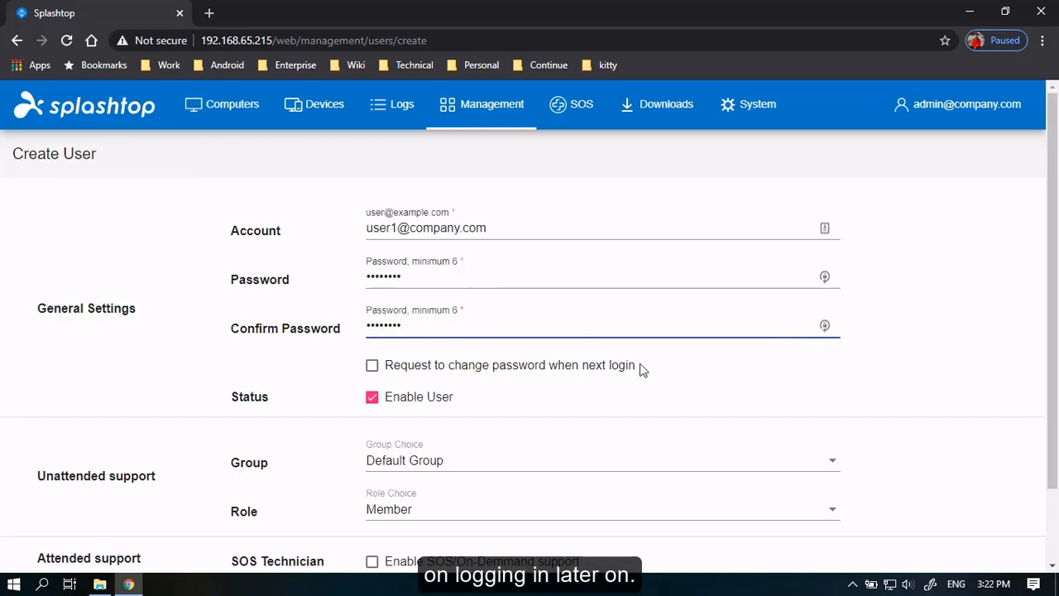
scroll(down, 3)
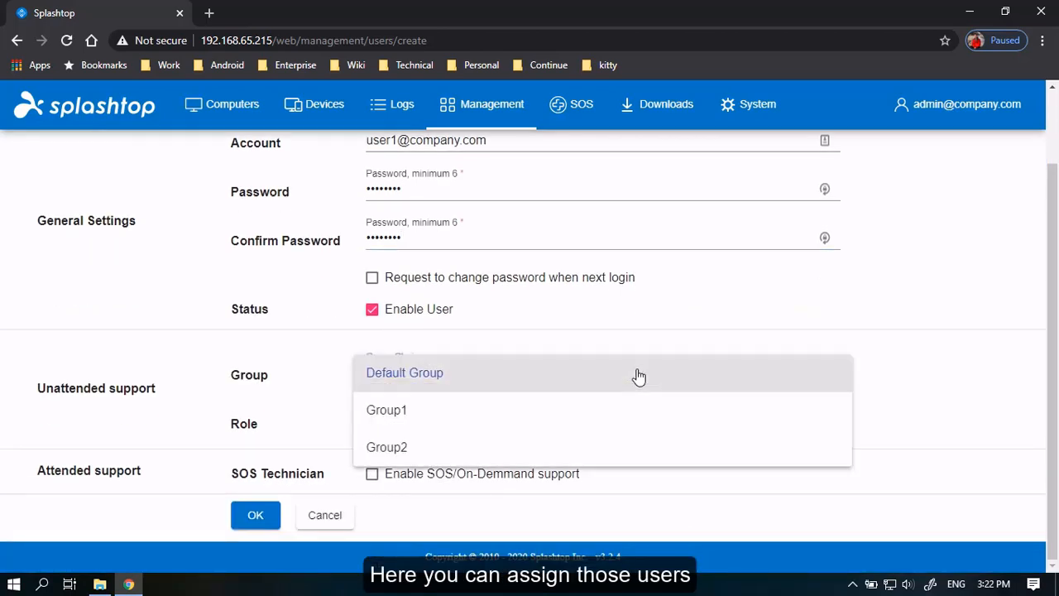
click(387, 410)
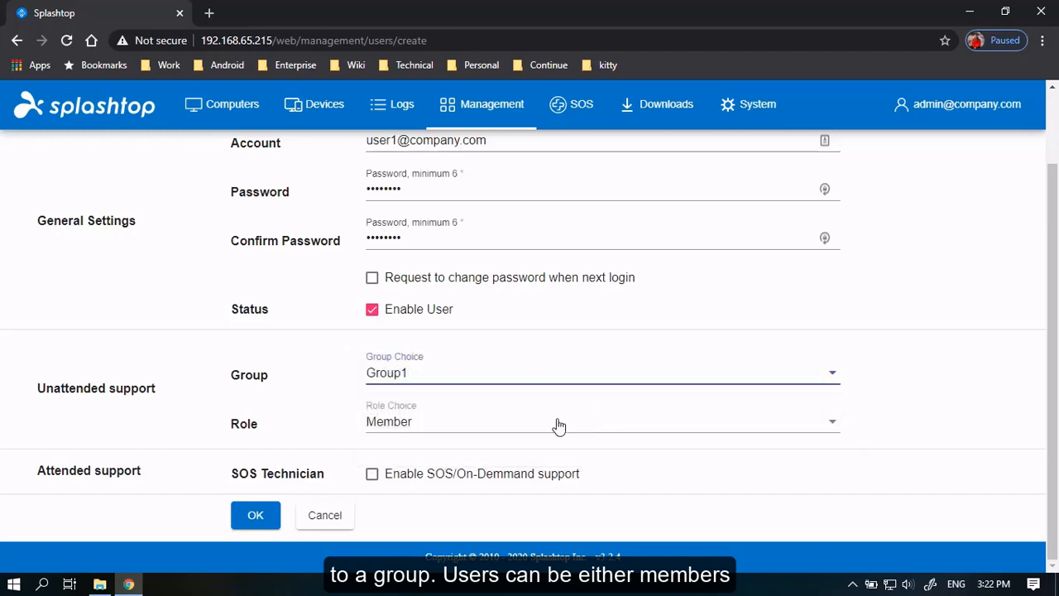
click(602, 421)
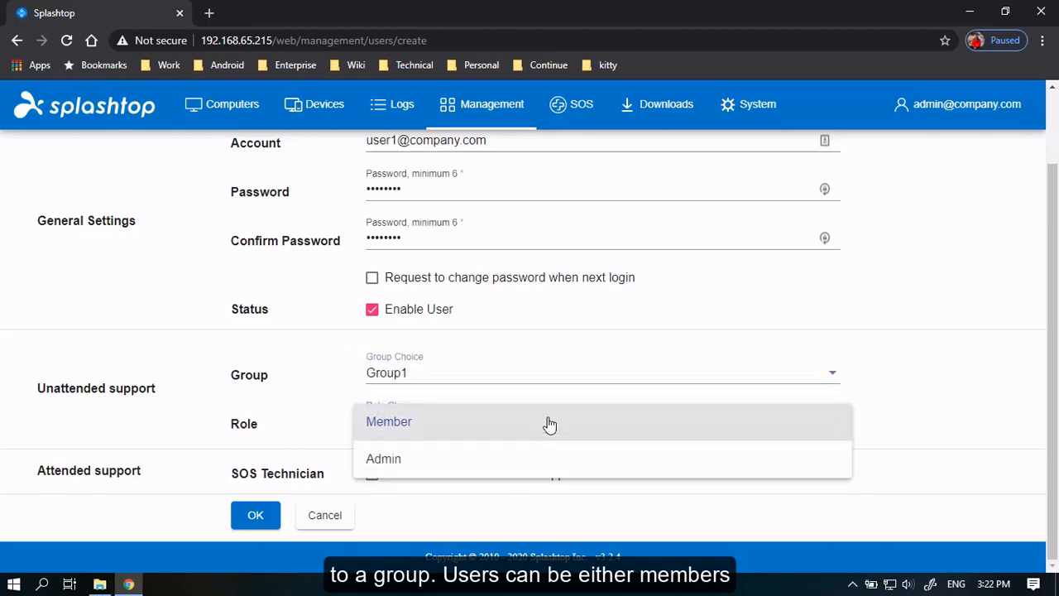
click(389, 421)
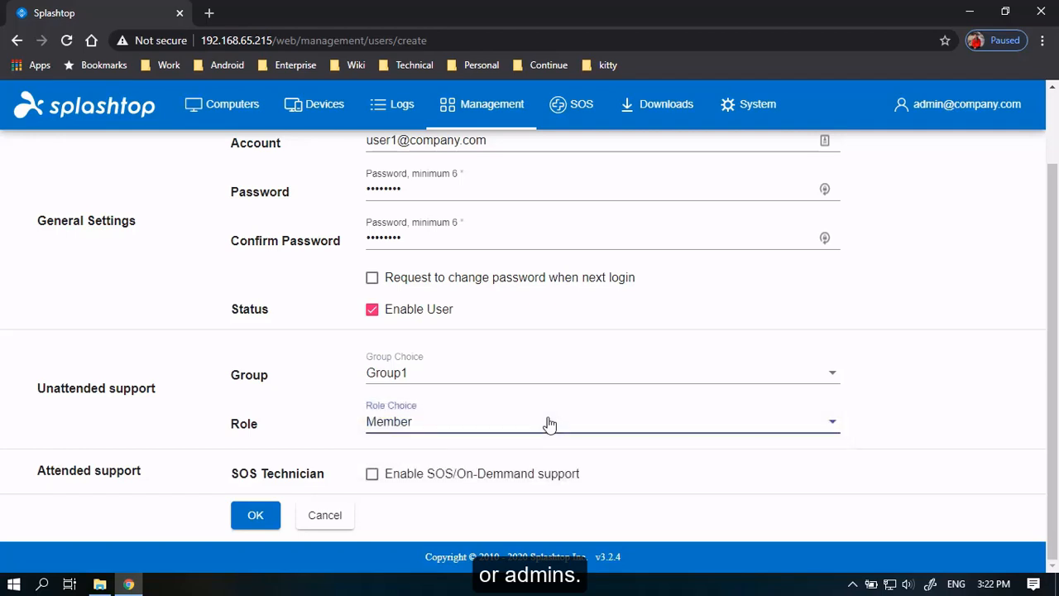
mouse_move(415, 481)
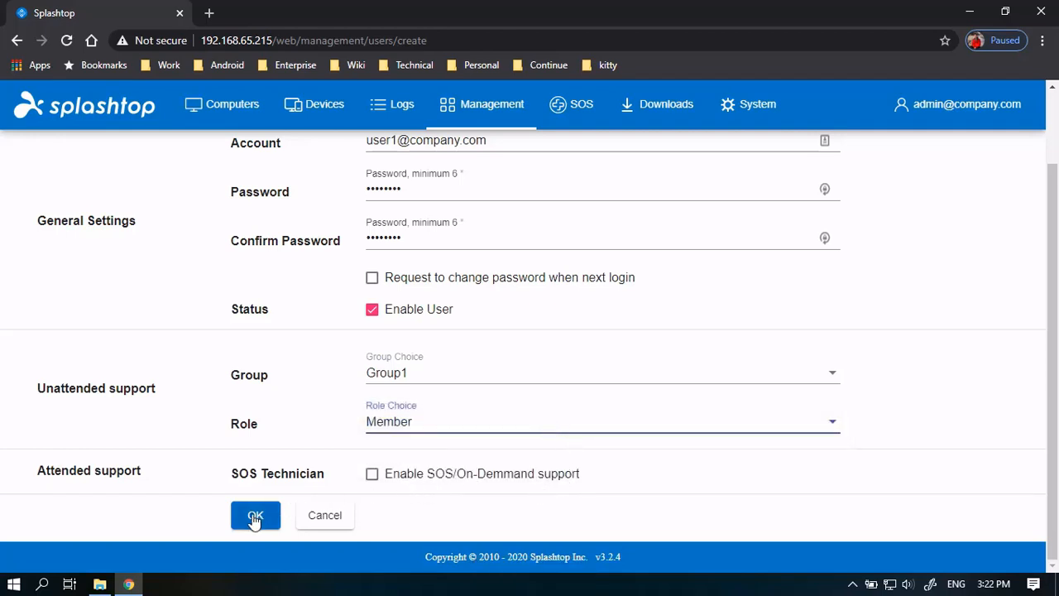
click(255, 515)
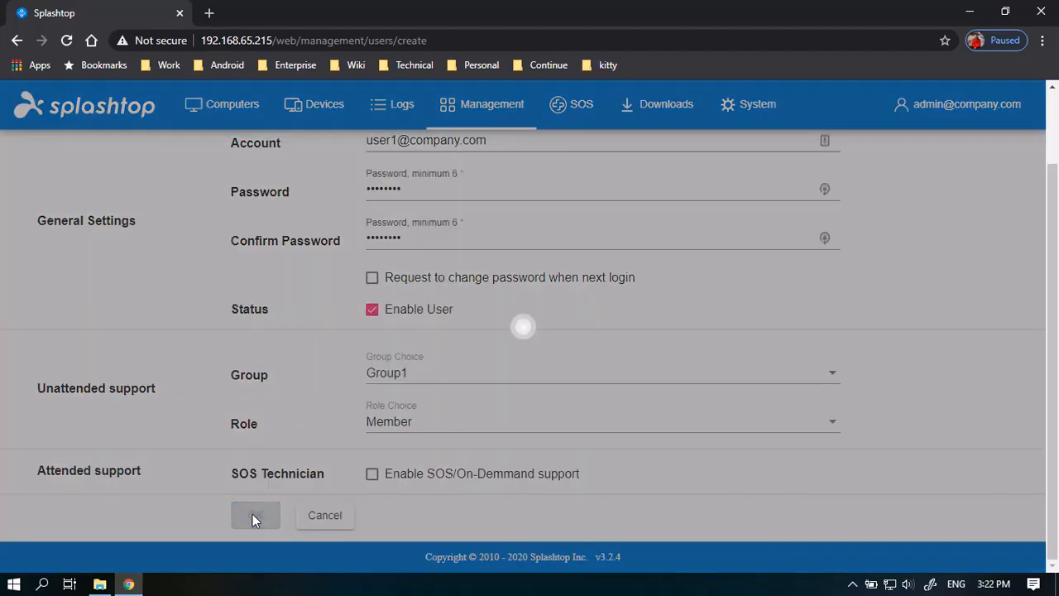
click(255, 515)
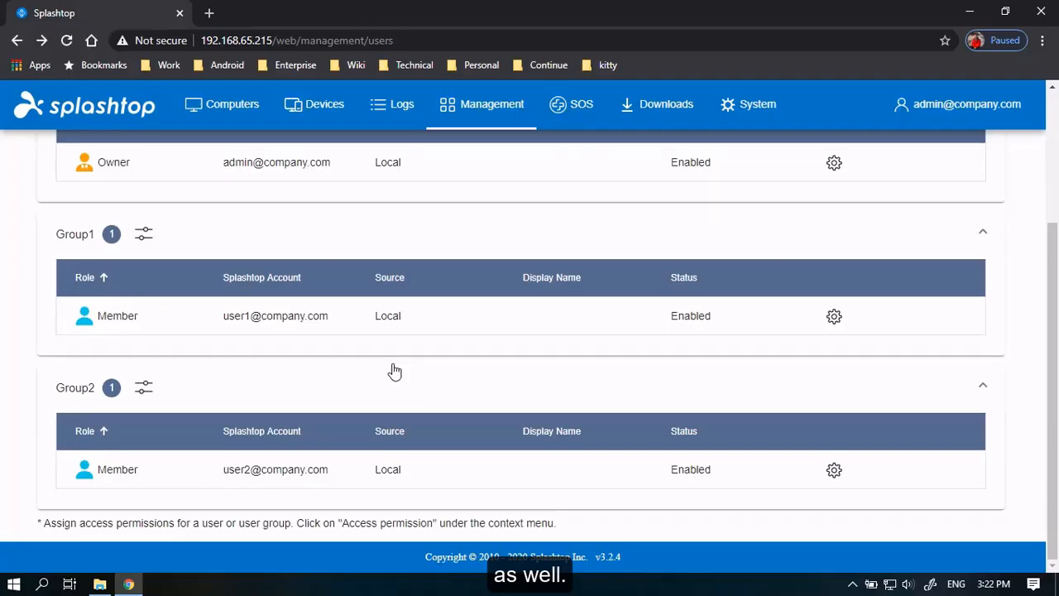
mouse_move(395, 368)
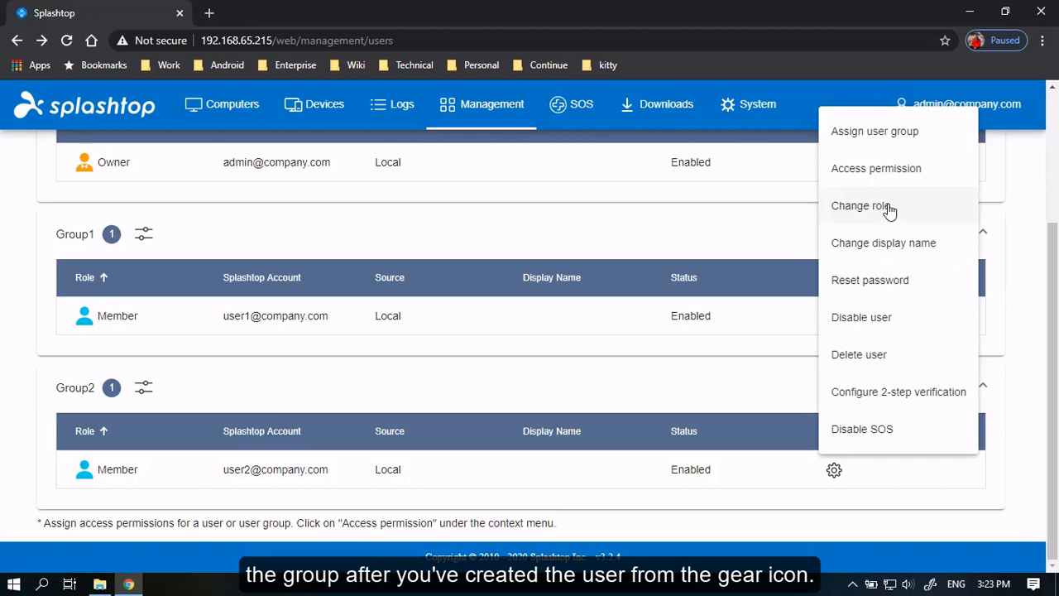
Step: Reassign user2 from Group2 to Group1 through its gear menu
click(875, 131)
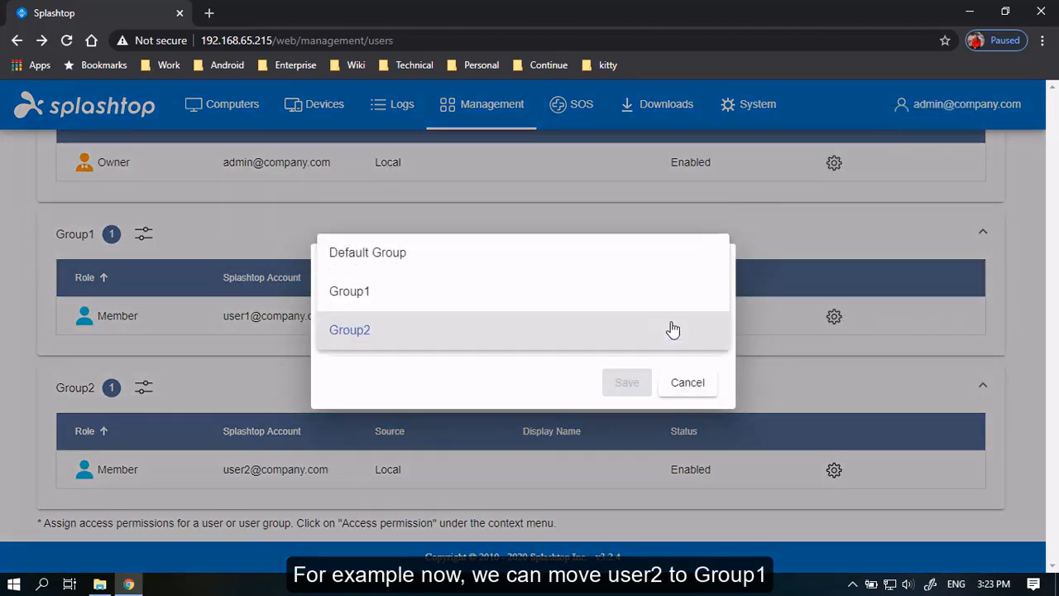
click(349, 291)
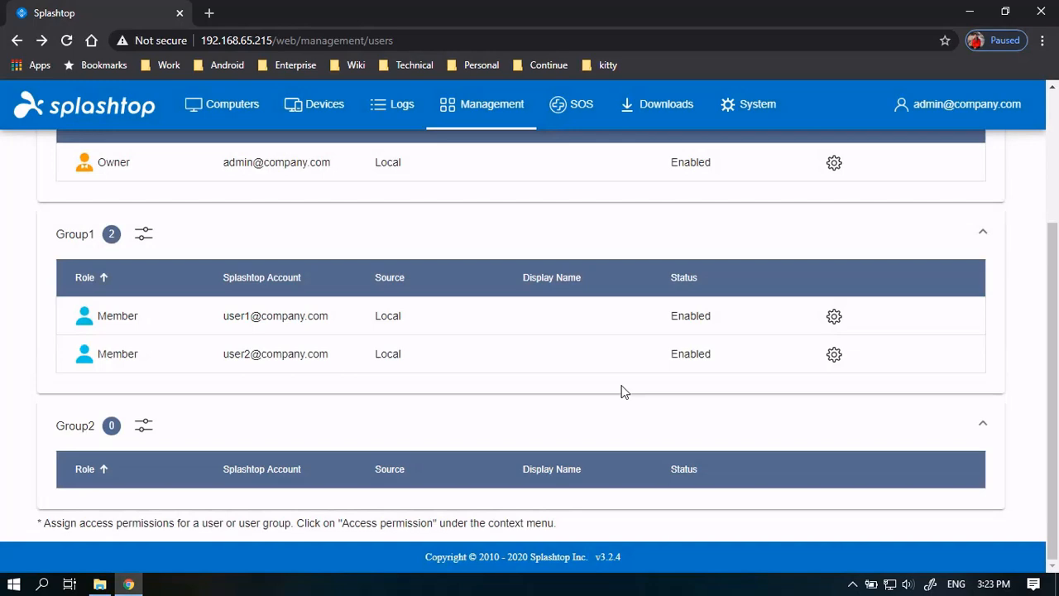
scroll(up, 3)
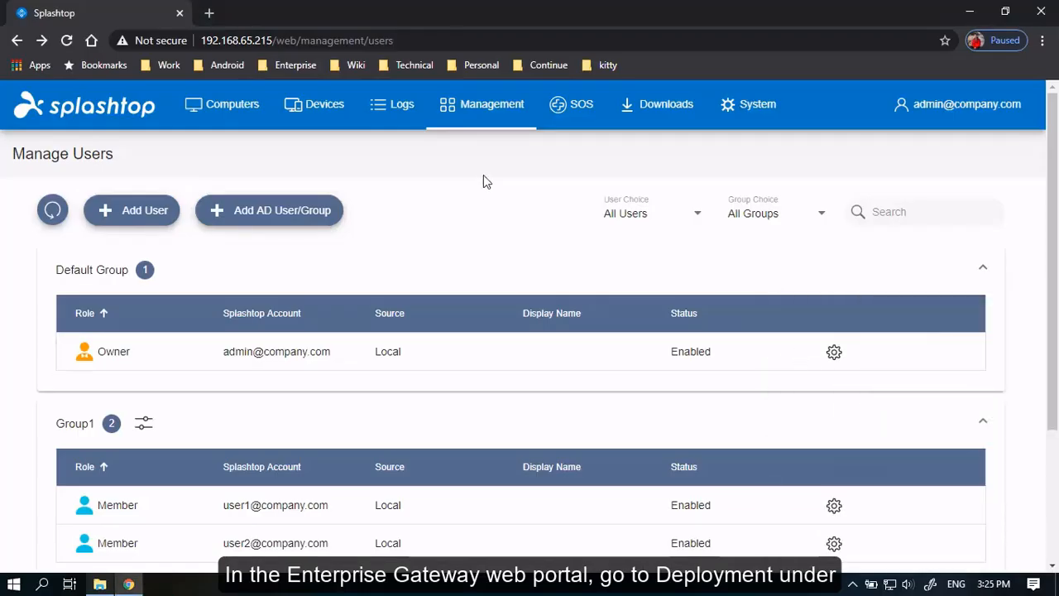
mouse_move(486, 111)
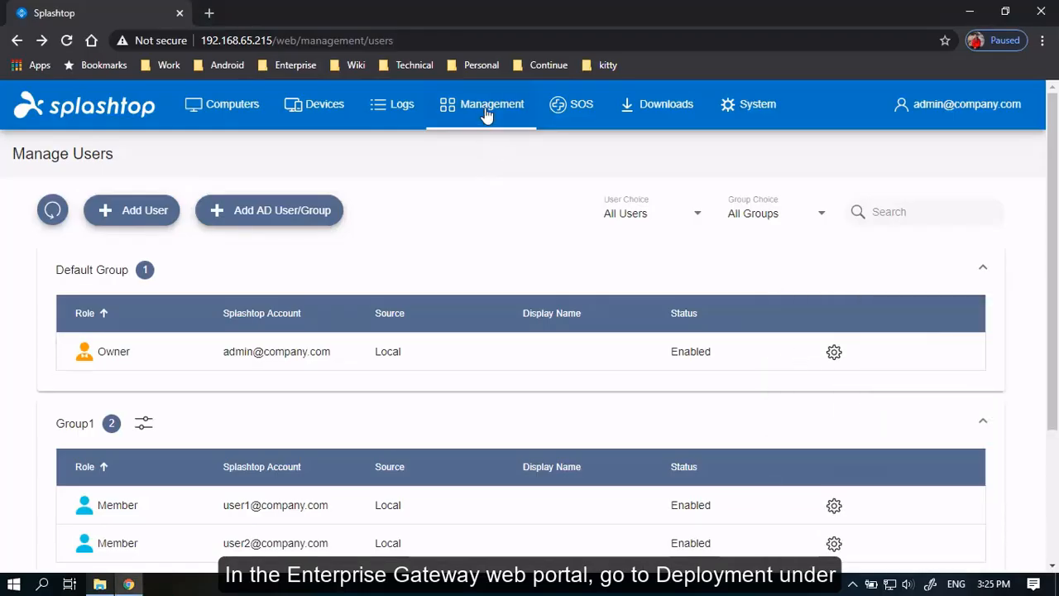
Step: Go to Management > Deployment and start a new package named 'Package 1'
click(493, 105)
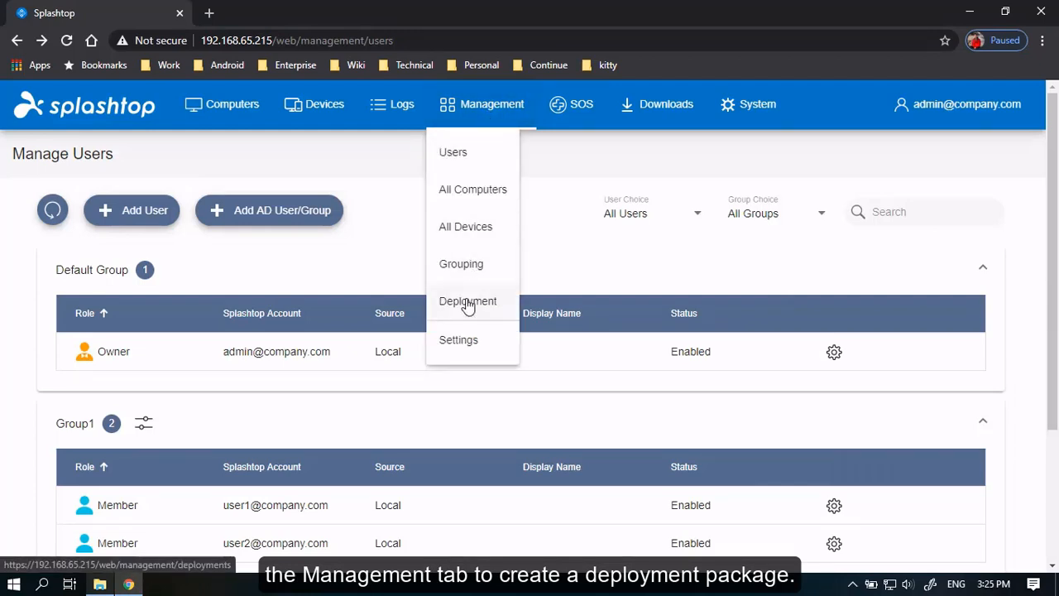
click(467, 300)
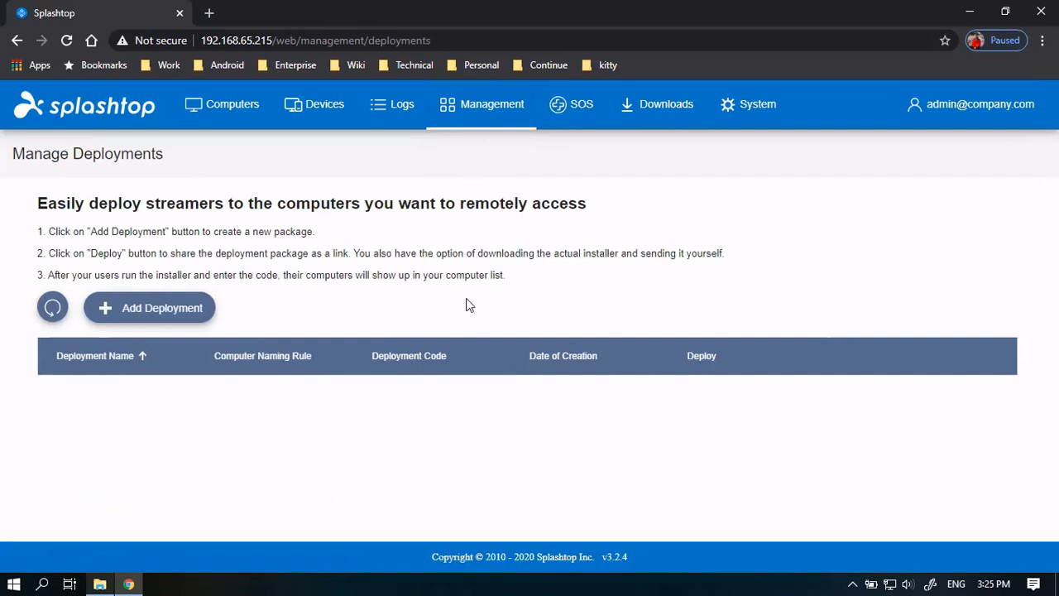
click(149, 307)
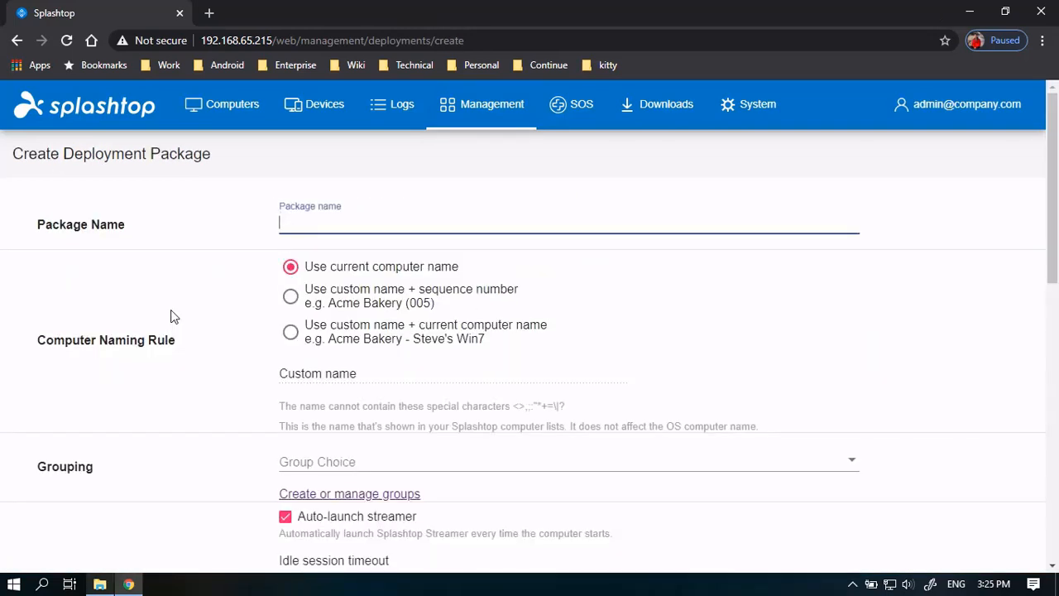
text(P)
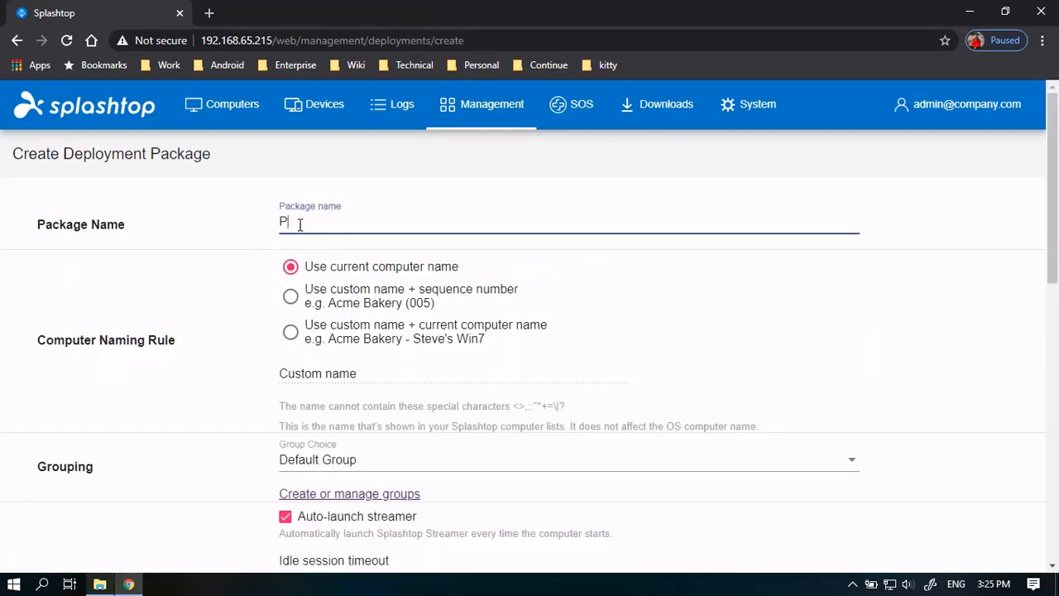
text(ackage)
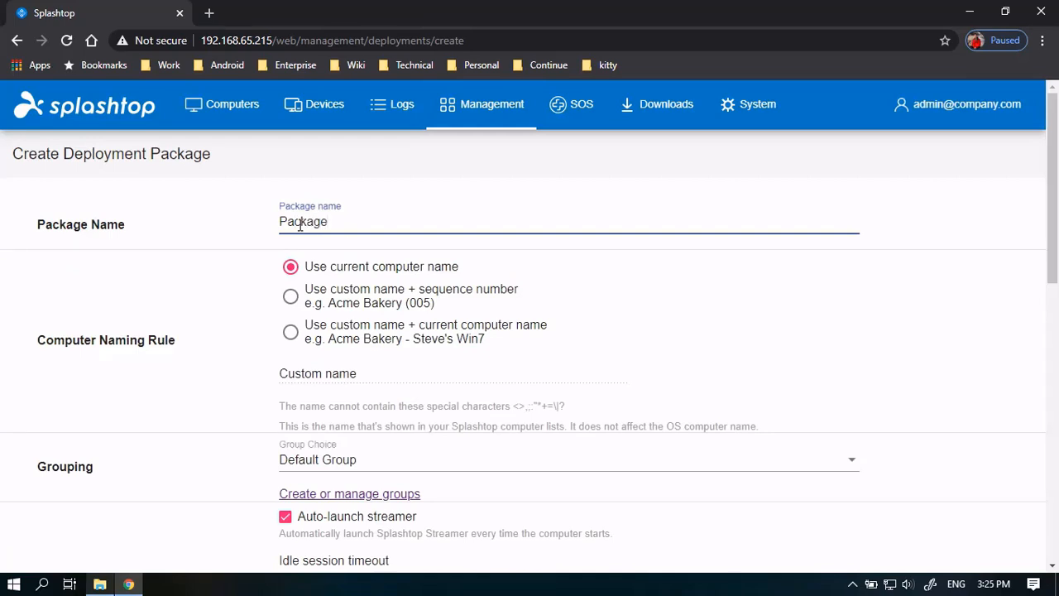
text(1)
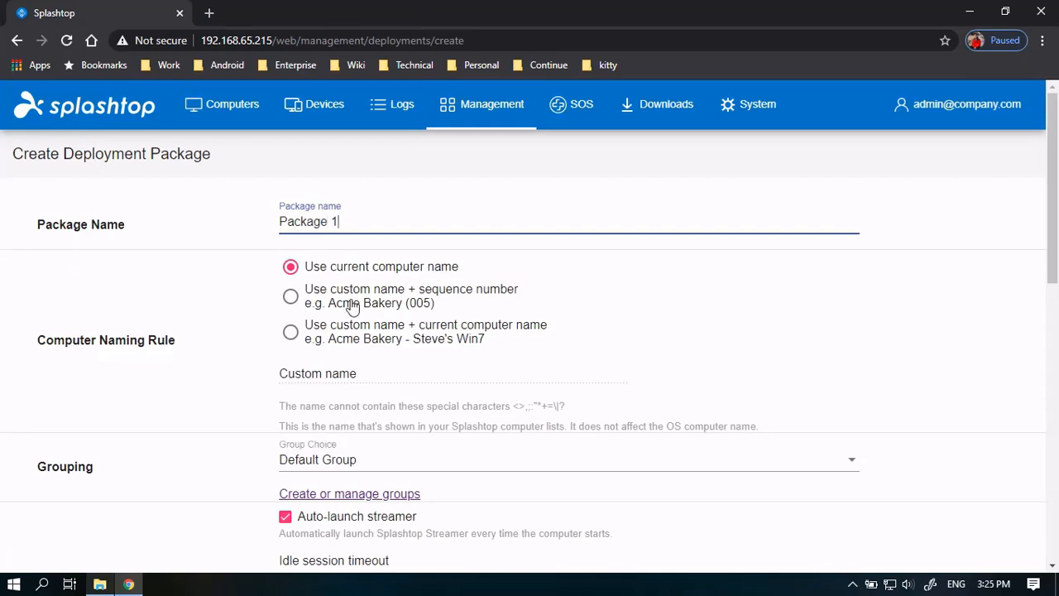
Step: Assign Package 1 to Group1, review the remaining settings, and save it
scroll(down, 3)
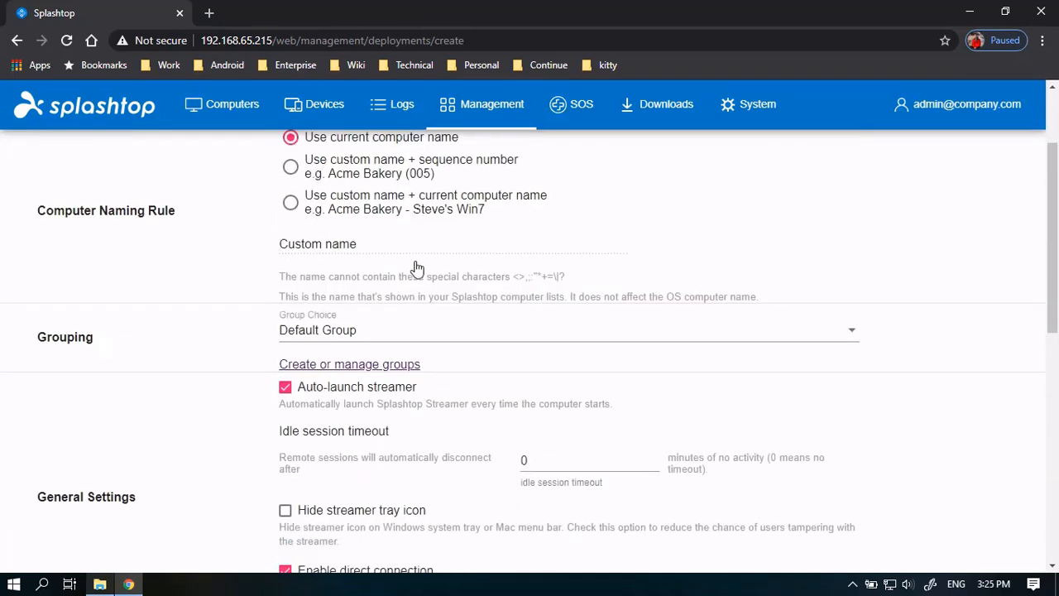
mouse_move(379, 181)
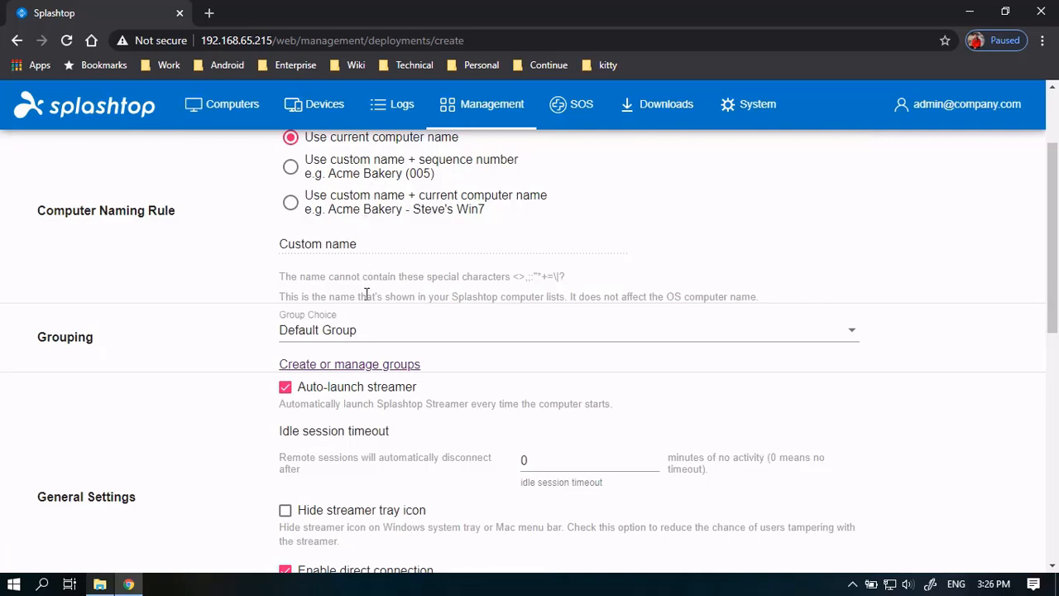
click(850, 330)
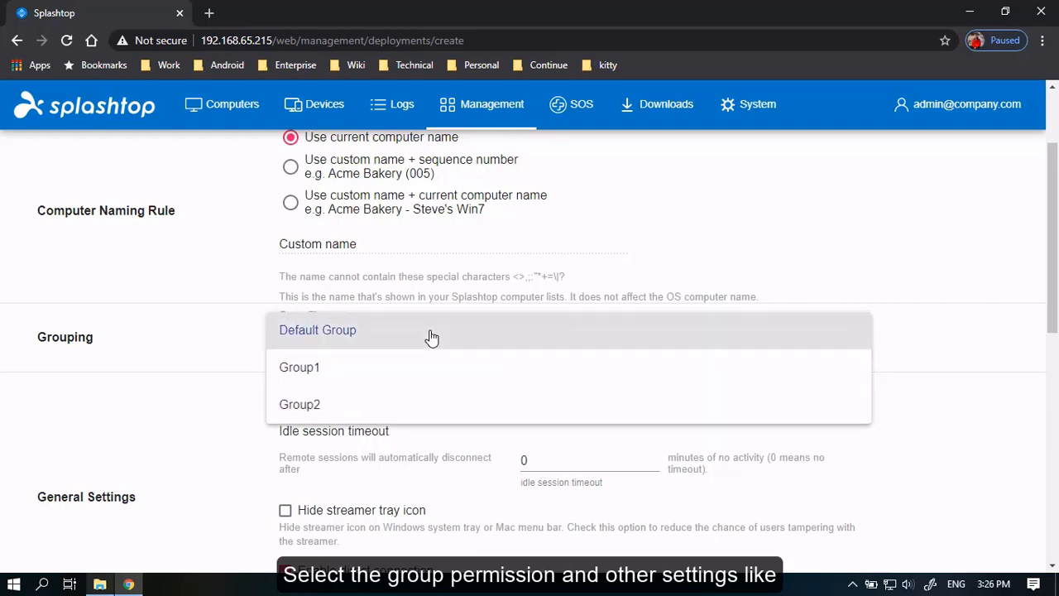
mouse_move(431, 370)
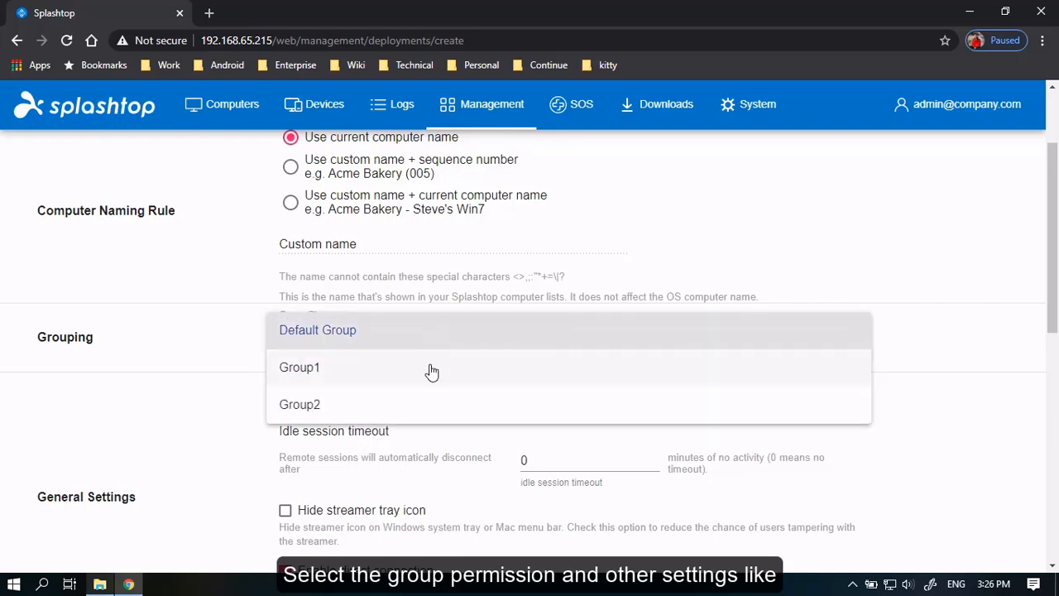
click(299, 367)
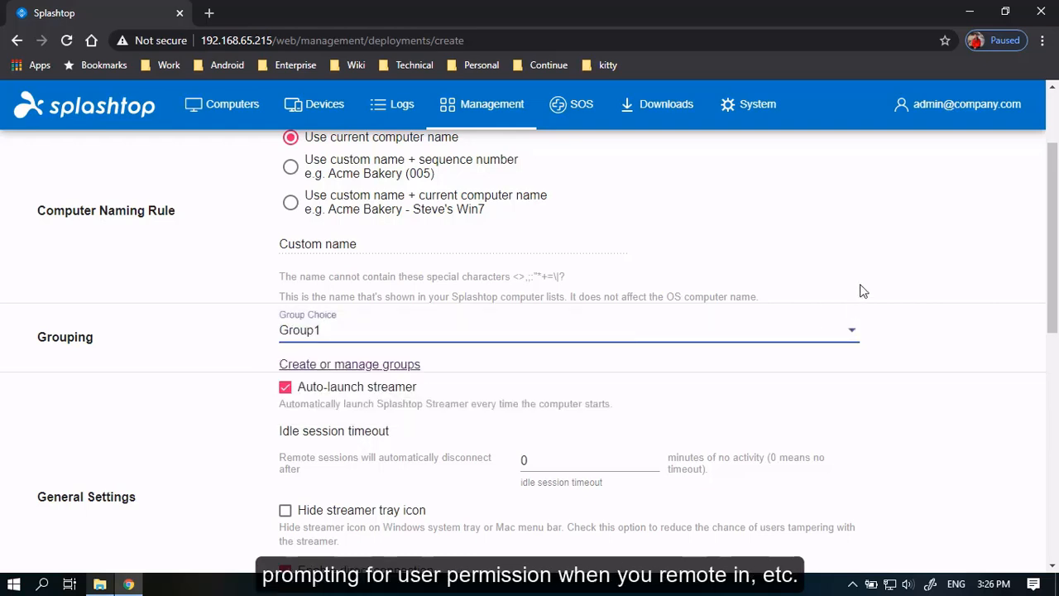
scroll(down, 3)
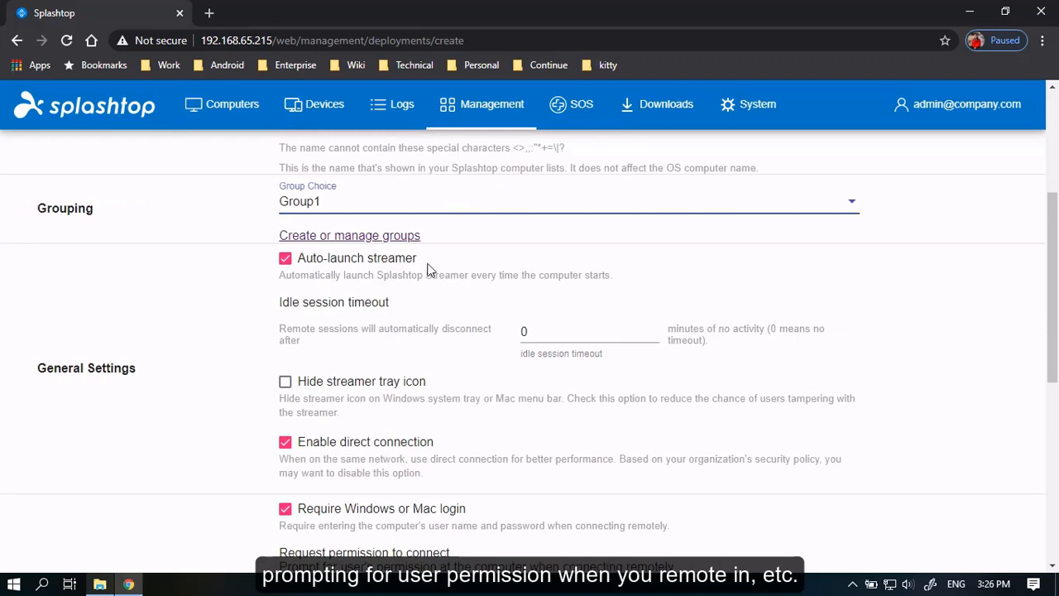
scroll(down, 3)
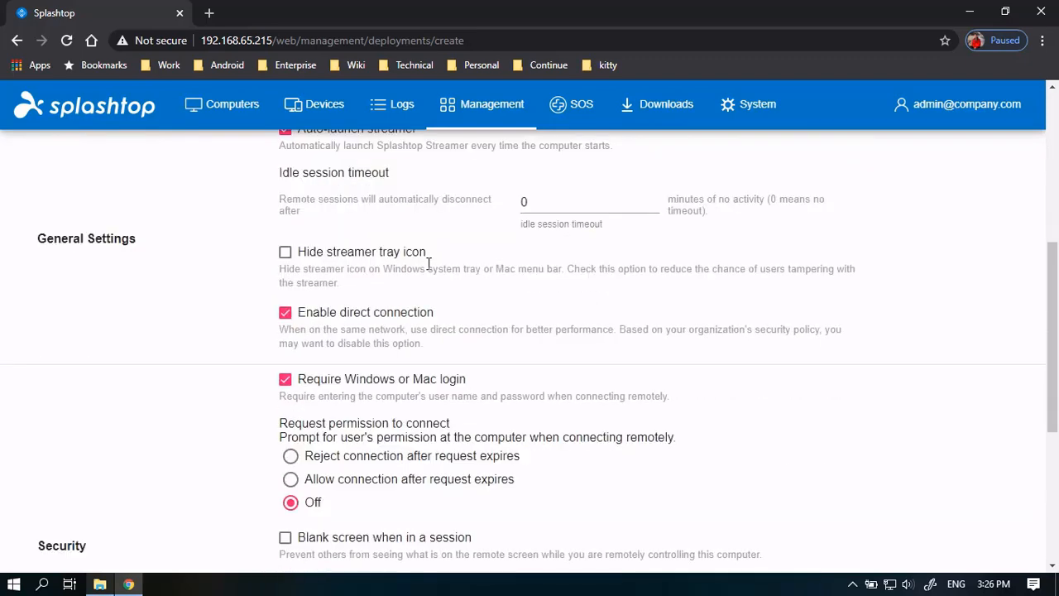
scroll(down, 3)
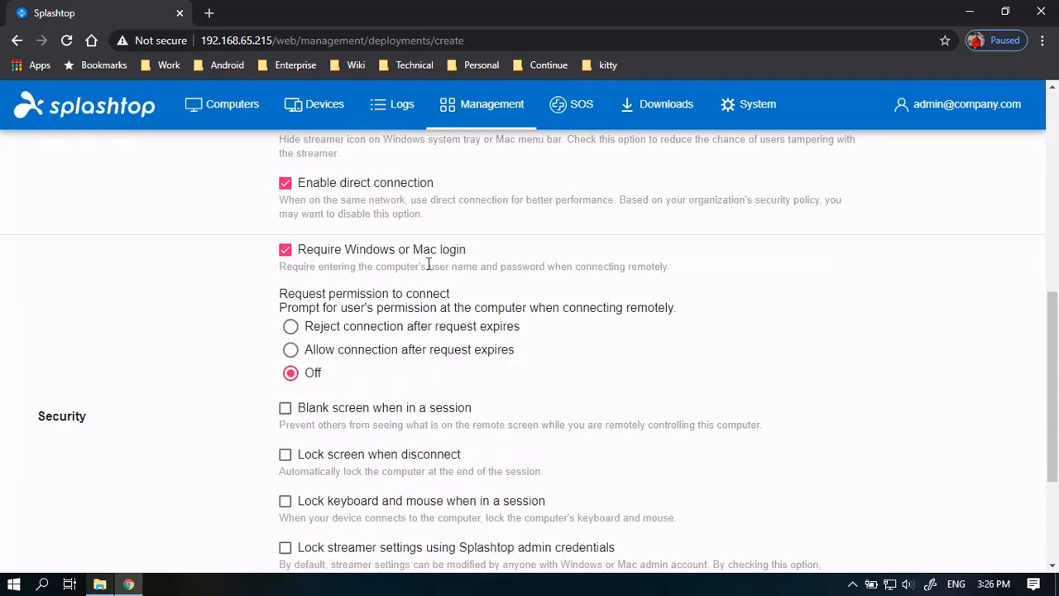
mouse_move(591, 304)
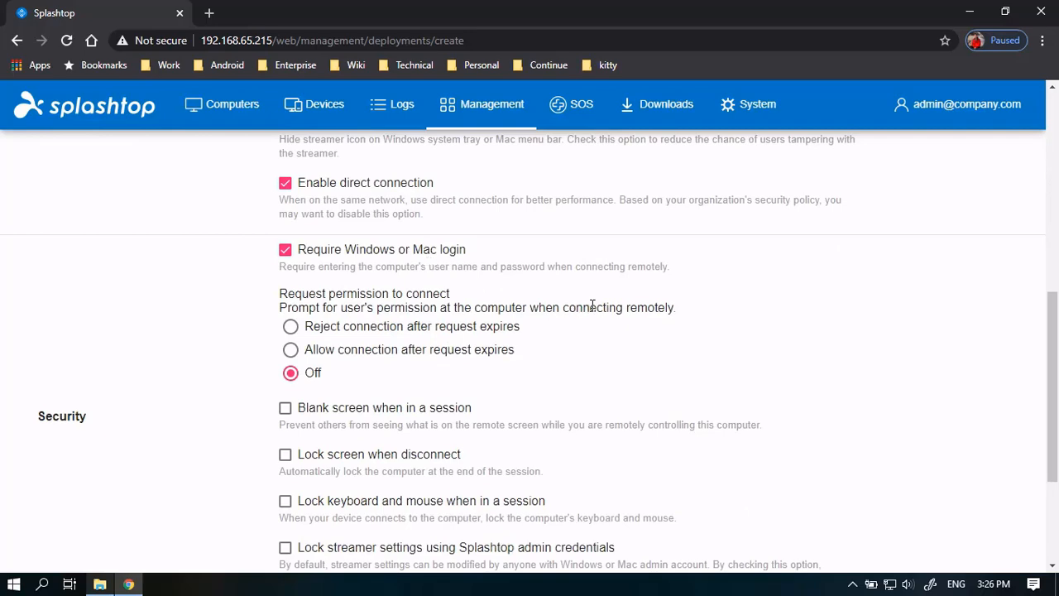
scroll(down, 3)
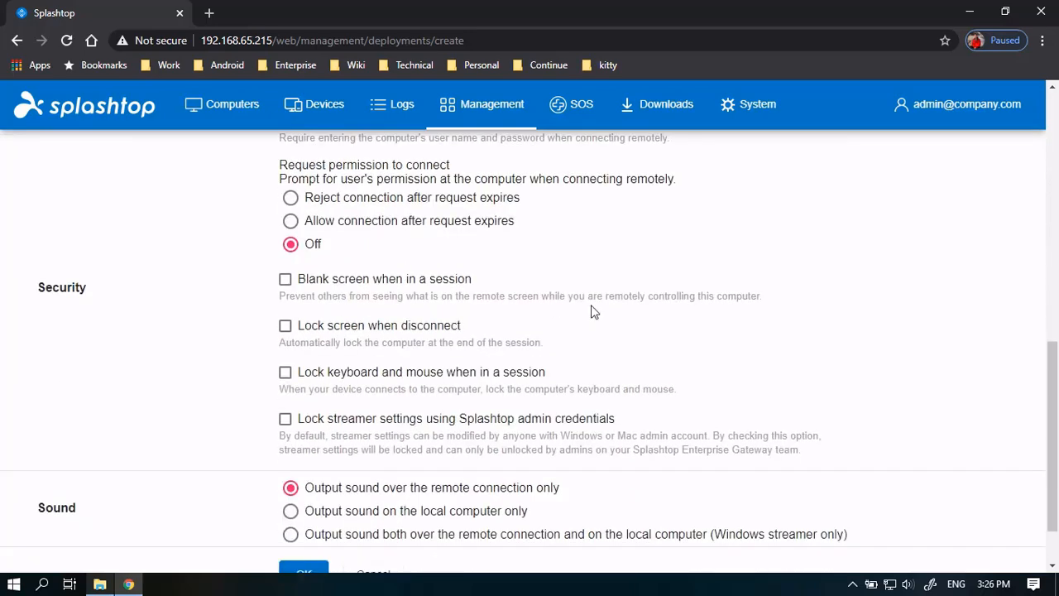
scroll(down, 3)
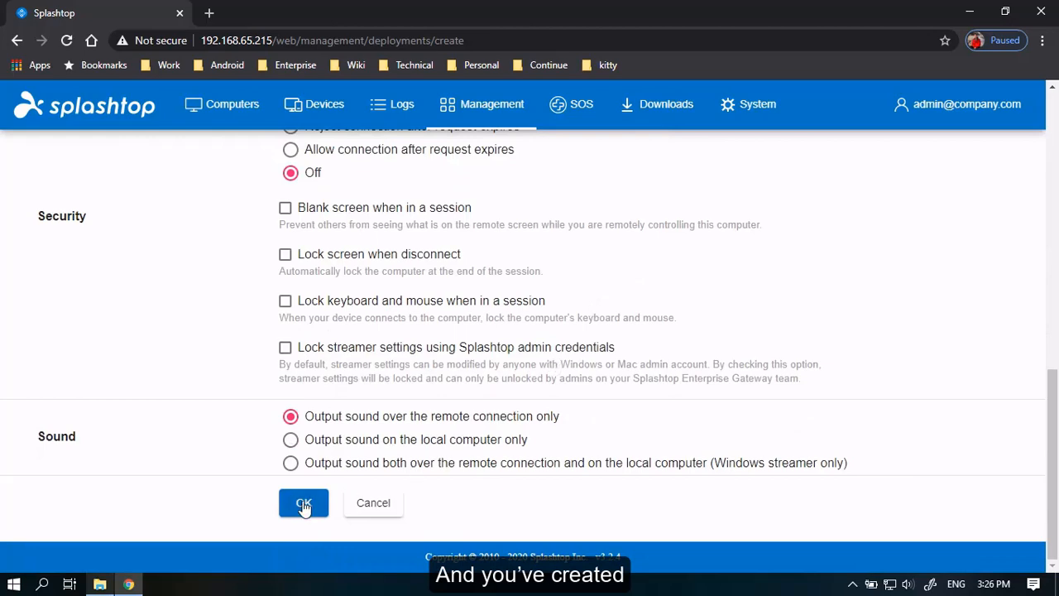
click(304, 502)
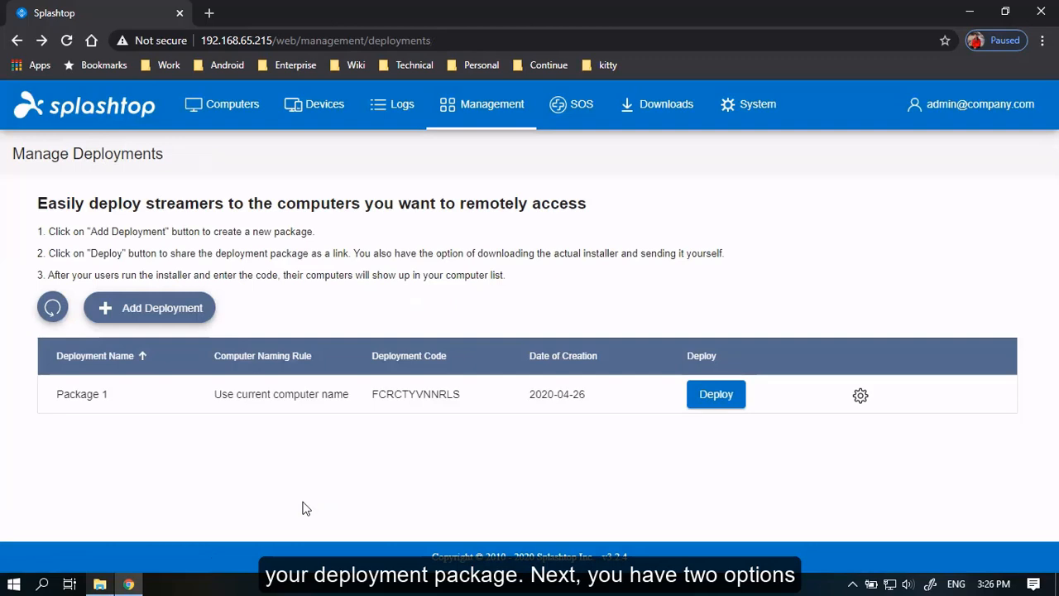
Step: From Package 1's shareable link page, allow remote access and save the Windows streamer installer
click(716, 394)
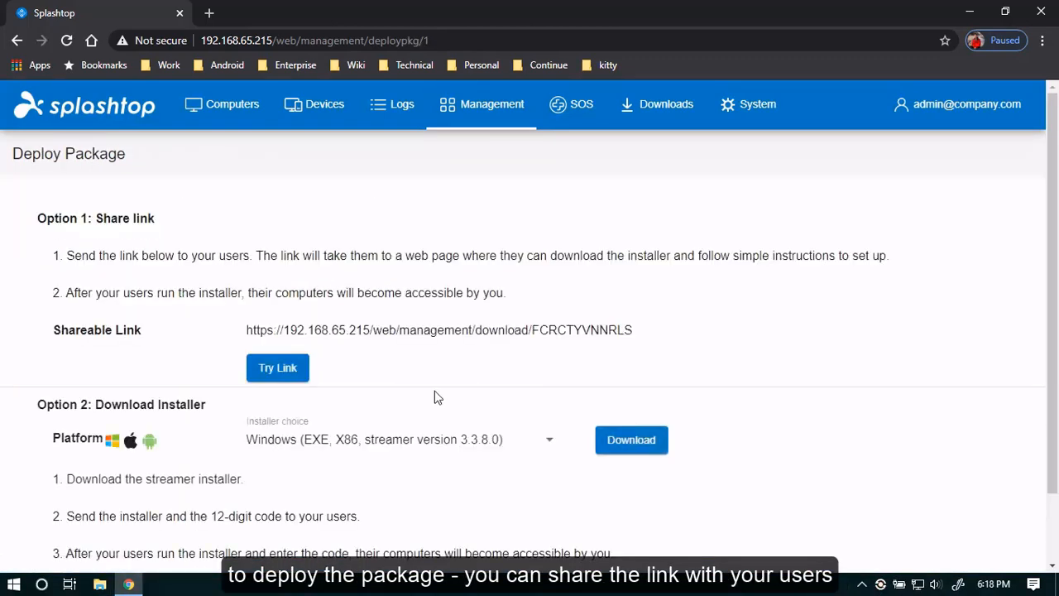
click(277, 368)
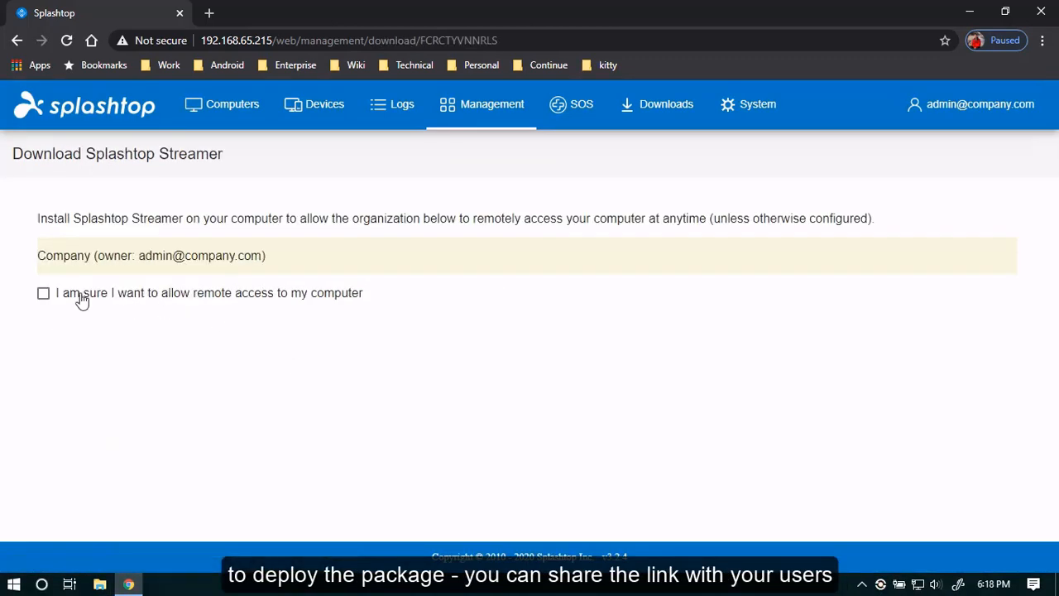
click(43, 293)
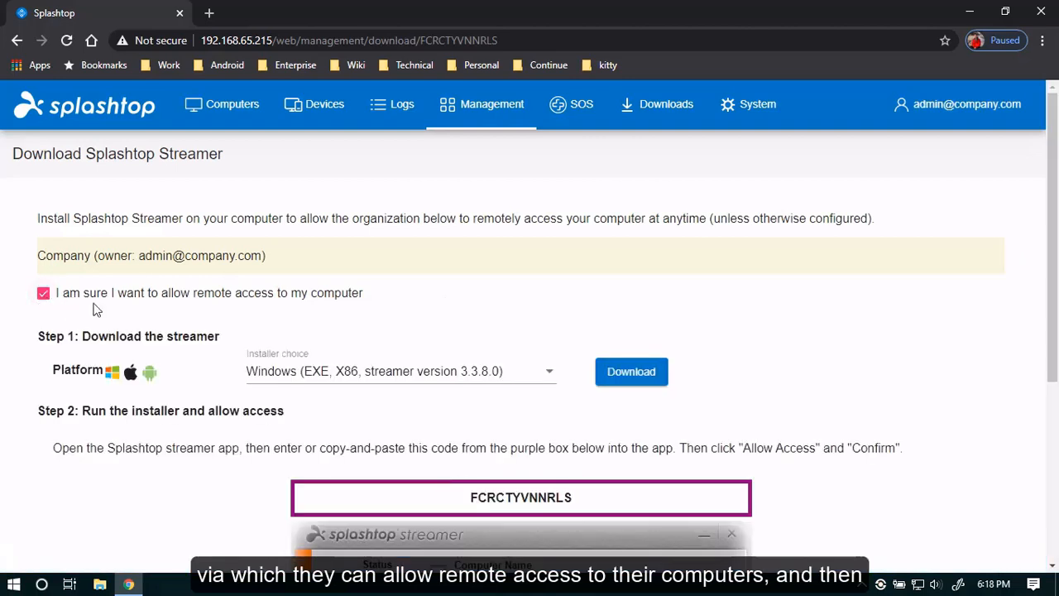
mouse_move(631, 372)
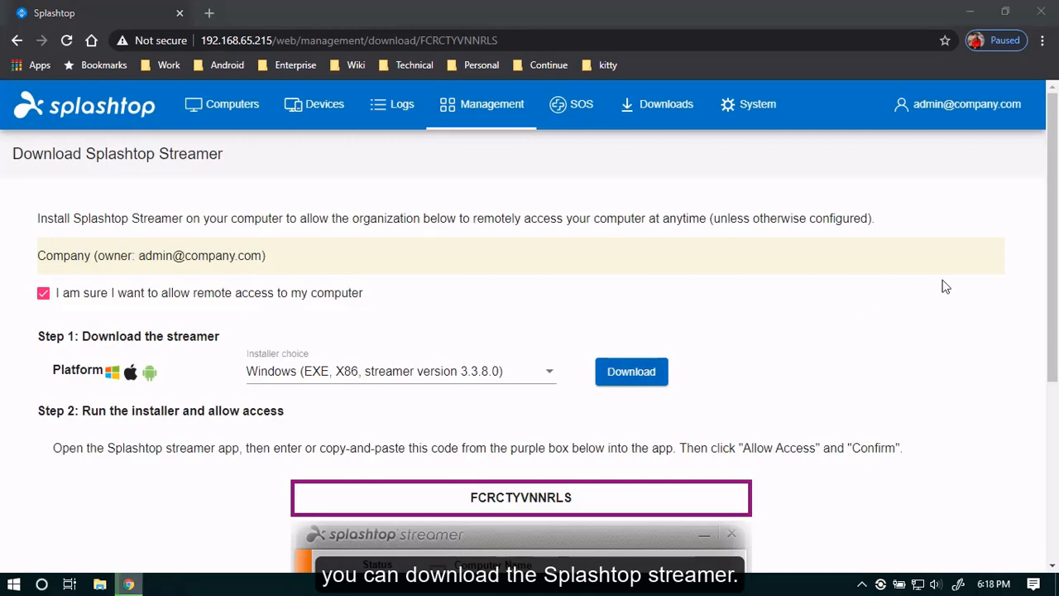
click(630, 371)
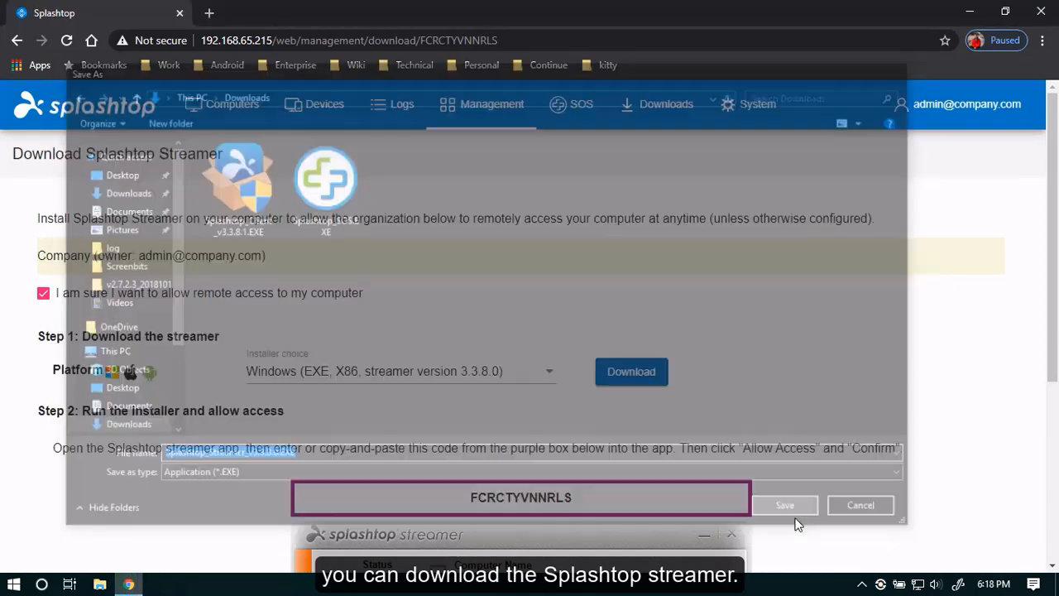
click(785, 505)
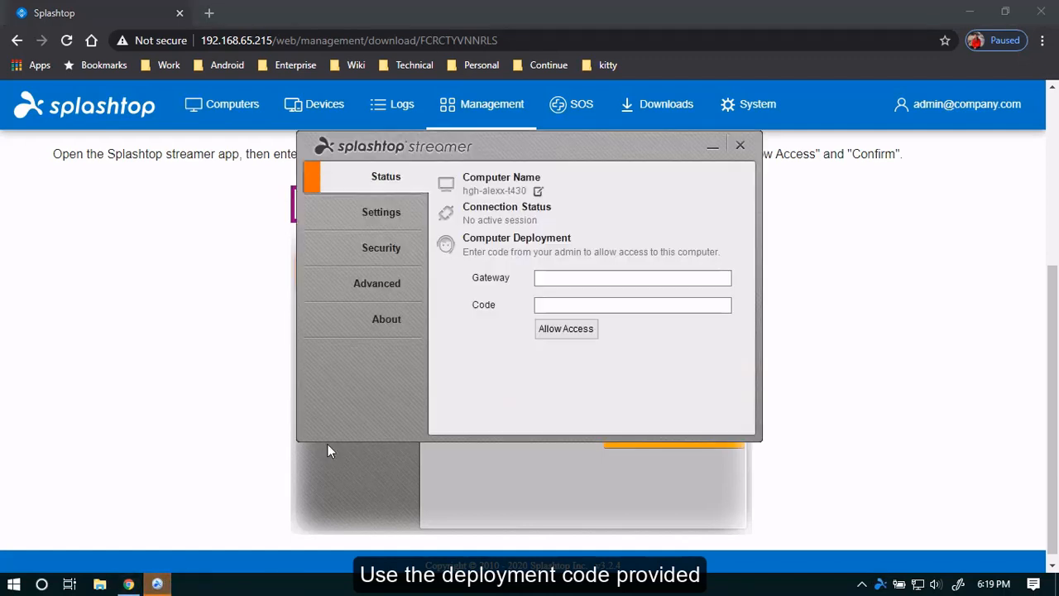
click(633, 278)
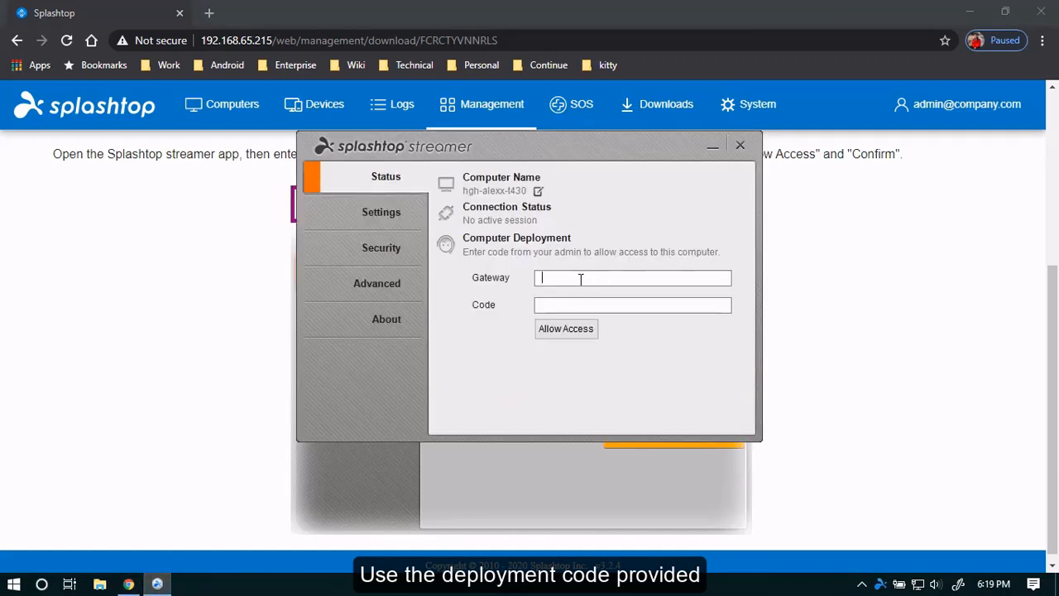
text(192.168.65.215)
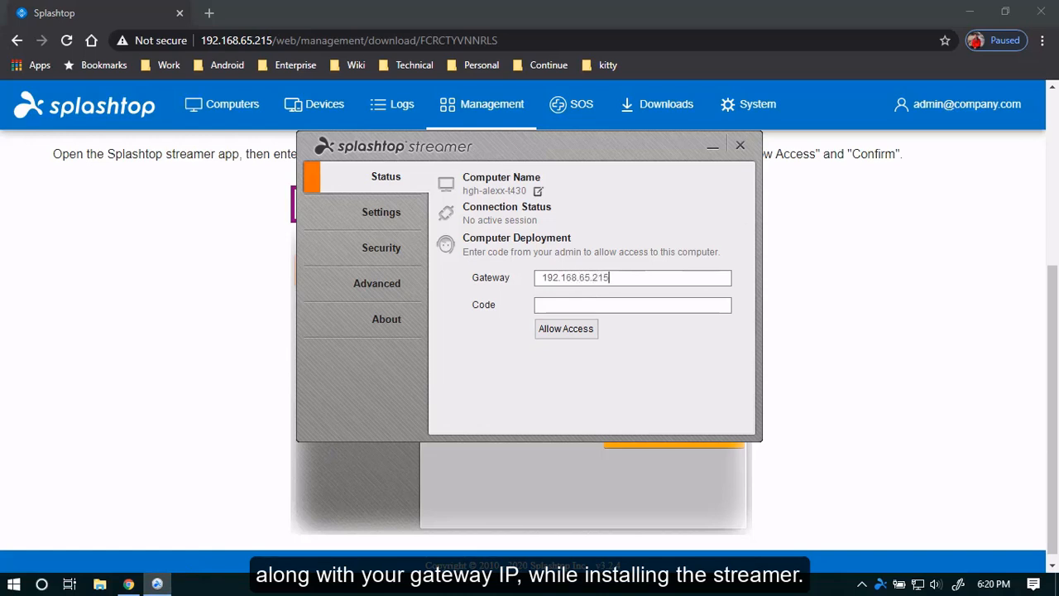
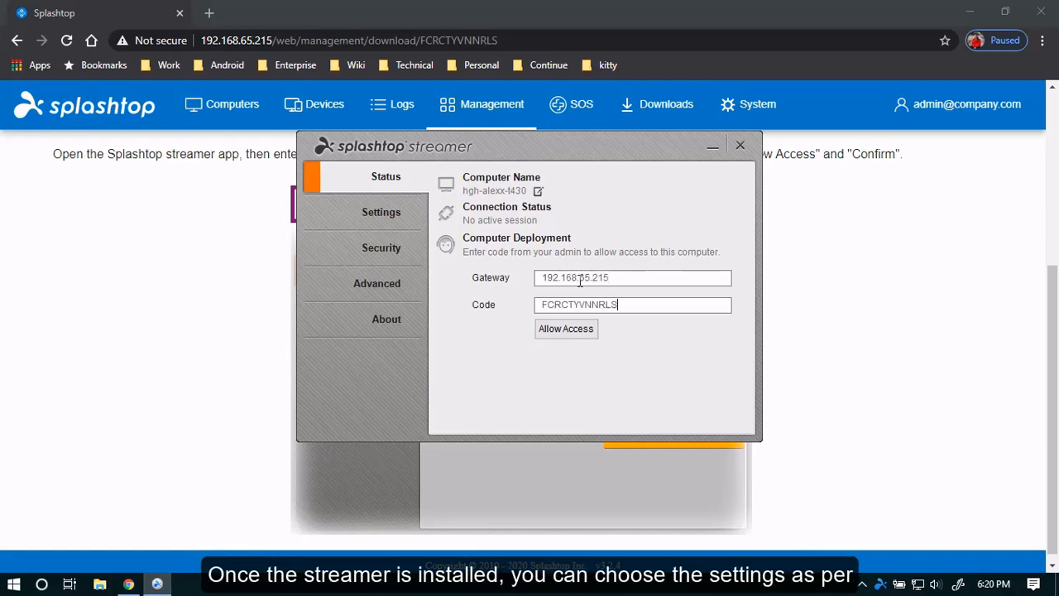
click(566, 329)
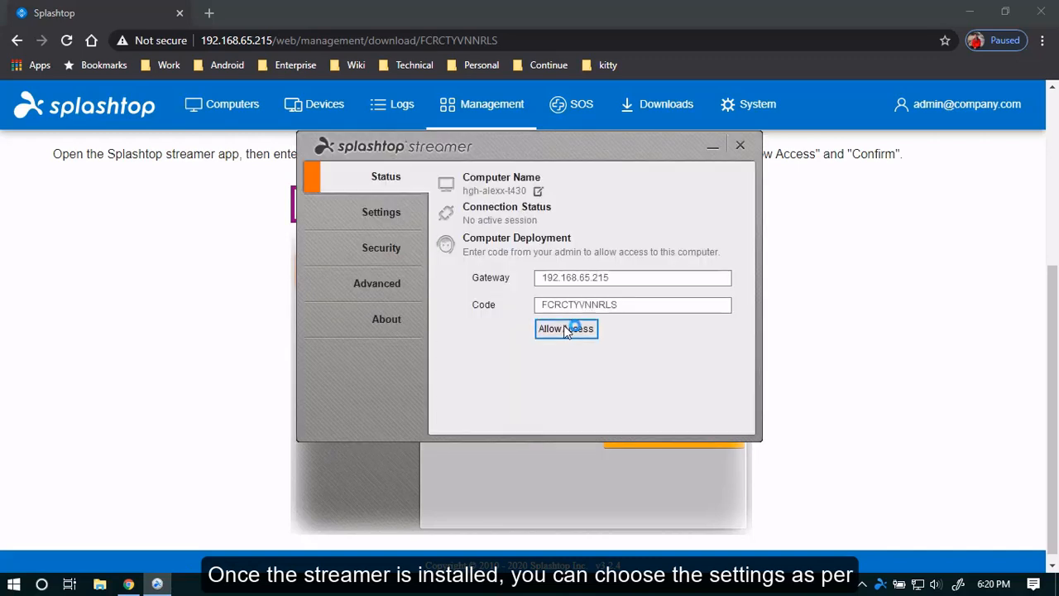
click(566, 329)
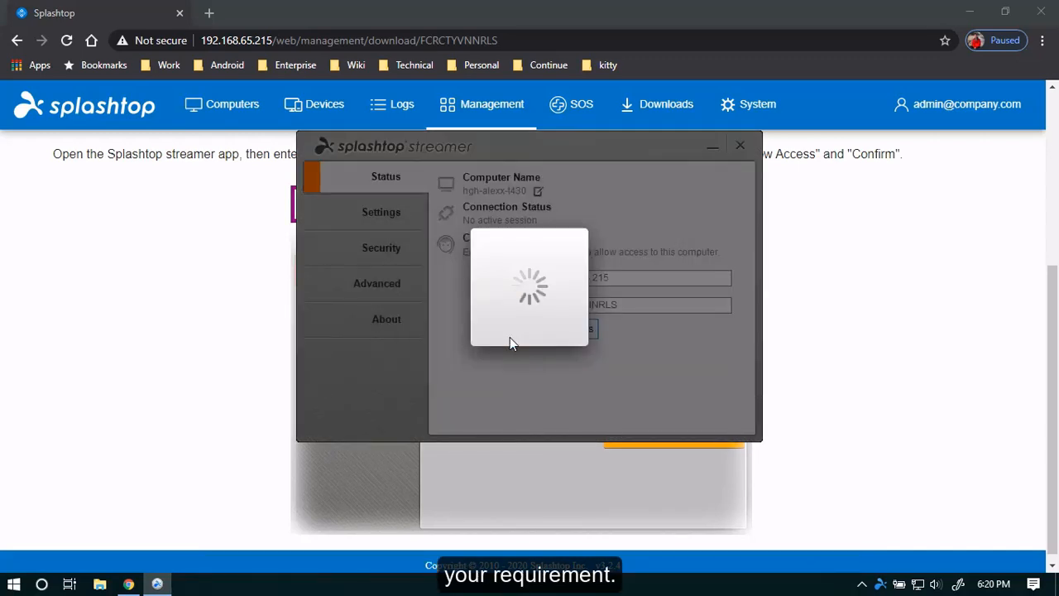
mouse_move(525, 317)
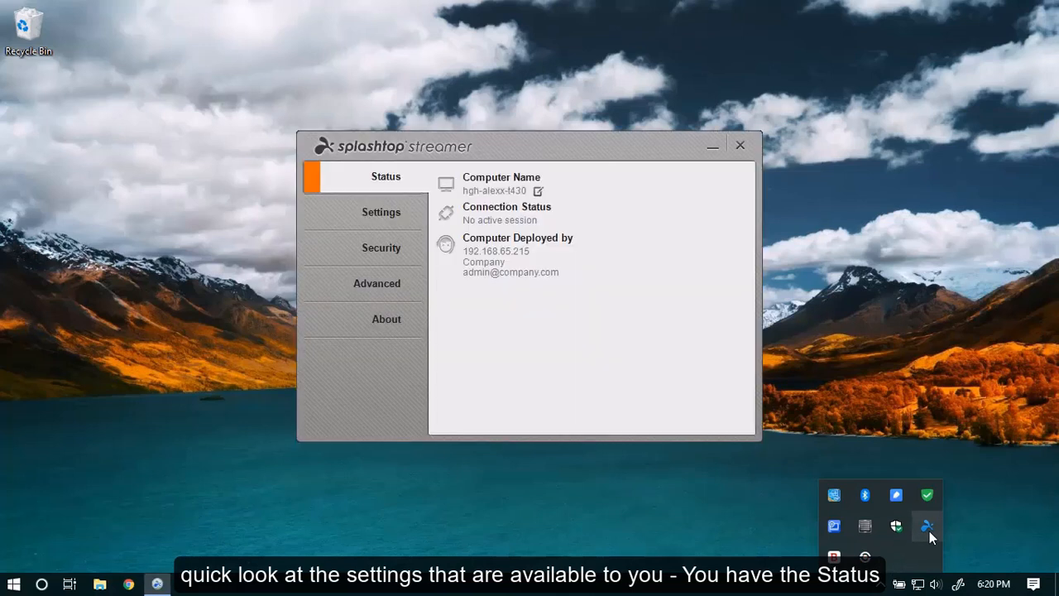
mouse_move(747, 491)
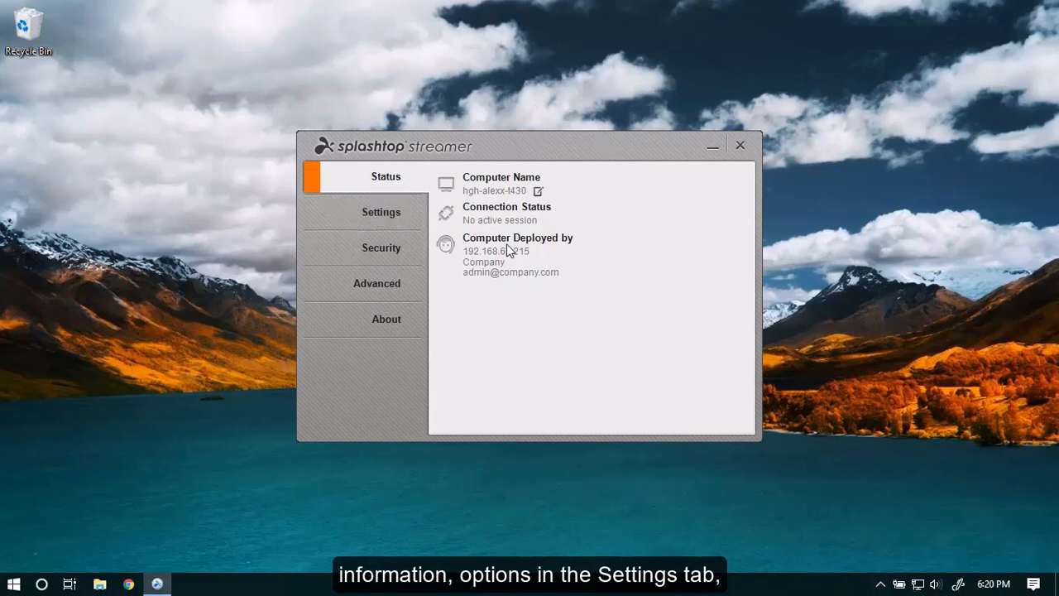
Step: Open Splashtop Streamer's Settings tab after confirming deployment by gateway 192.168.65.215 for Company
click(381, 212)
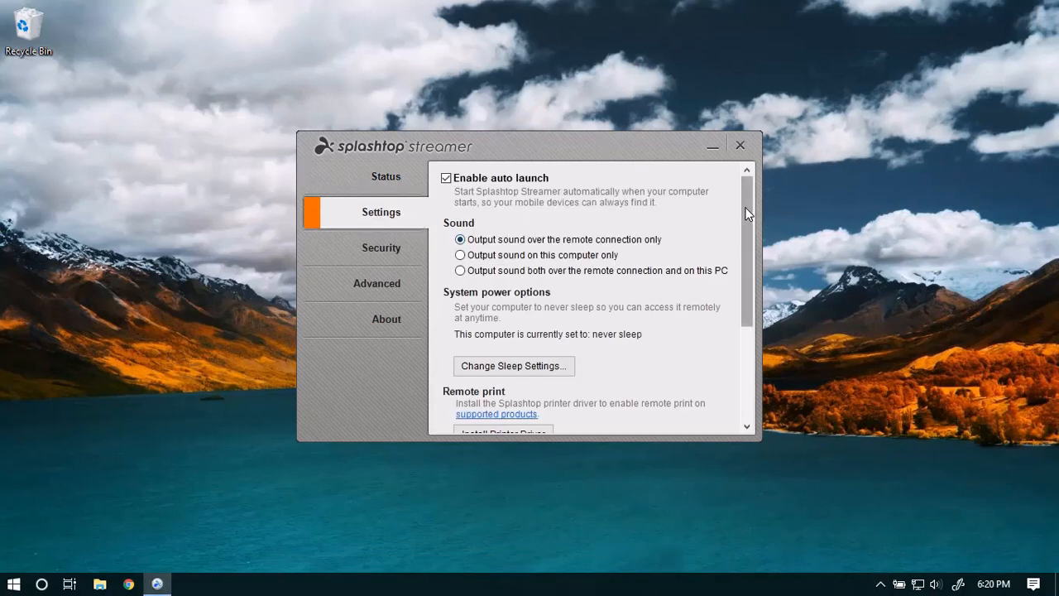
Step: Scroll the streamer settings and view the Security tab
scroll(down, 3)
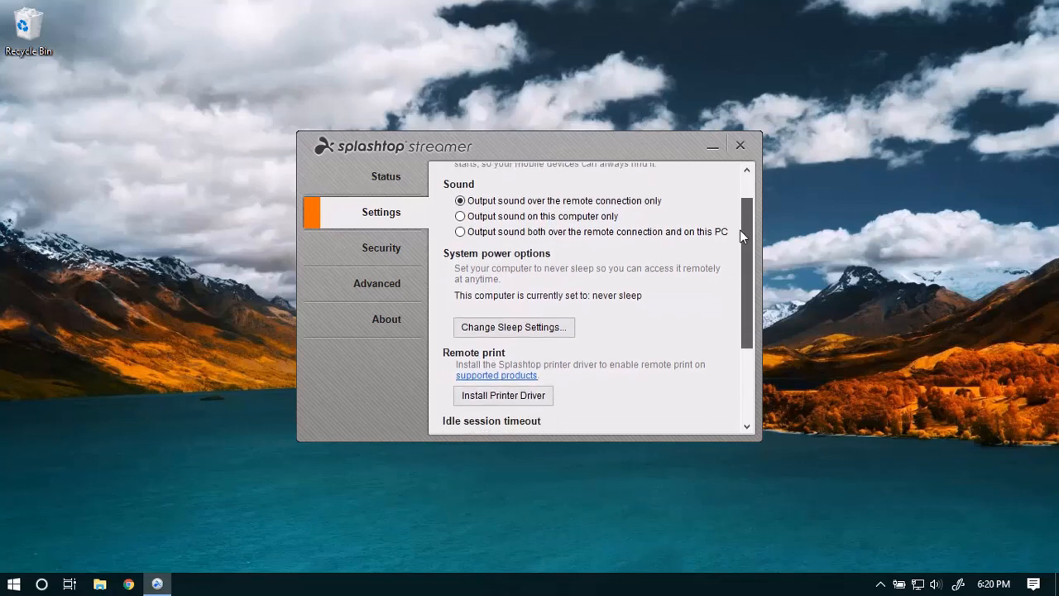
scroll(down, 3)
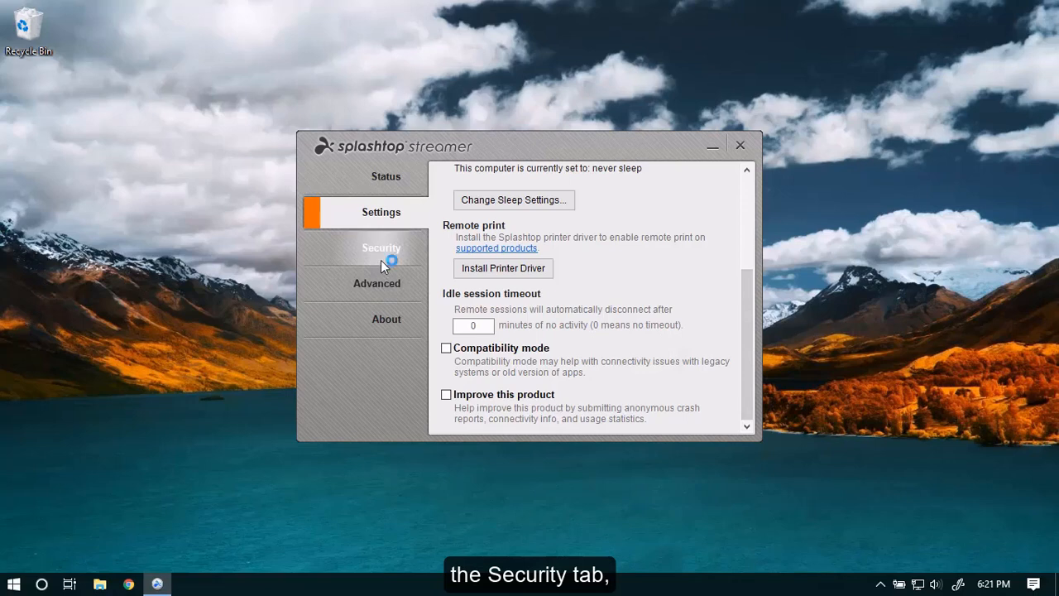
click(381, 248)
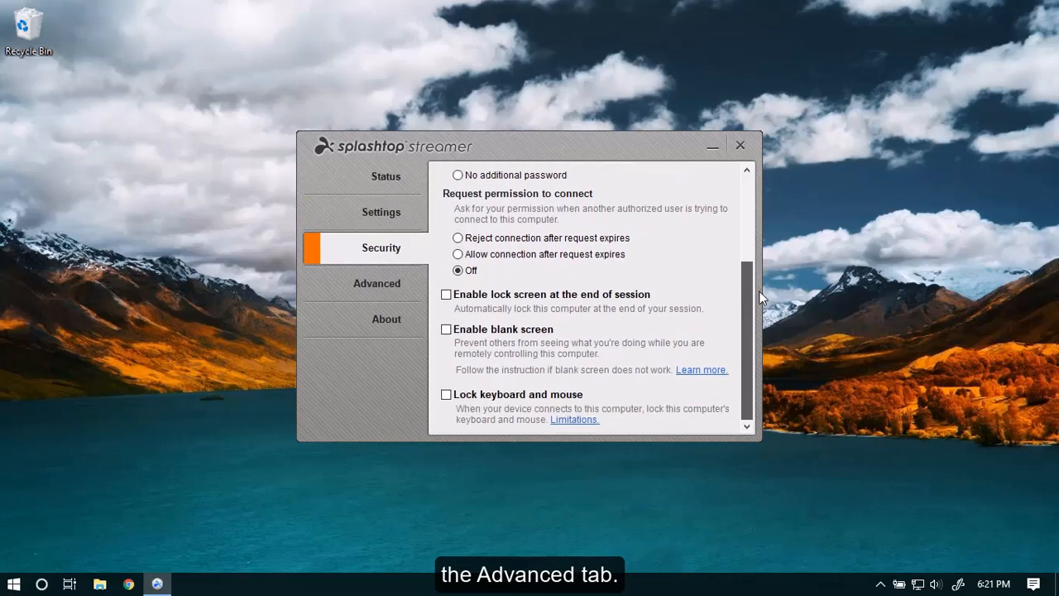
Step: Review Advanced settings: IP, proxy, screen capture and streamer log file options
click(376, 283)
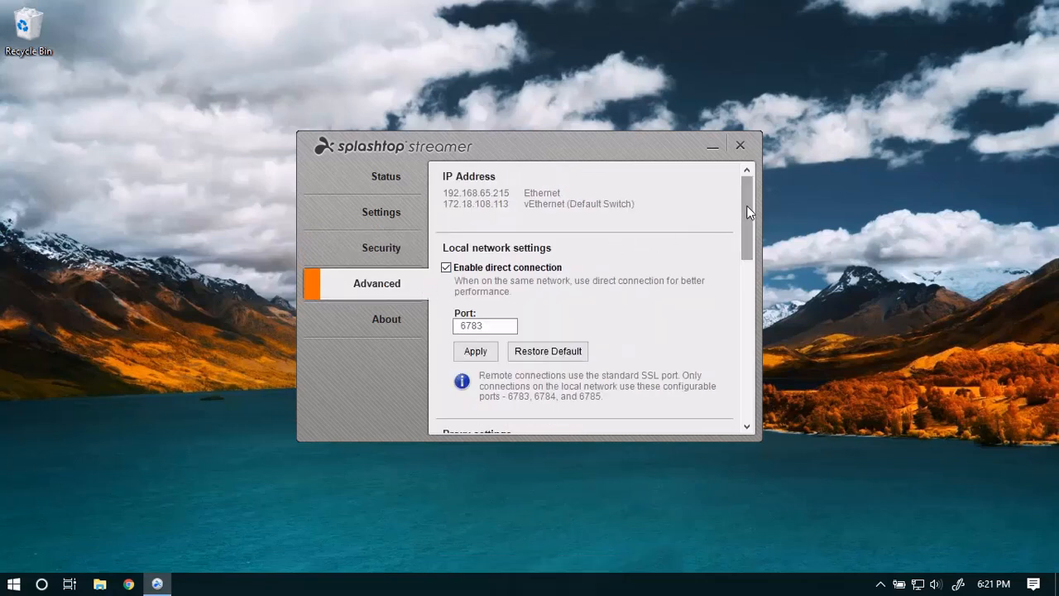
scroll(down, 3)
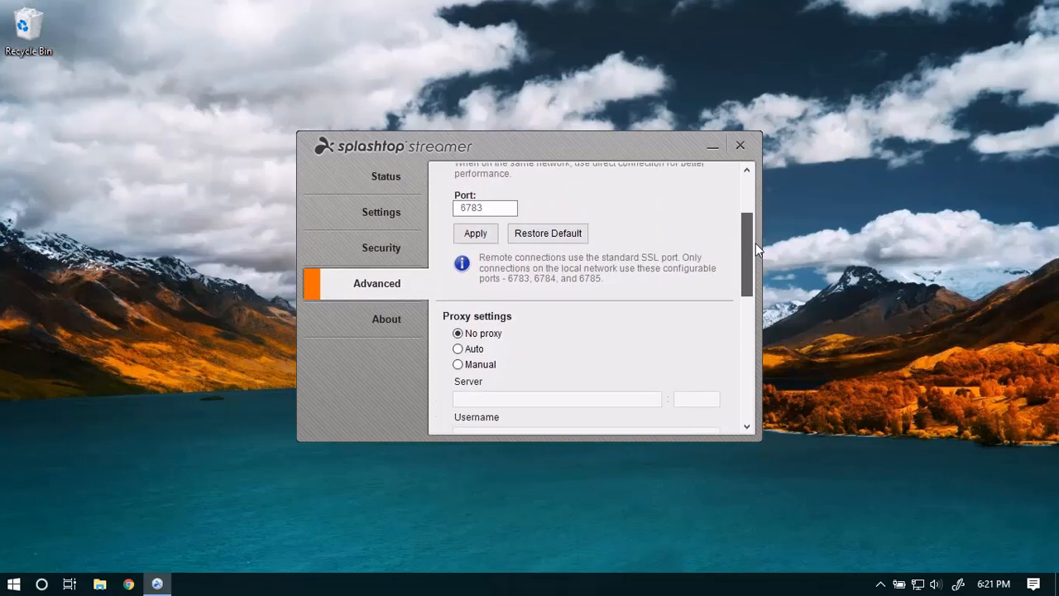
scroll(down, 3)
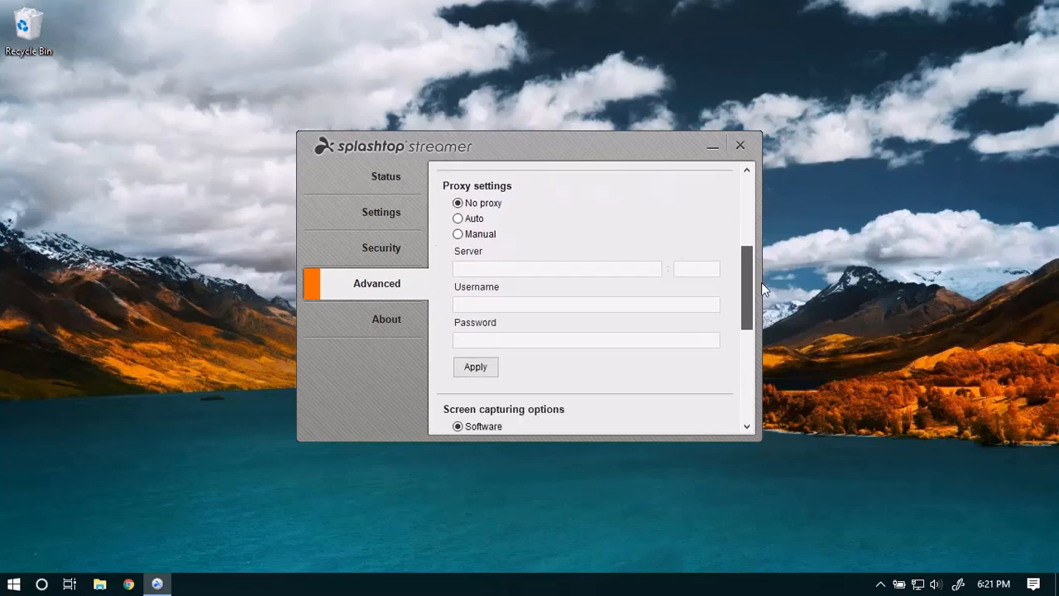
scroll(down, 3)
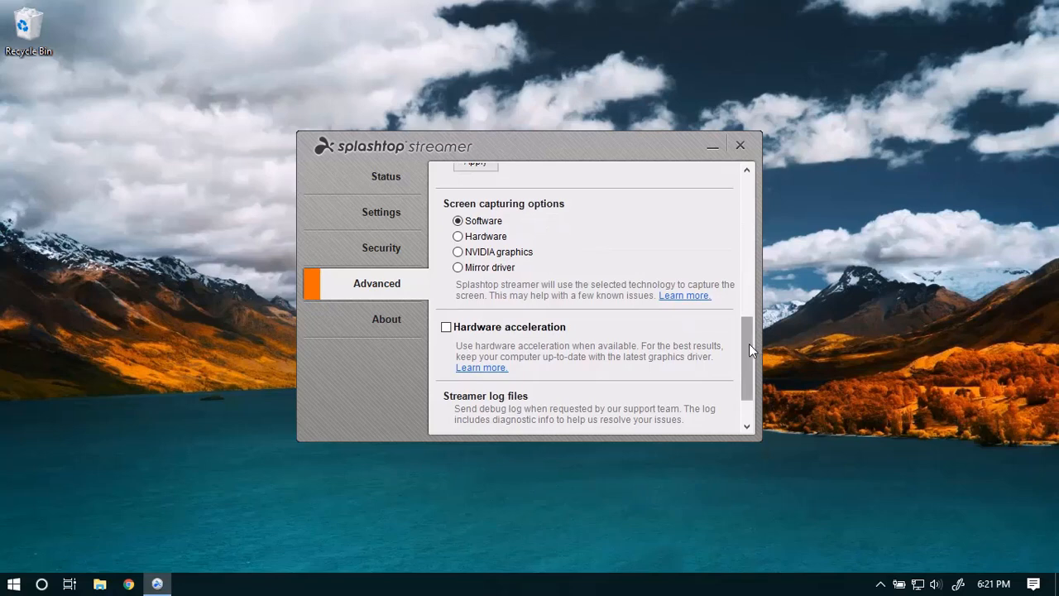
scroll(down, 3)
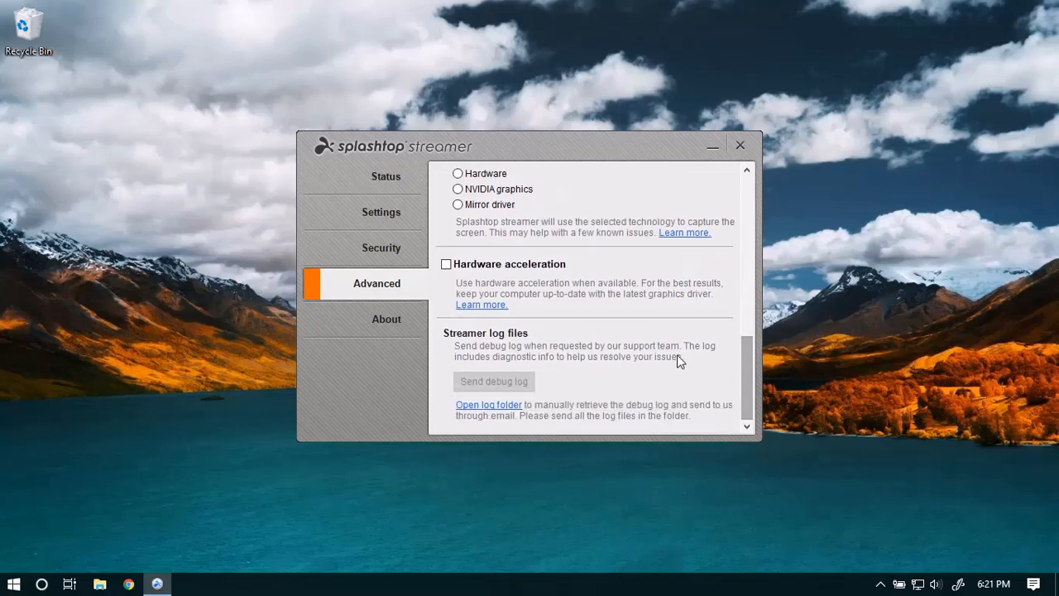
click(386, 318)
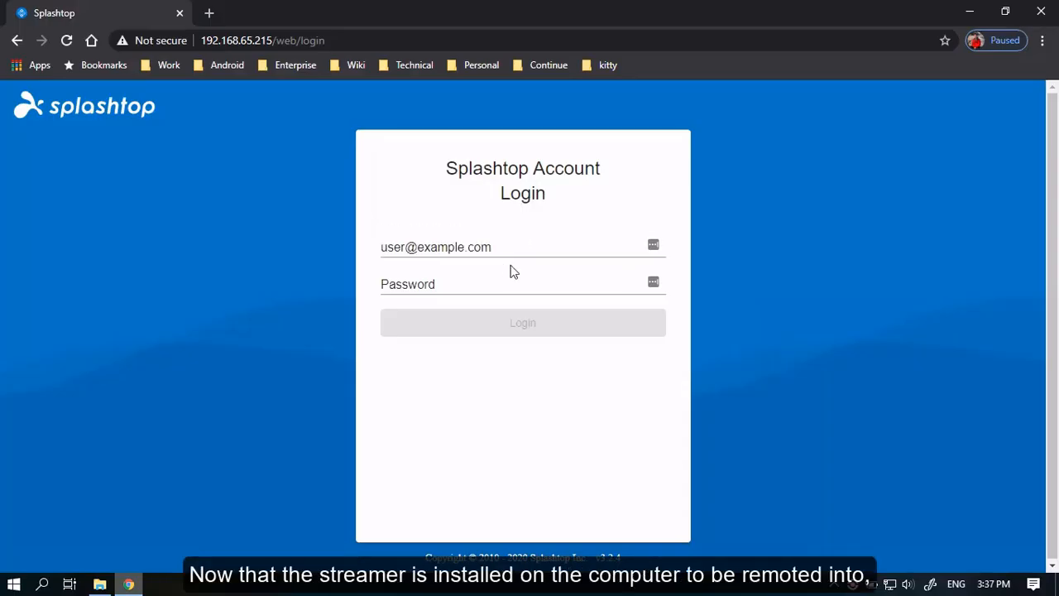
text(user)
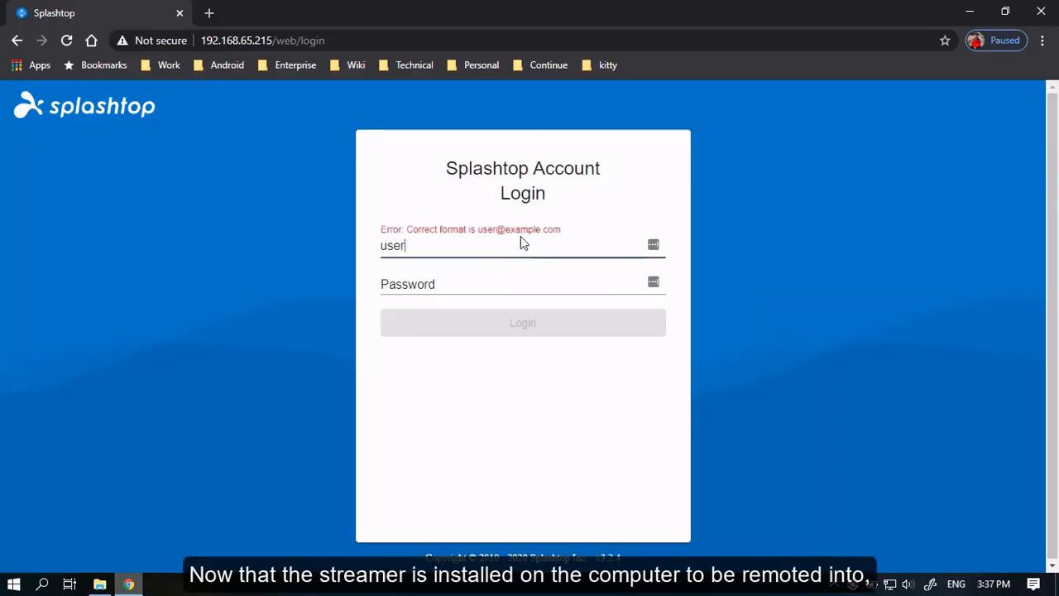
text(1@)
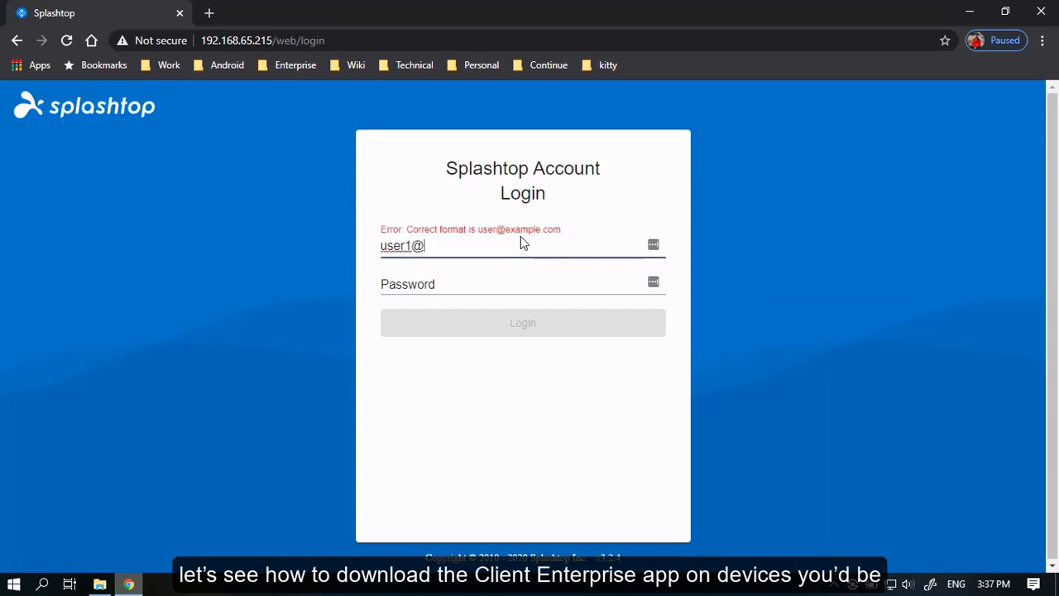
text(company.com)
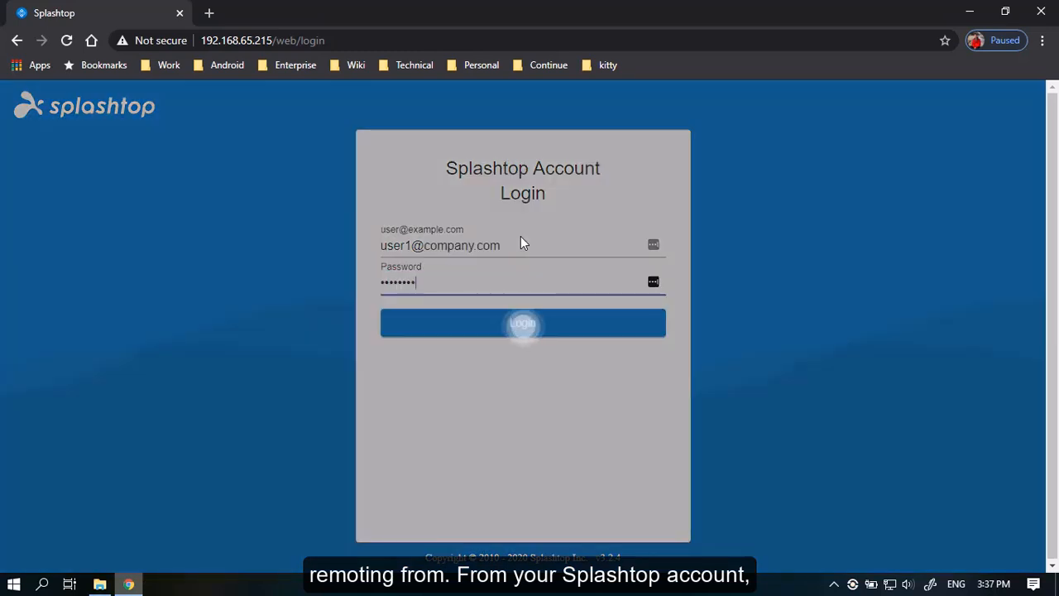
click(523, 323)
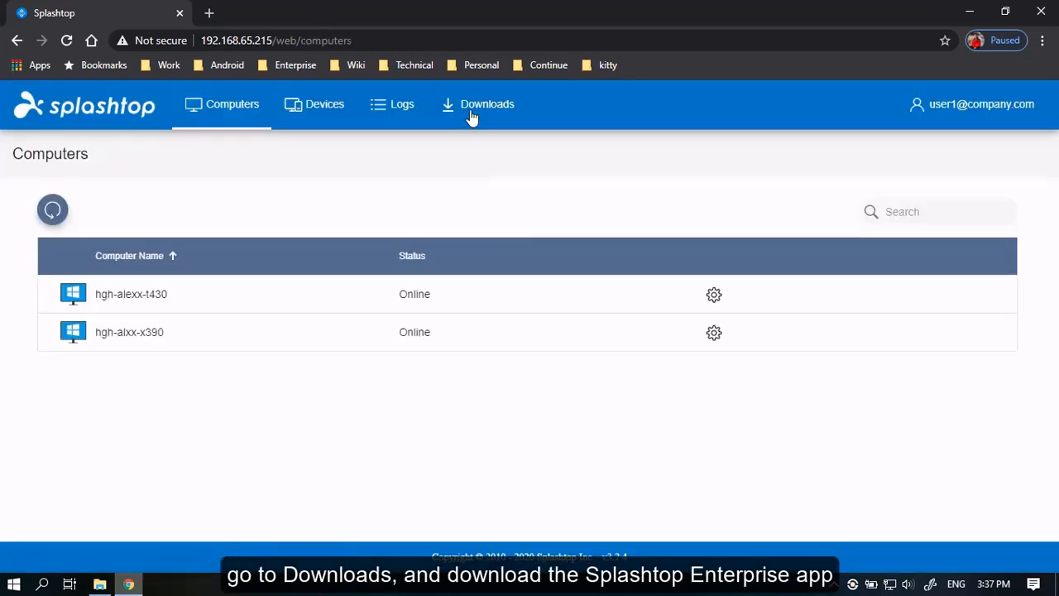
click(487, 103)
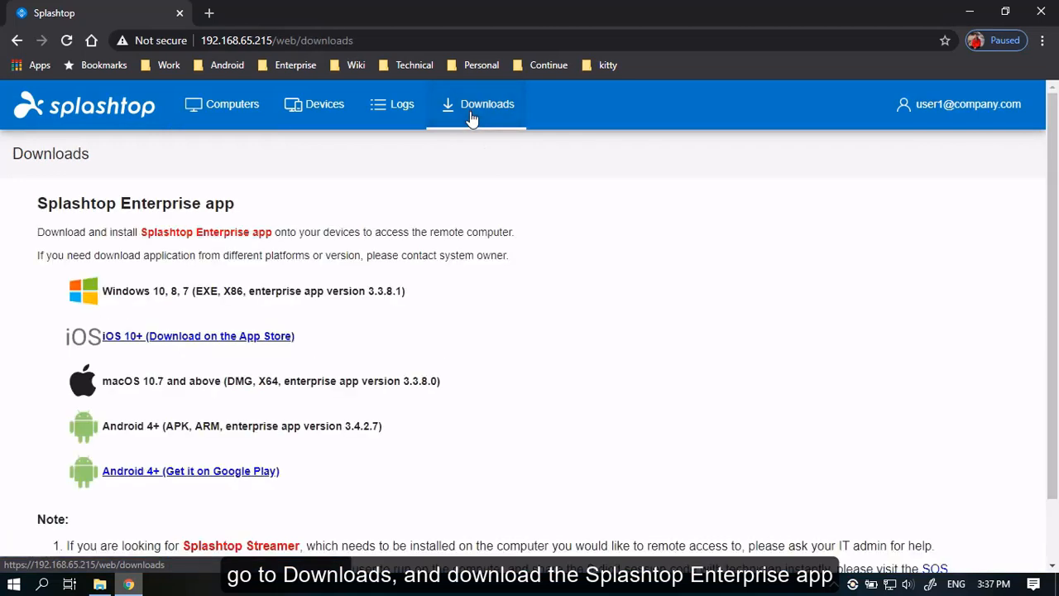
mouse_move(532, 301)
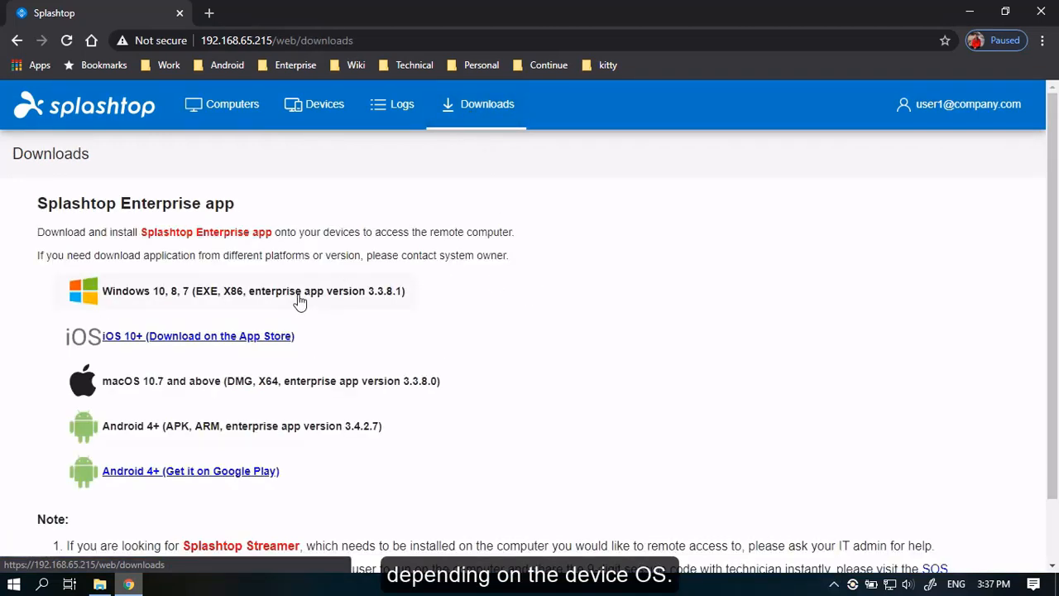
click(252, 291)
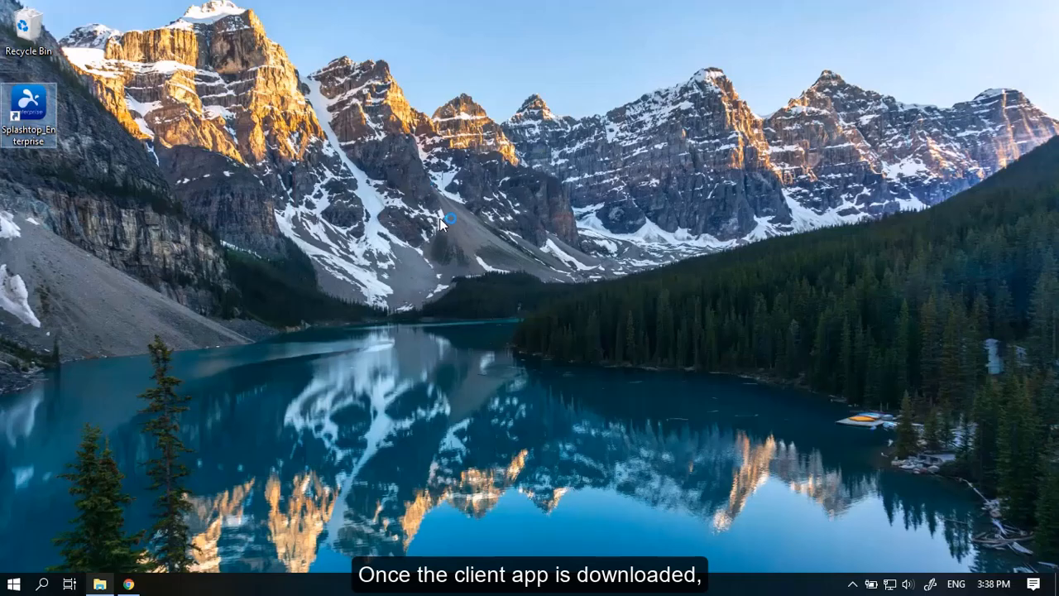
Step: Launch the desktop app, log in, and connect to hgh-alxx-x390 confirming Windows credentials
double_click(28, 102)
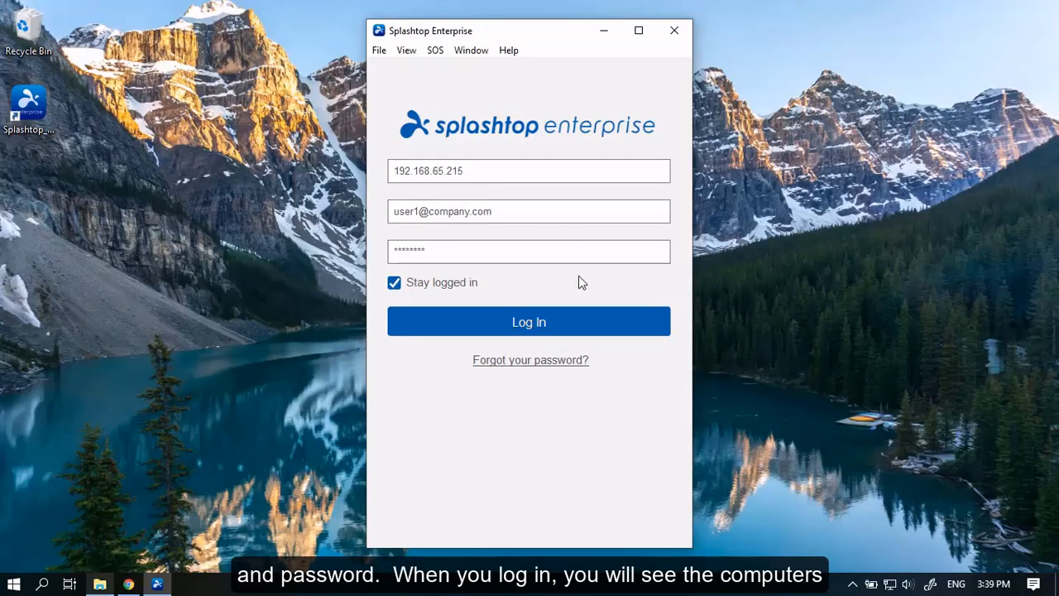
click(529, 321)
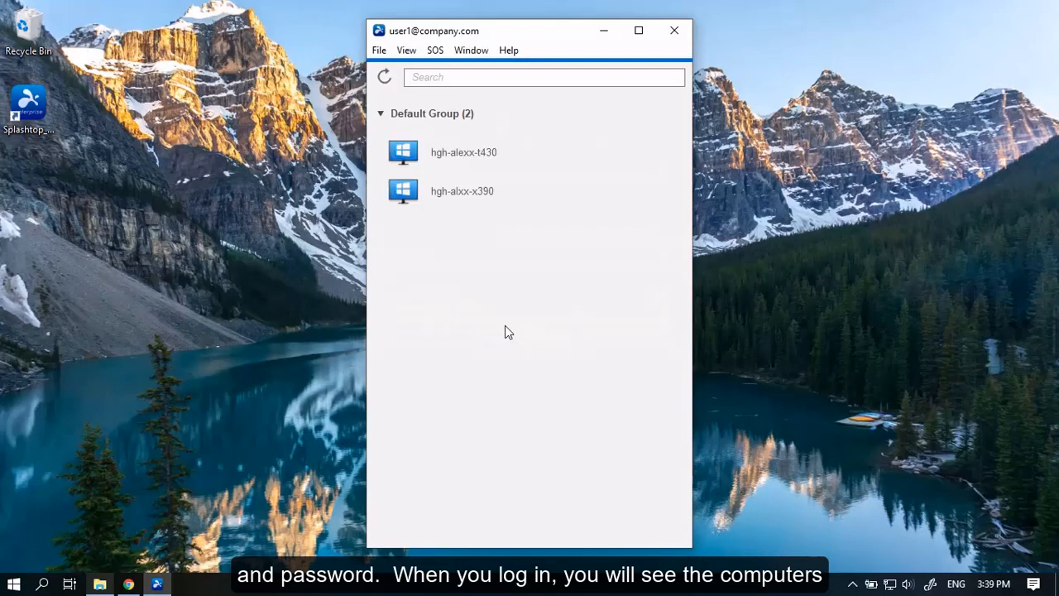
mouse_move(570, 179)
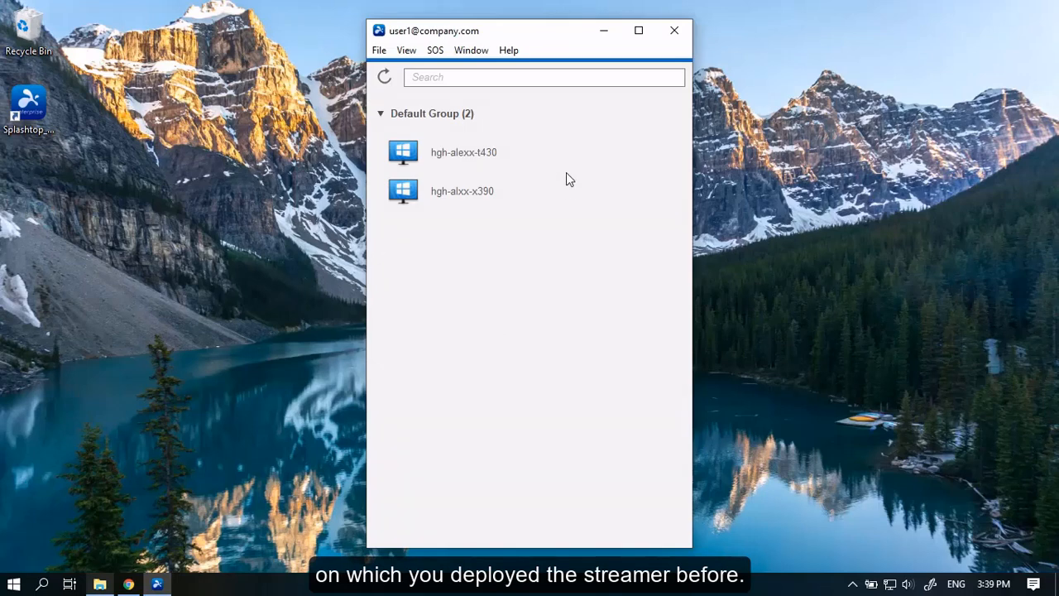
mouse_move(585, 191)
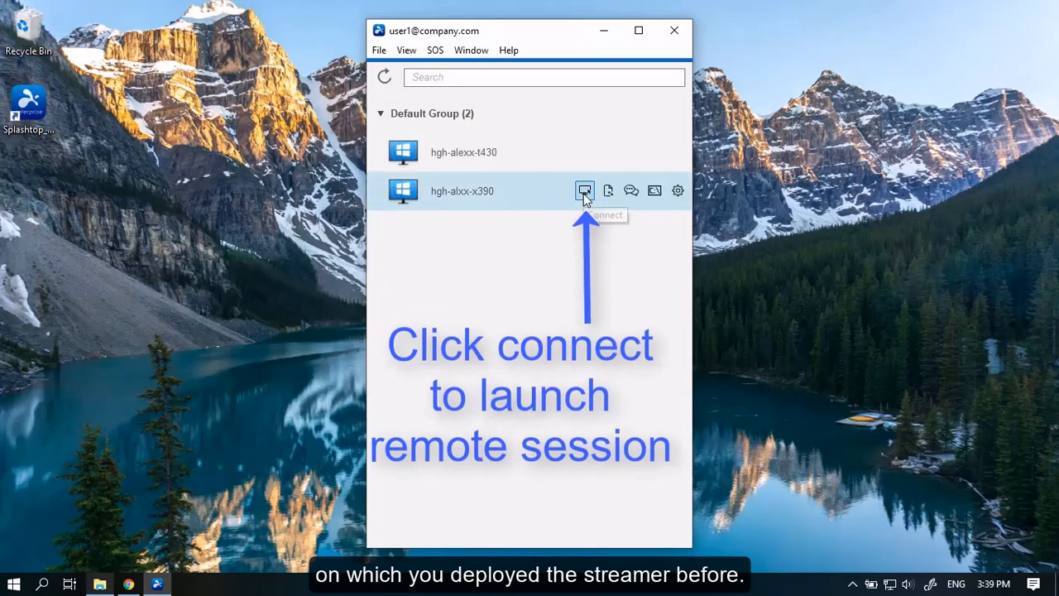
click(584, 190)
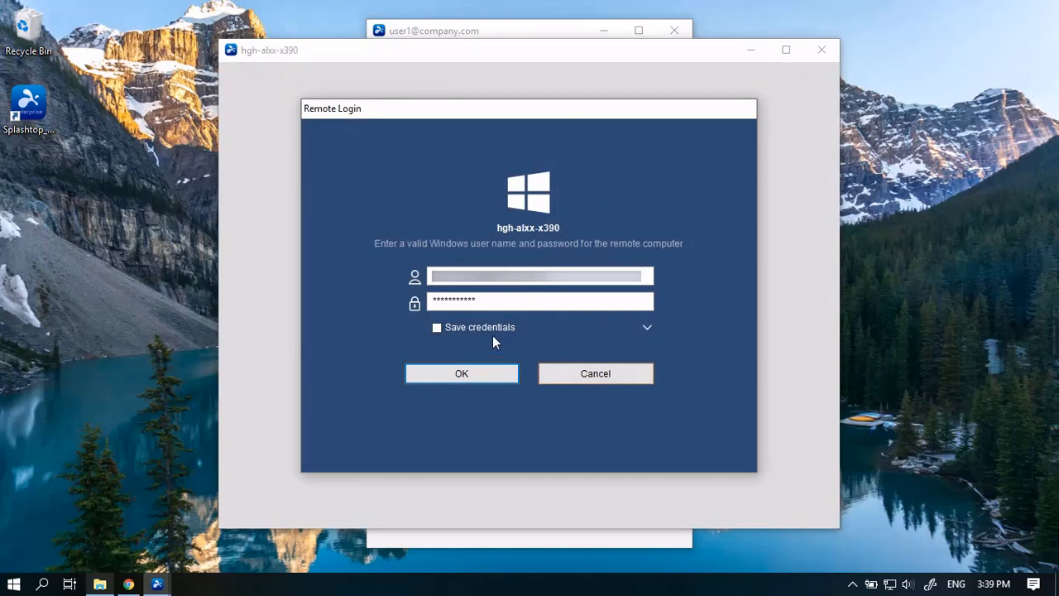
click(462, 373)
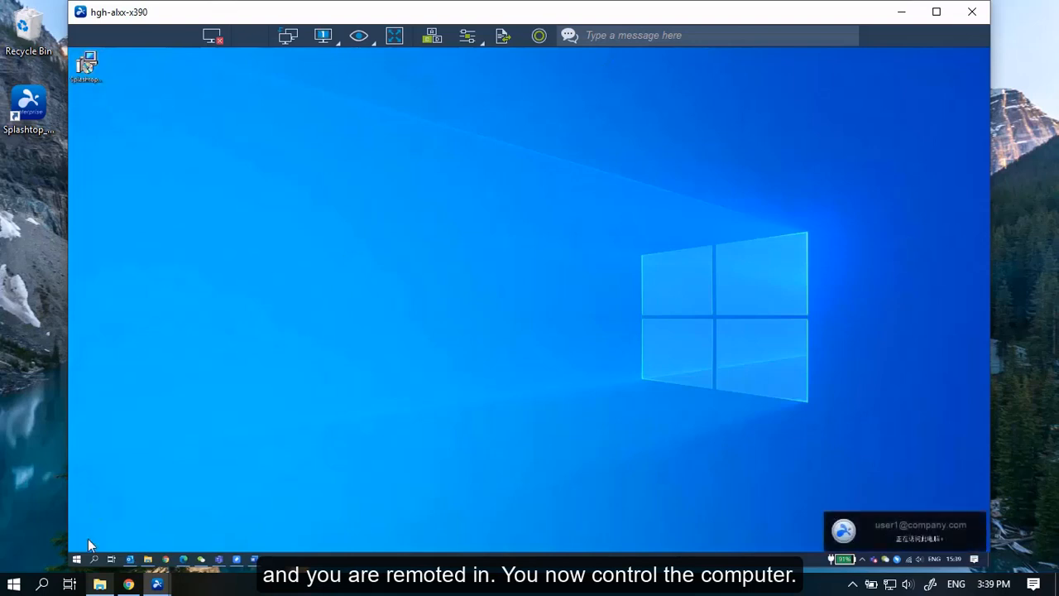
Step: Open the remote Start menu, then check the session's display size and frame rate options
click(13, 583)
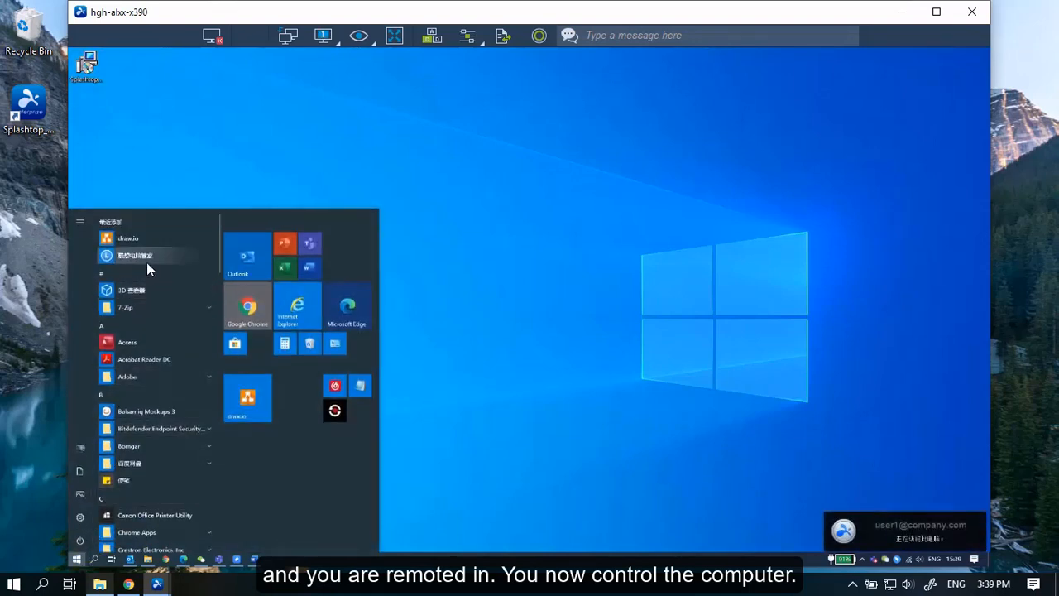
click(544, 177)
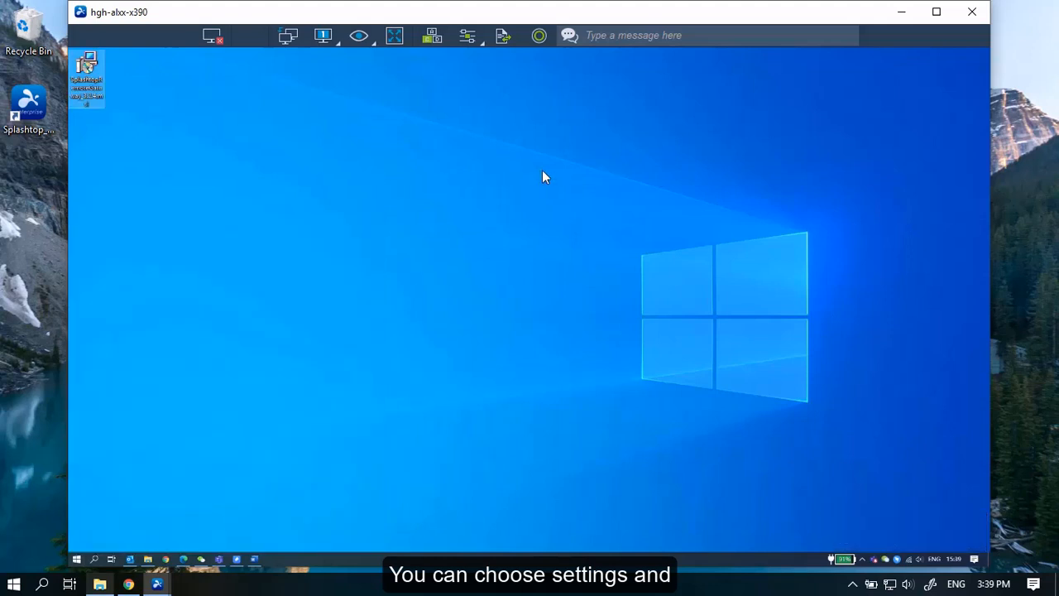
mouse_move(352, 331)
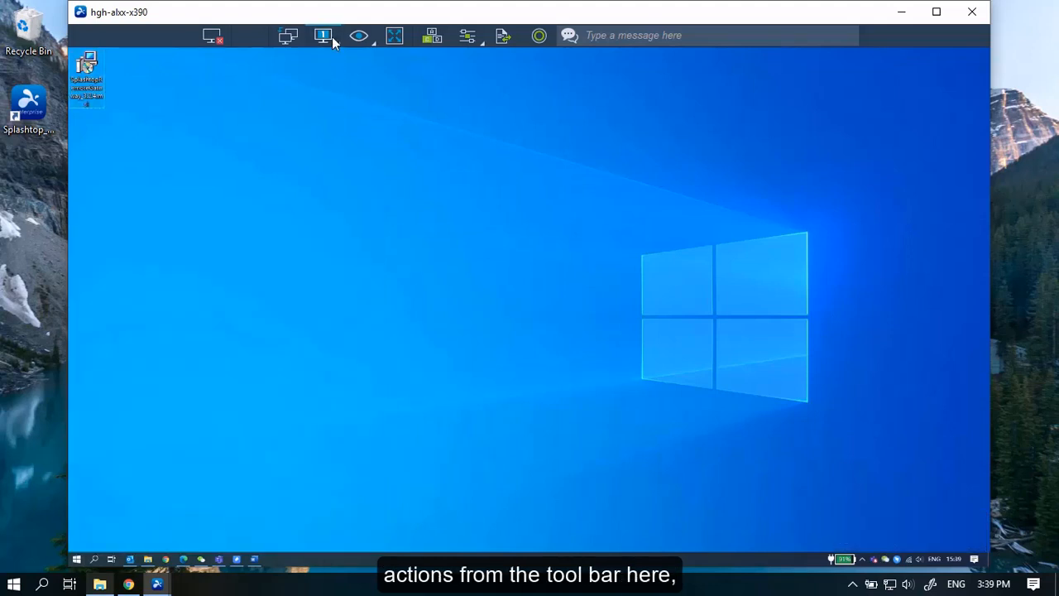
click(323, 36)
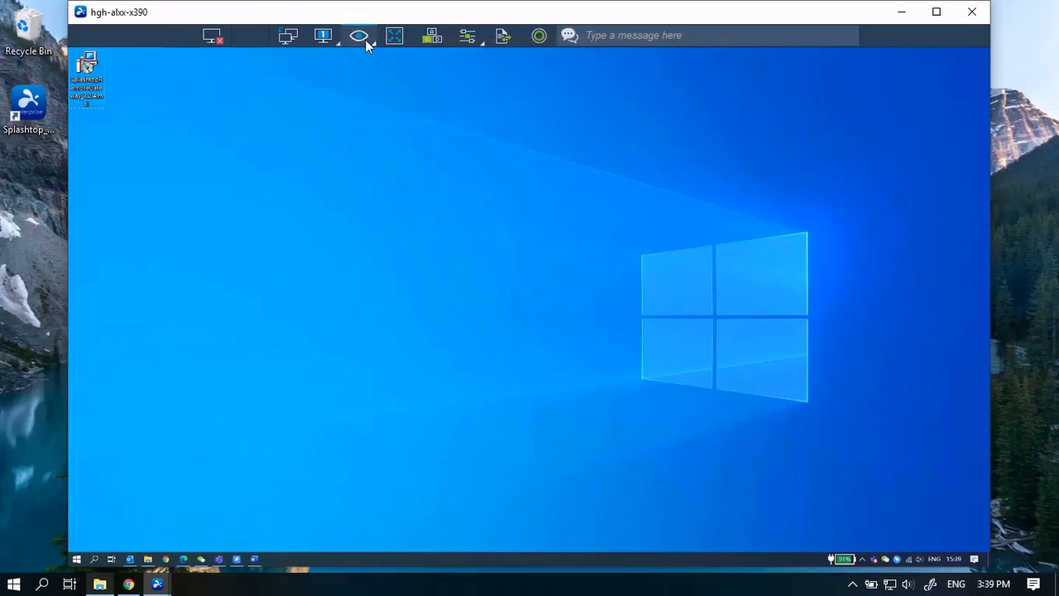
click(359, 36)
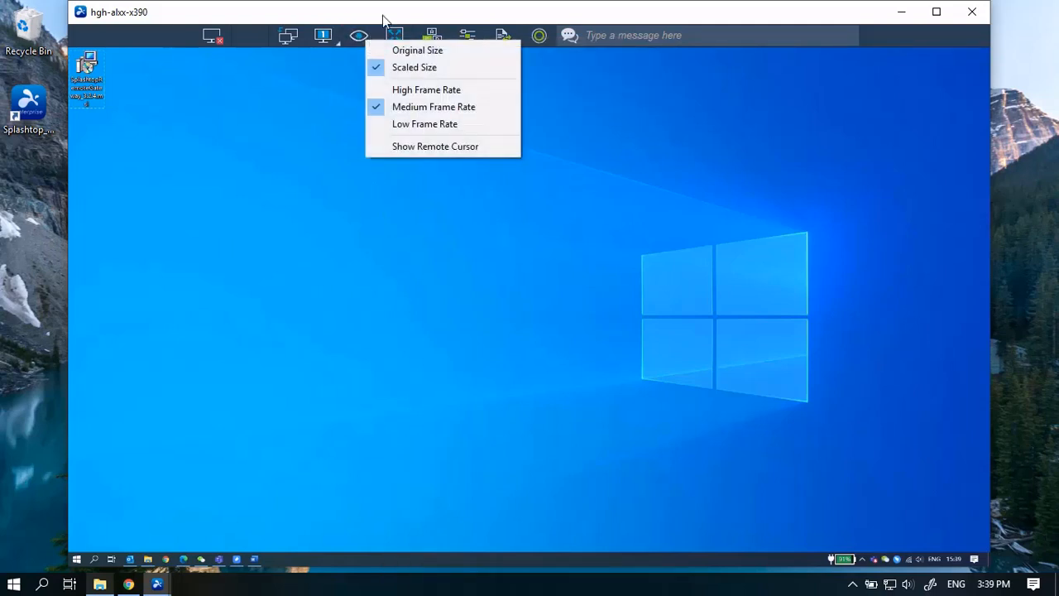
click(395, 35)
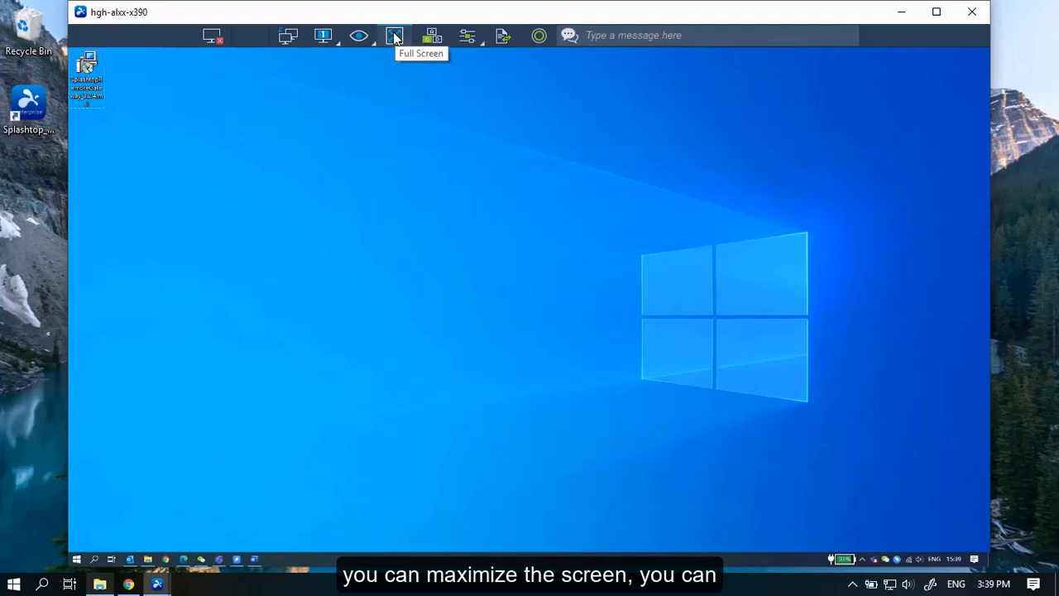
mouse_move(431, 36)
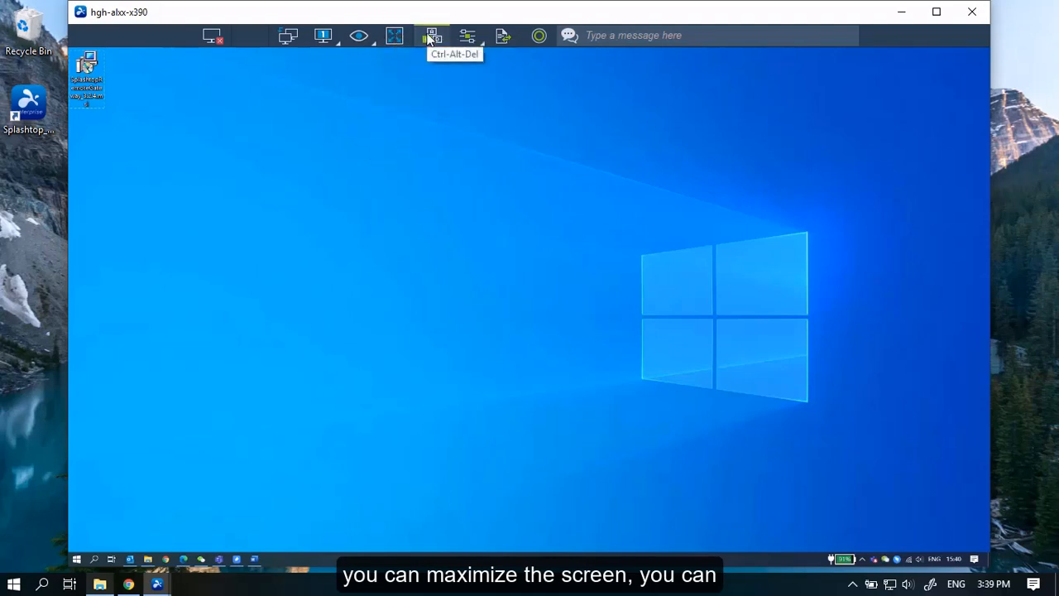
mouse_move(468, 36)
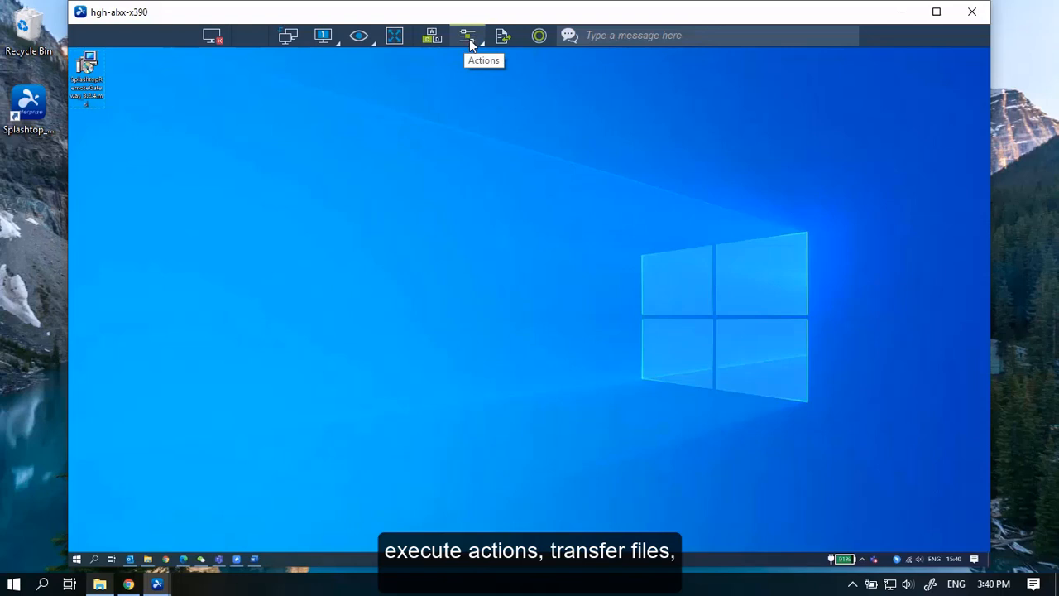
mouse_move(503, 37)
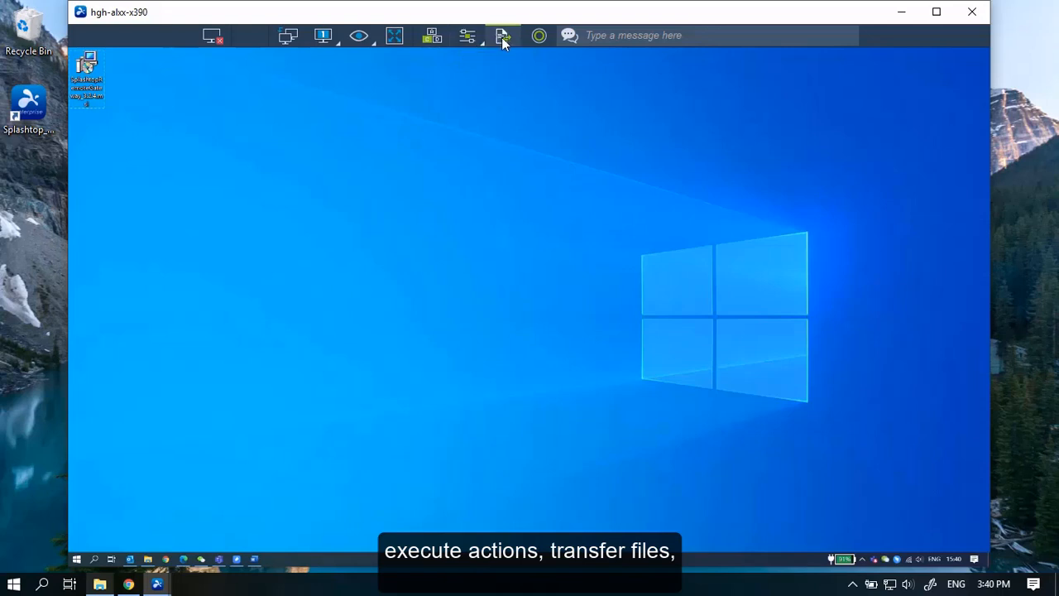
mouse_move(503, 36)
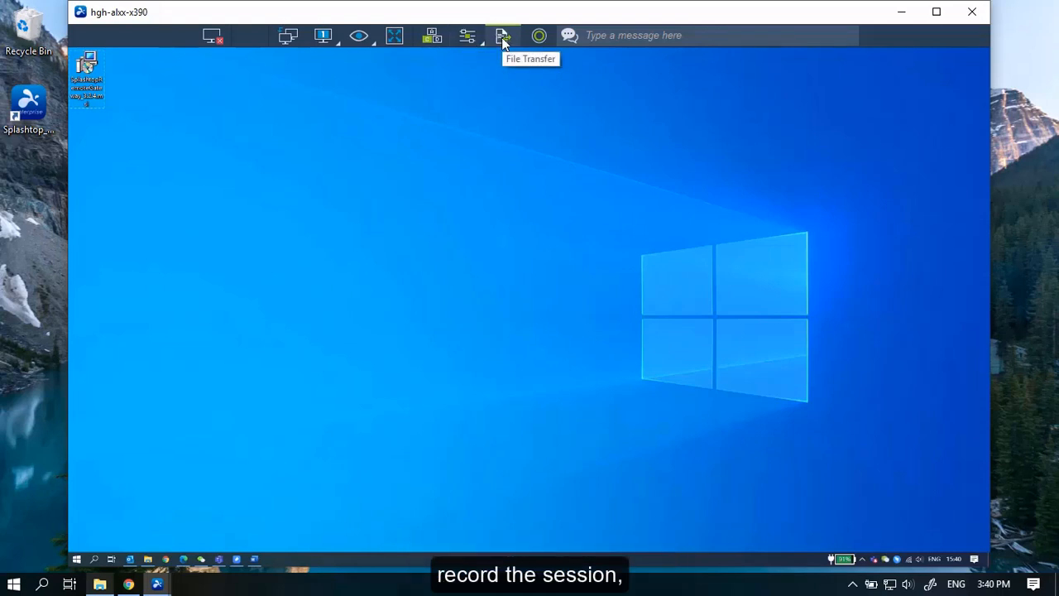
mouse_move(539, 36)
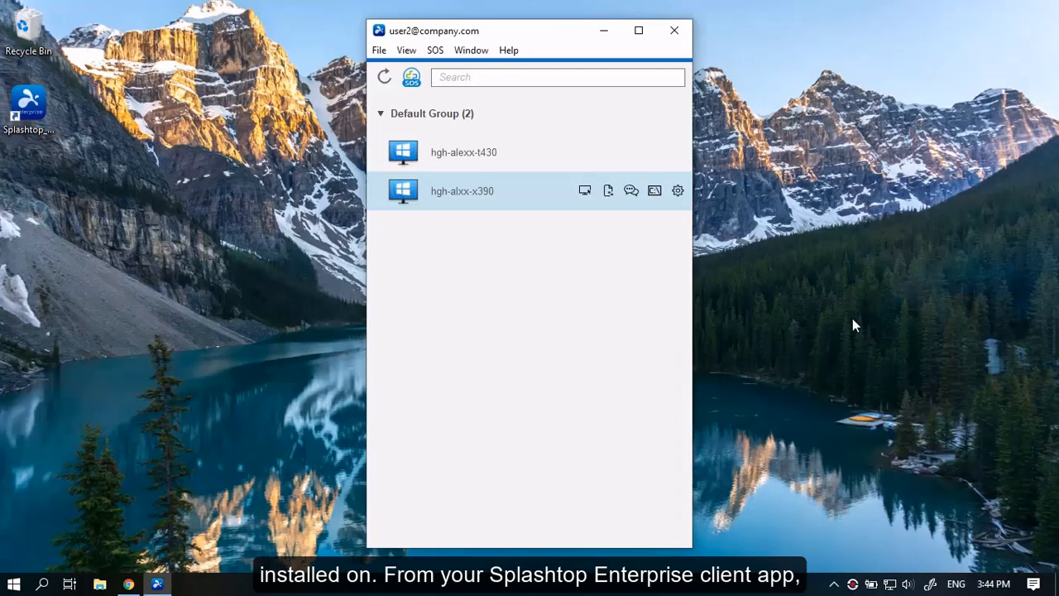
Step: Open Connect to User's Device via SOS and follow the Invite user link
click(412, 76)
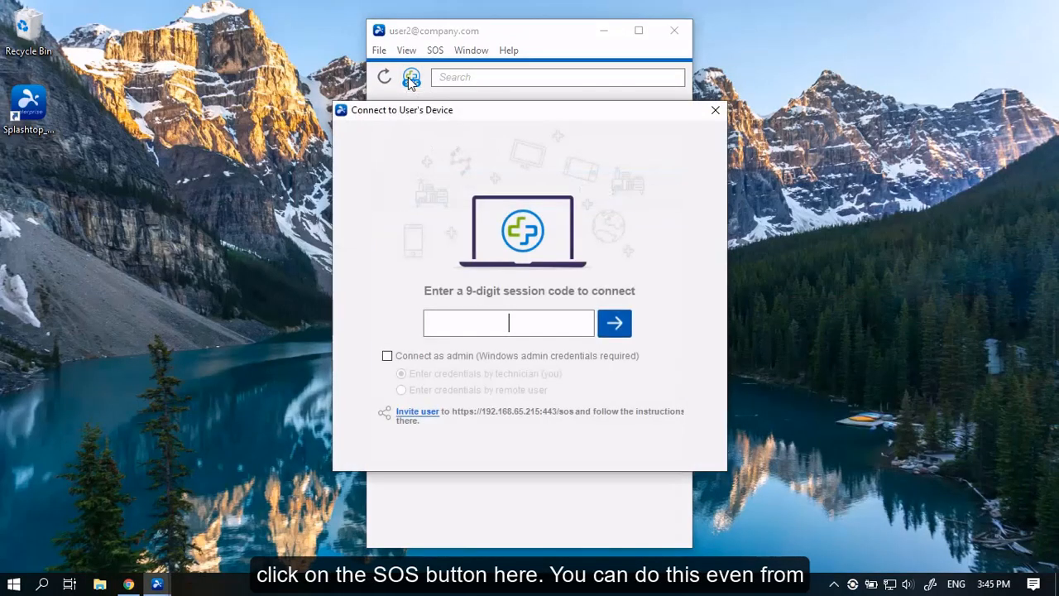
mouse_move(422, 402)
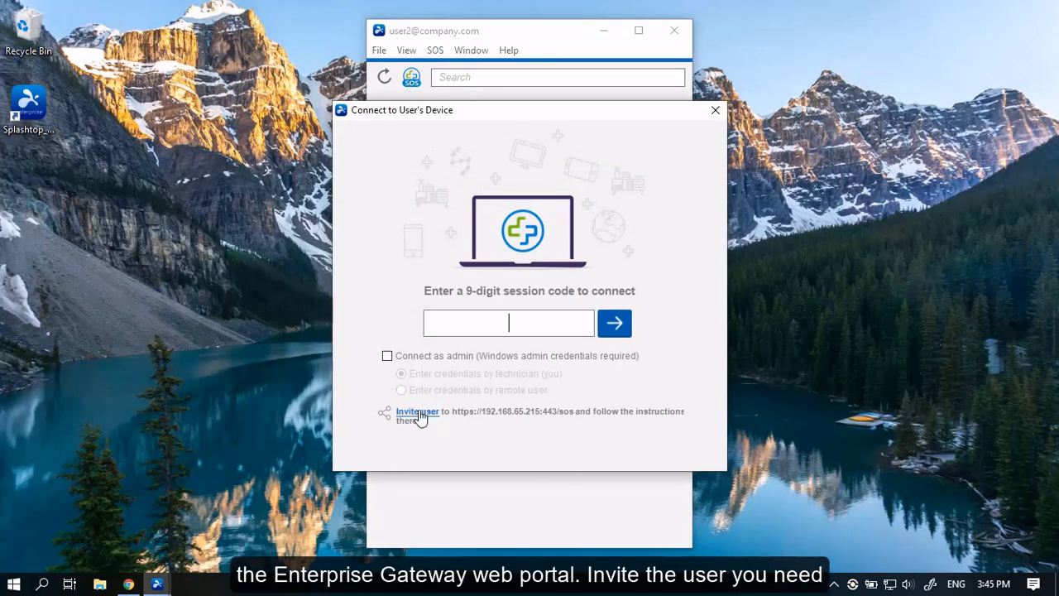
click(417, 411)
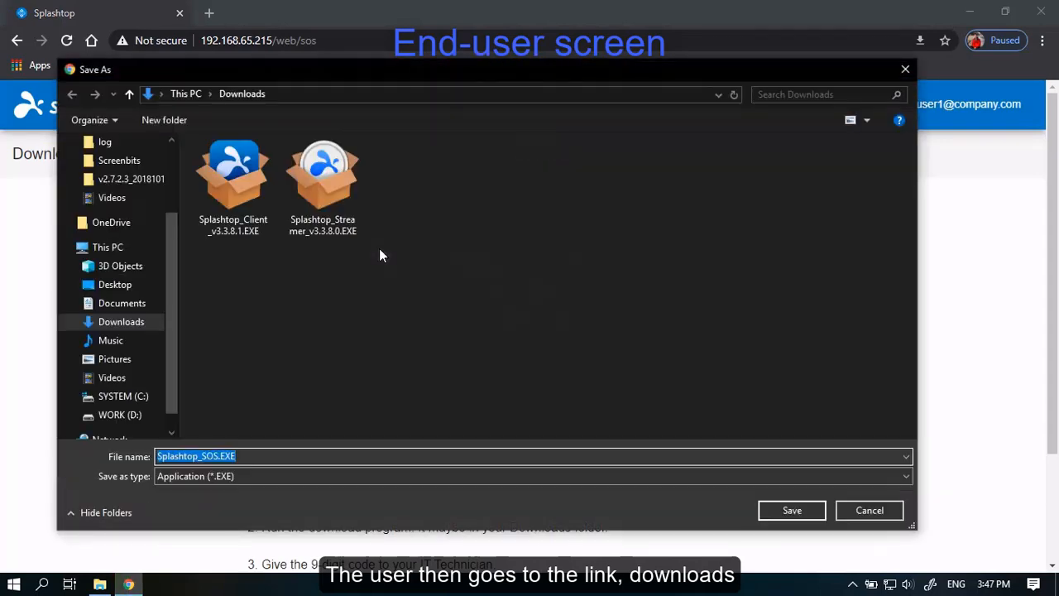
Step: Save and run Splashtop_SOS.EXE, then begin entering the gateway address
click(791, 510)
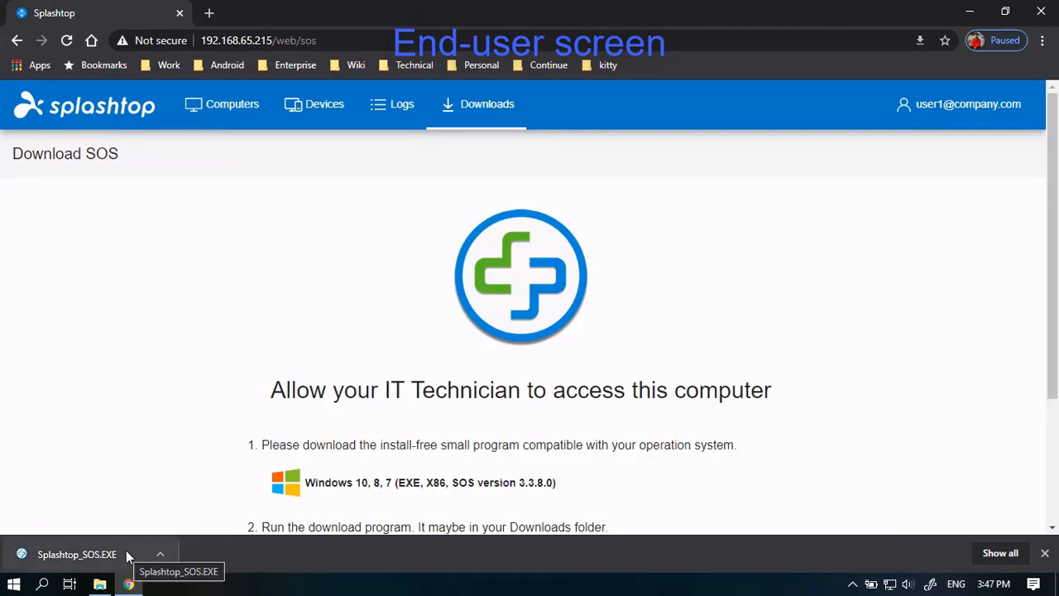
click(76, 554)
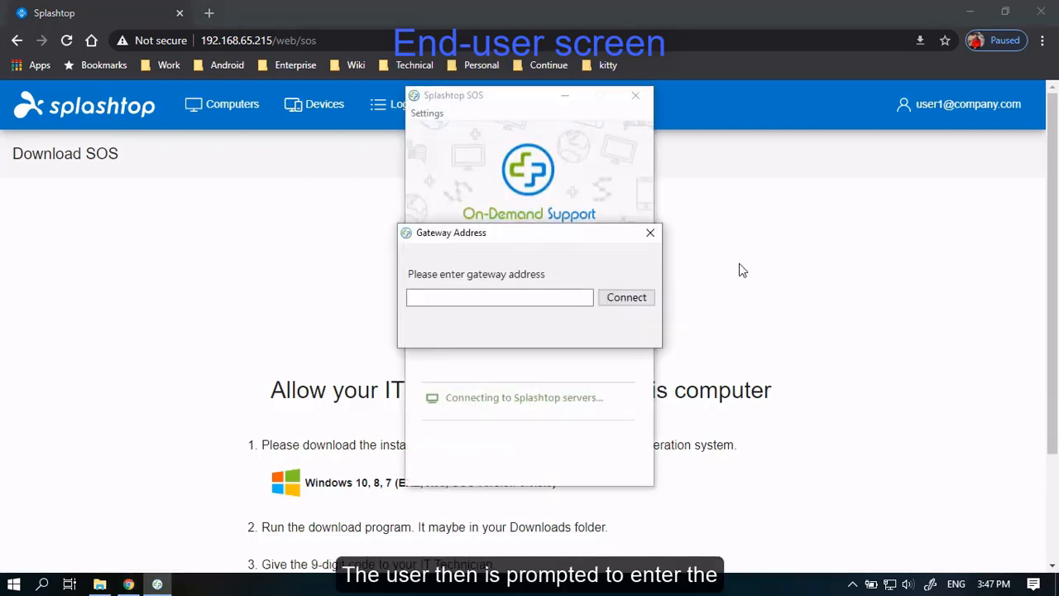
text(19)
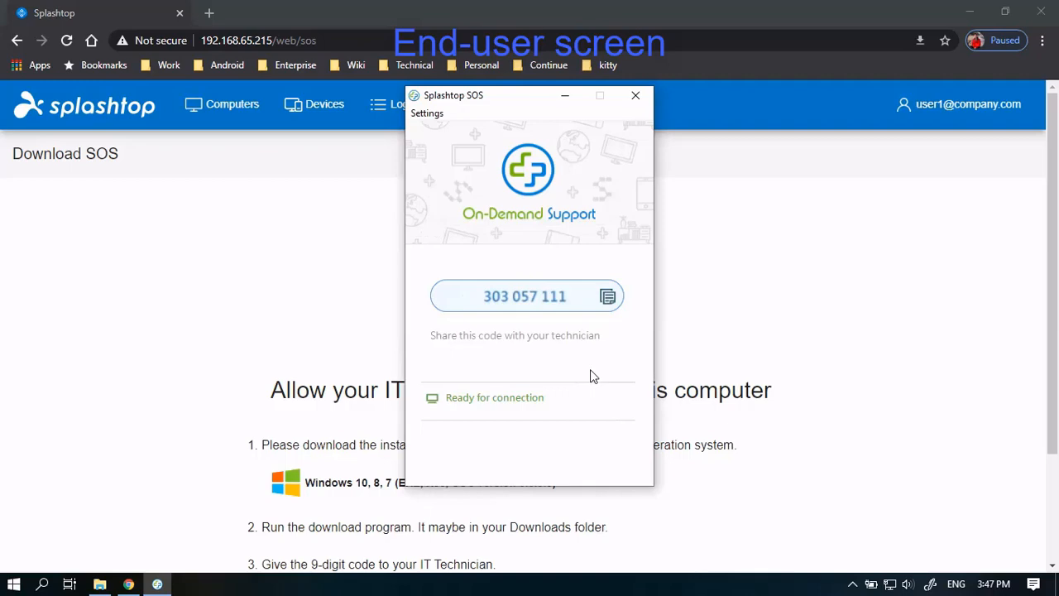
mouse_move(853, 573)
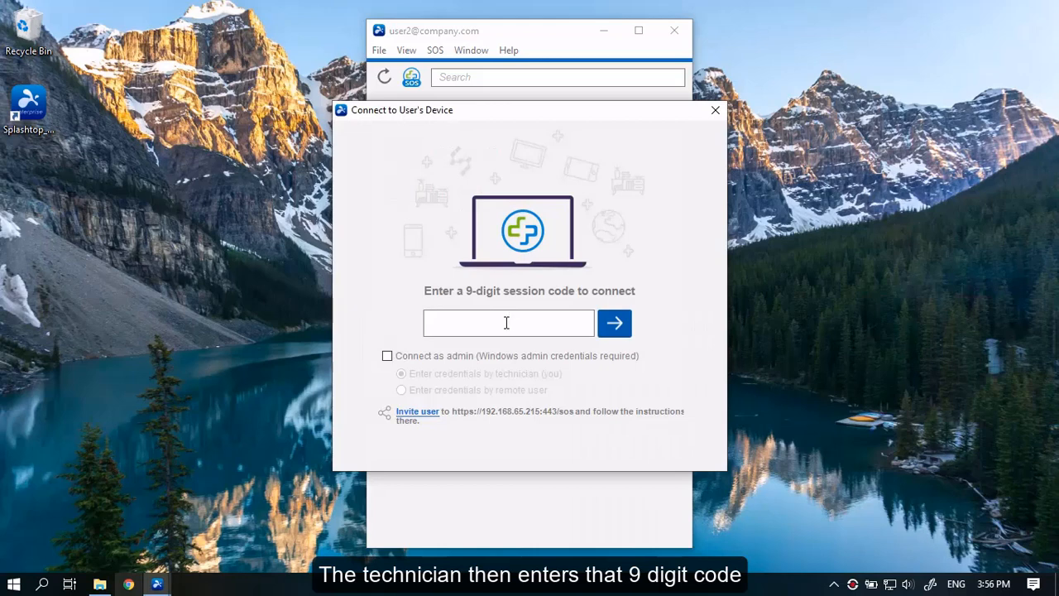
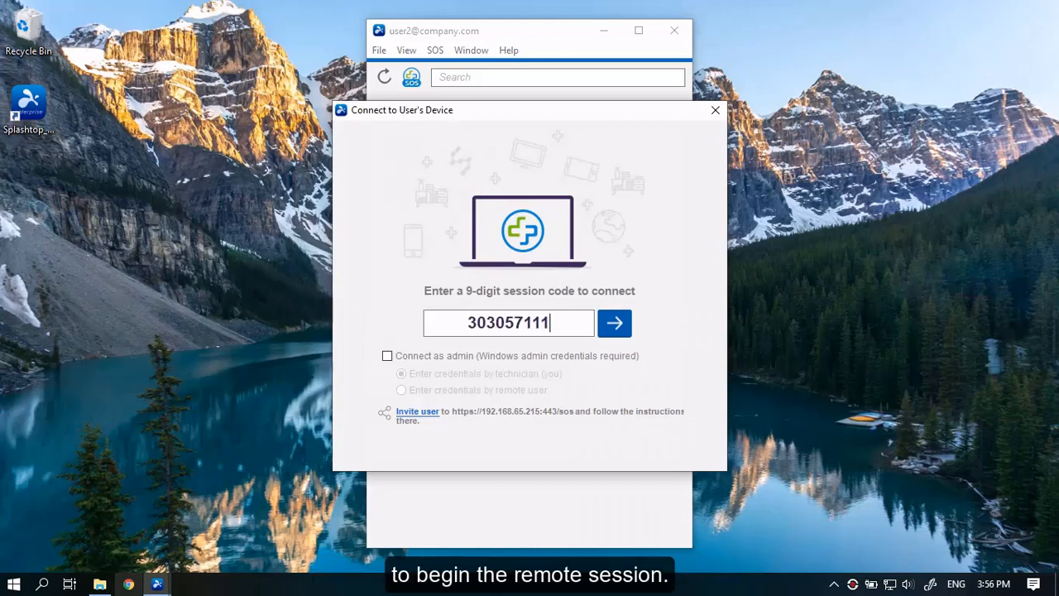
click(615, 323)
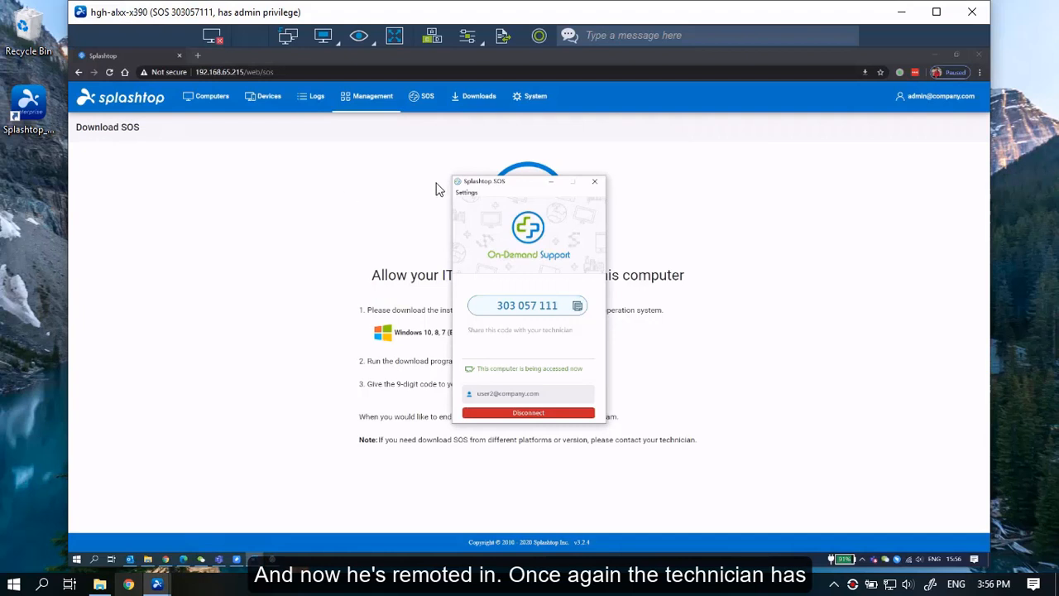
Step: Browse the remote portal's System, Downloads and SOS pages and the monitor choices
click(530, 96)
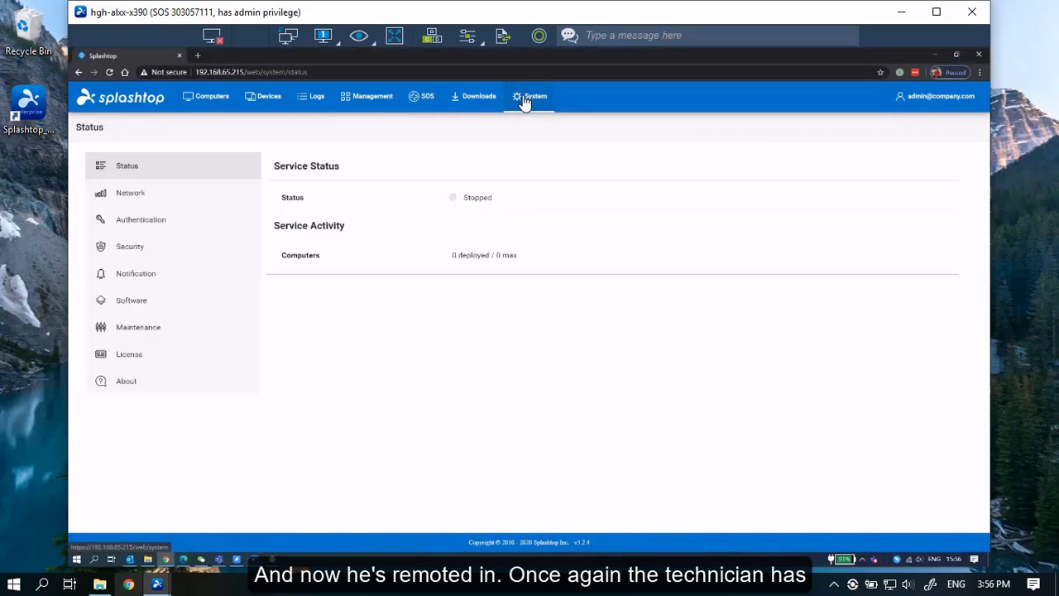
click(479, 96)
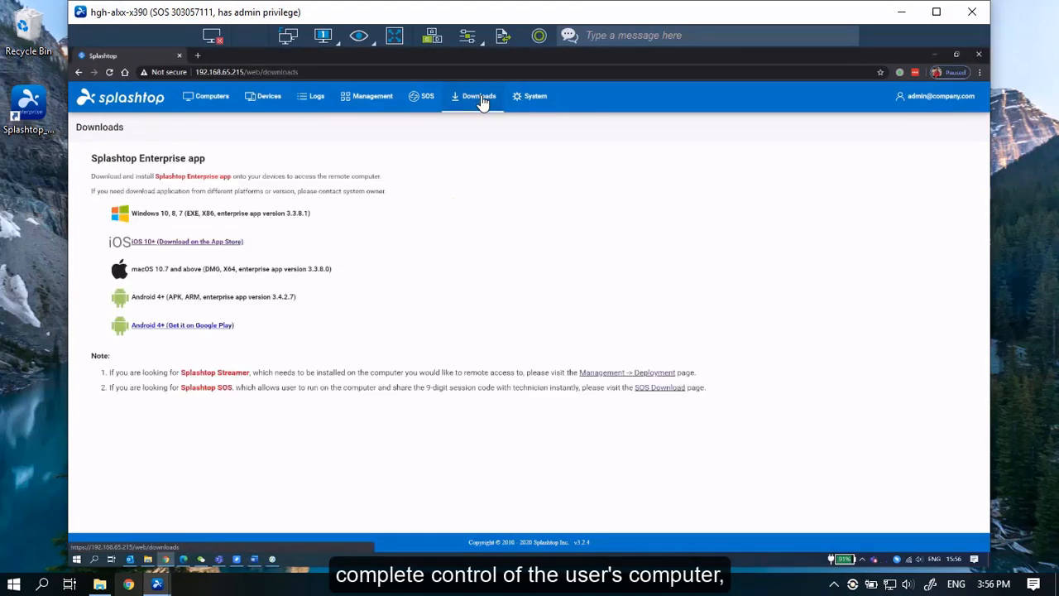
click(427, 95)
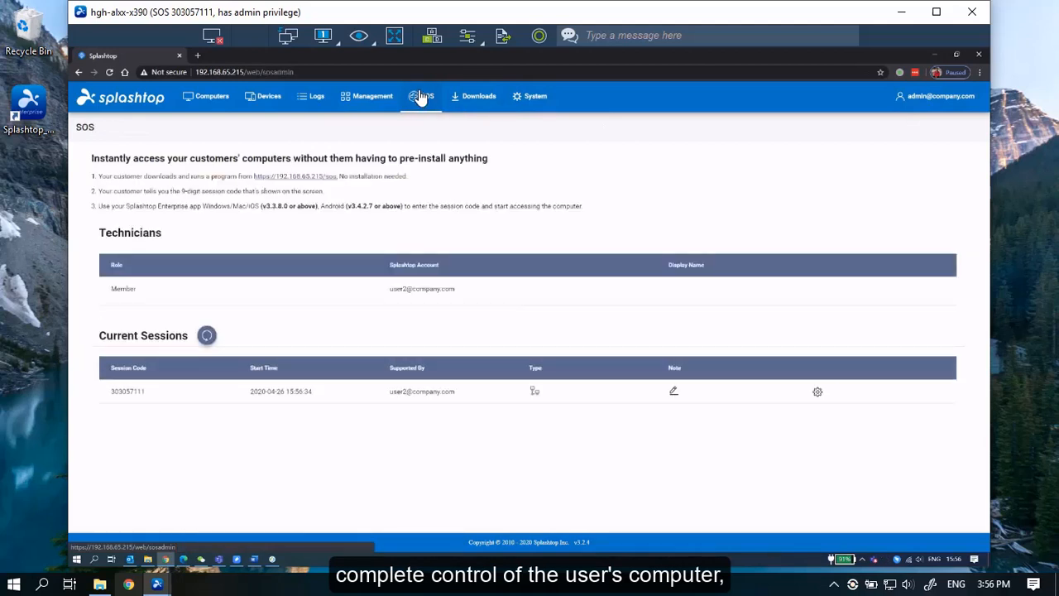
click(323, 36)
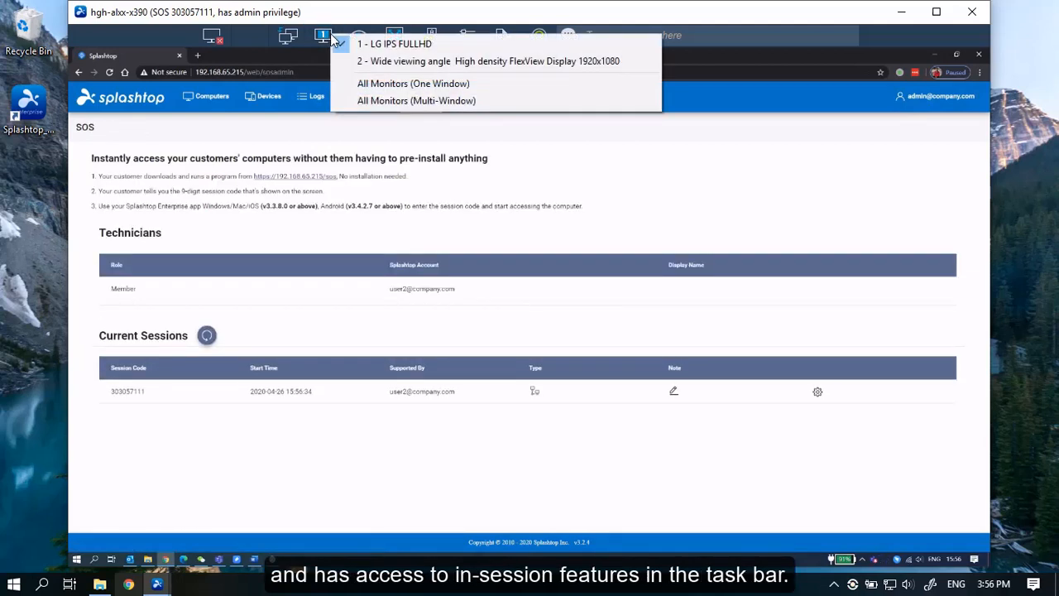
click(358, 35)
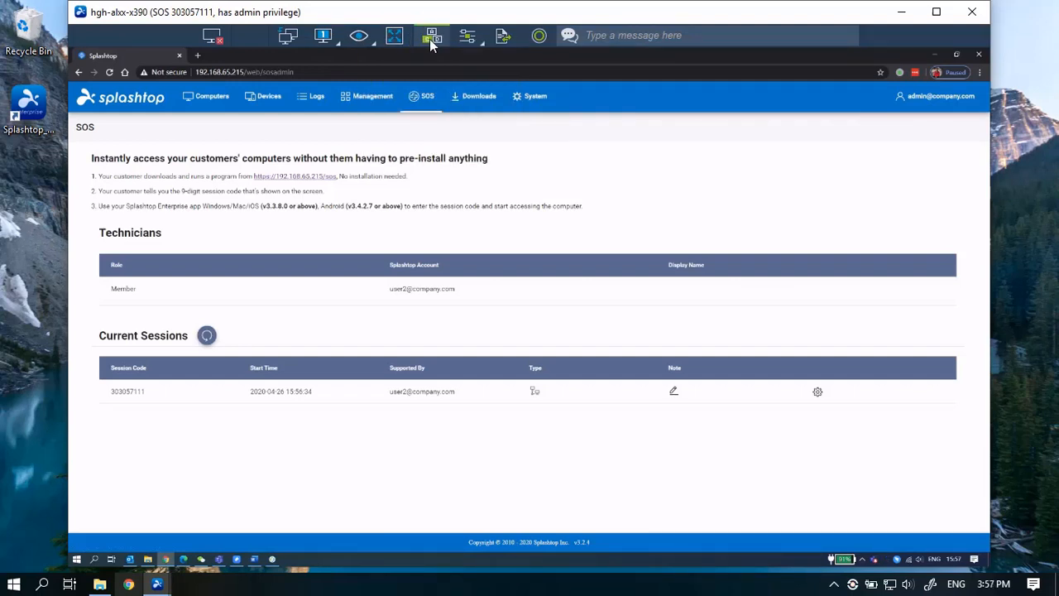
mouse_move(432, 34)
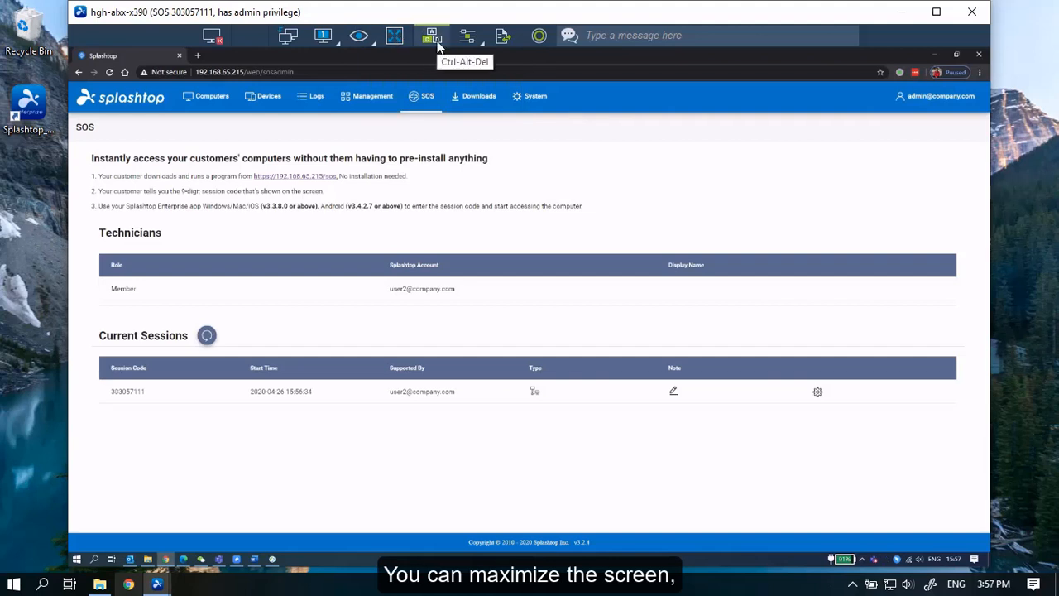
click(467, 34)
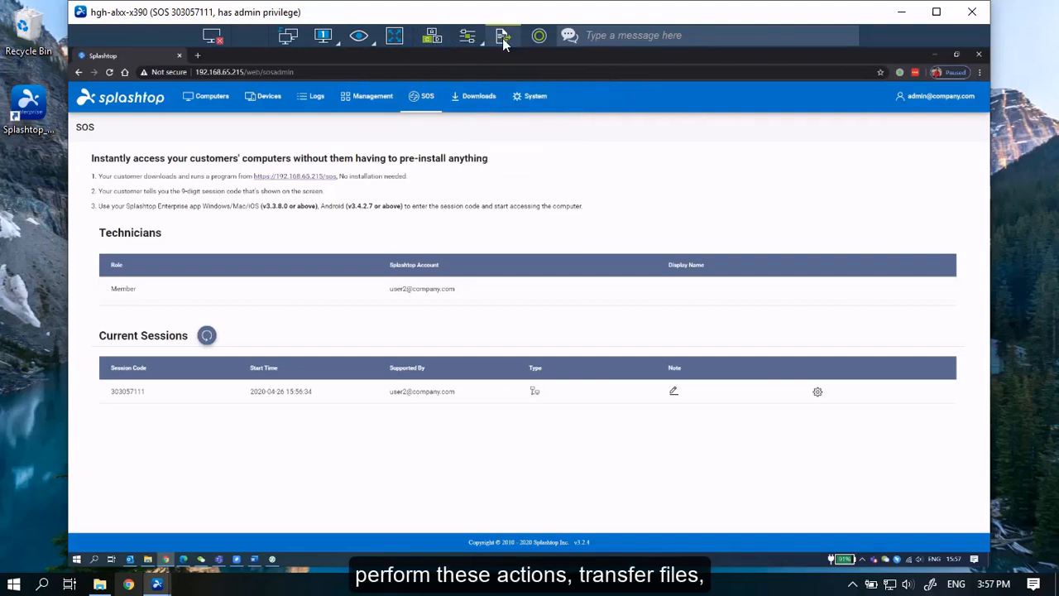
mouse_move(538, 35)
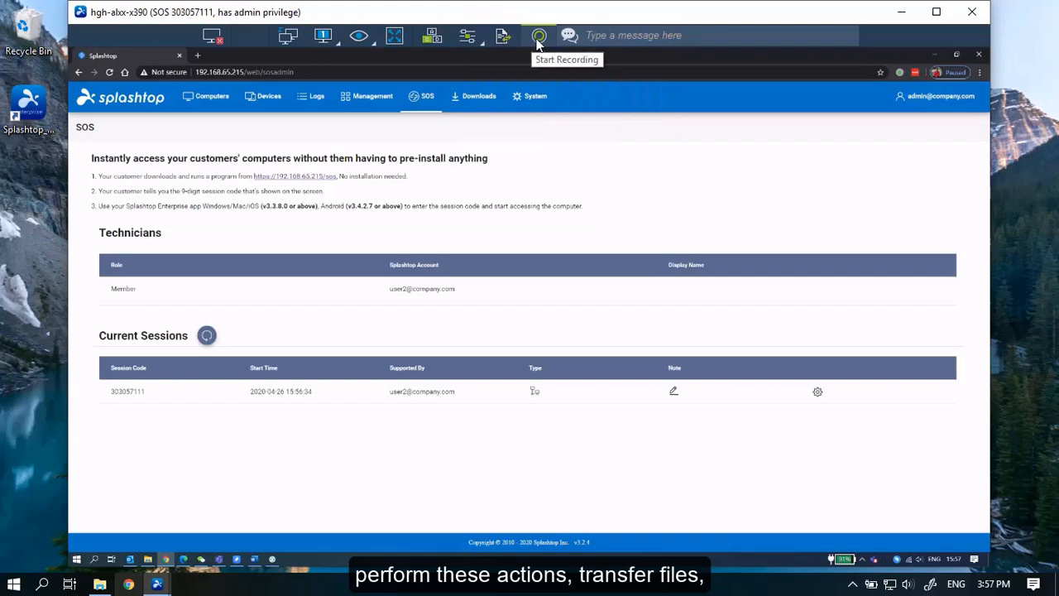
mouse_move(569, 35)
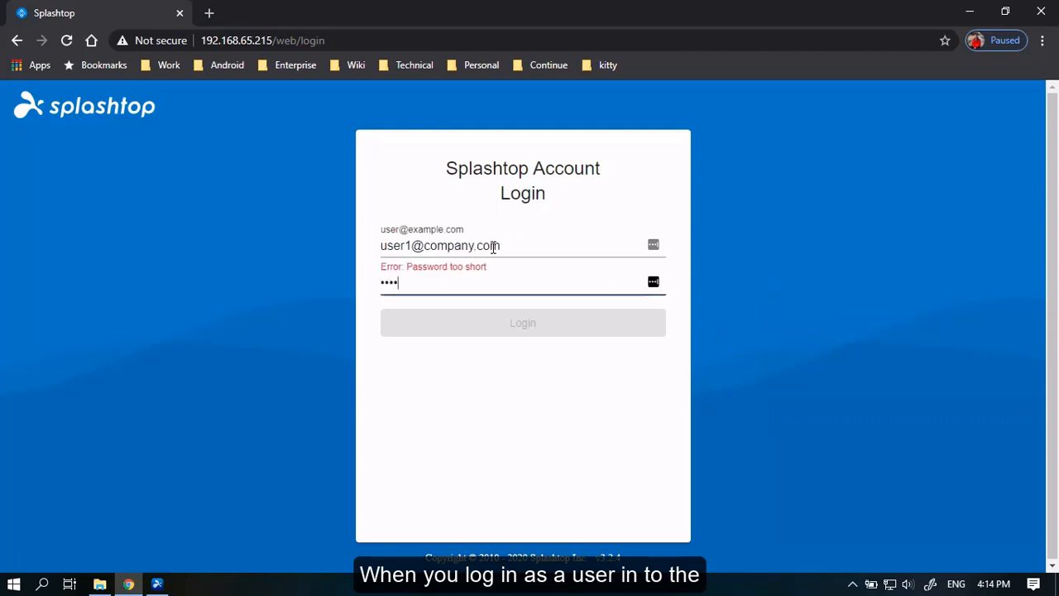
Step: Log in as user1, view hgh-alexx-t430 options, then the Devices, Logs and Downloads pages
click(522, 322)
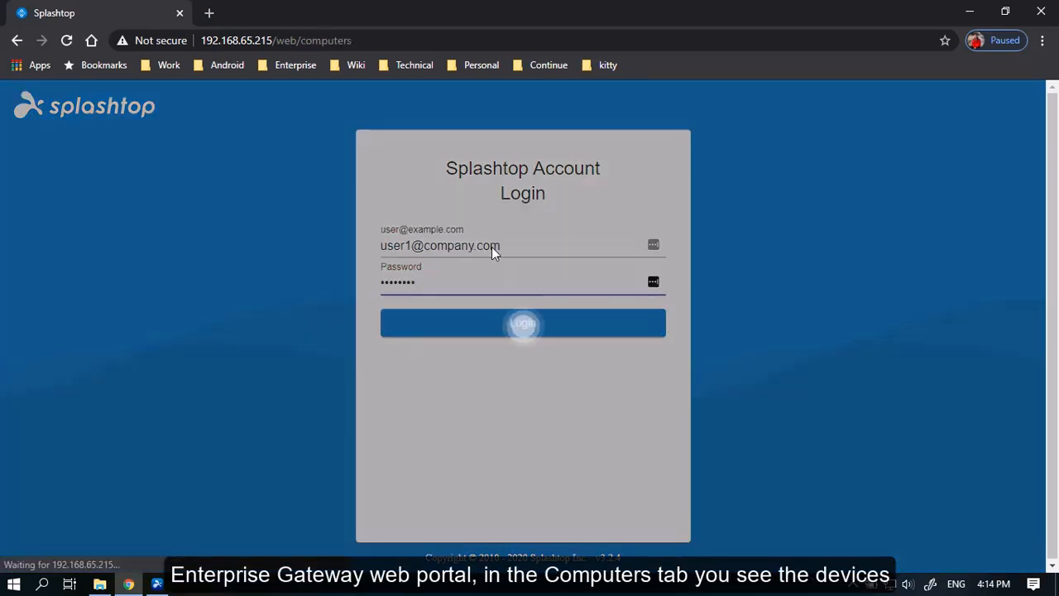
click(522, 323)
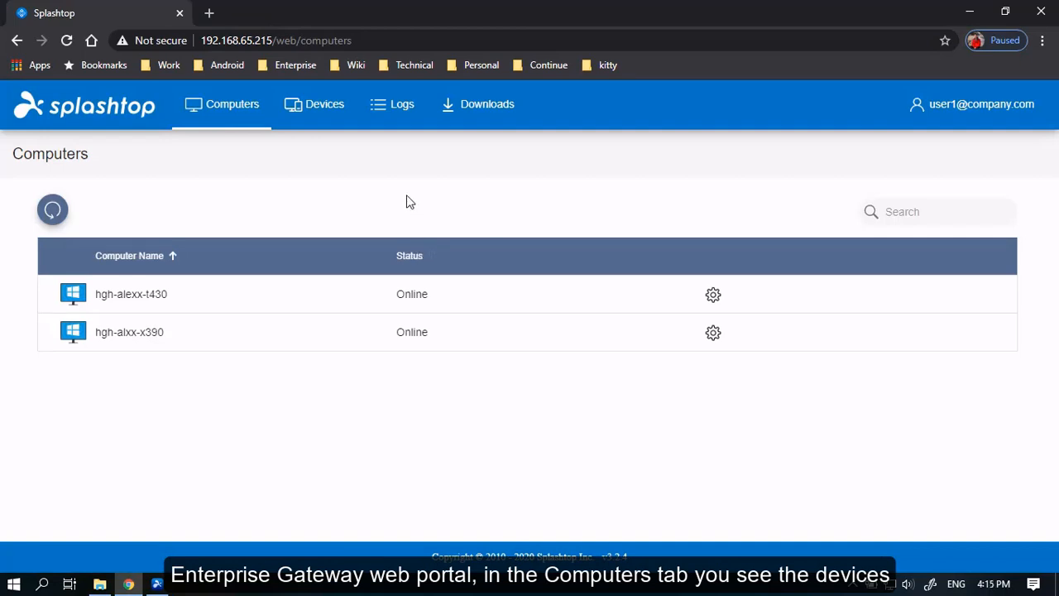
mouse_move(707, 287)
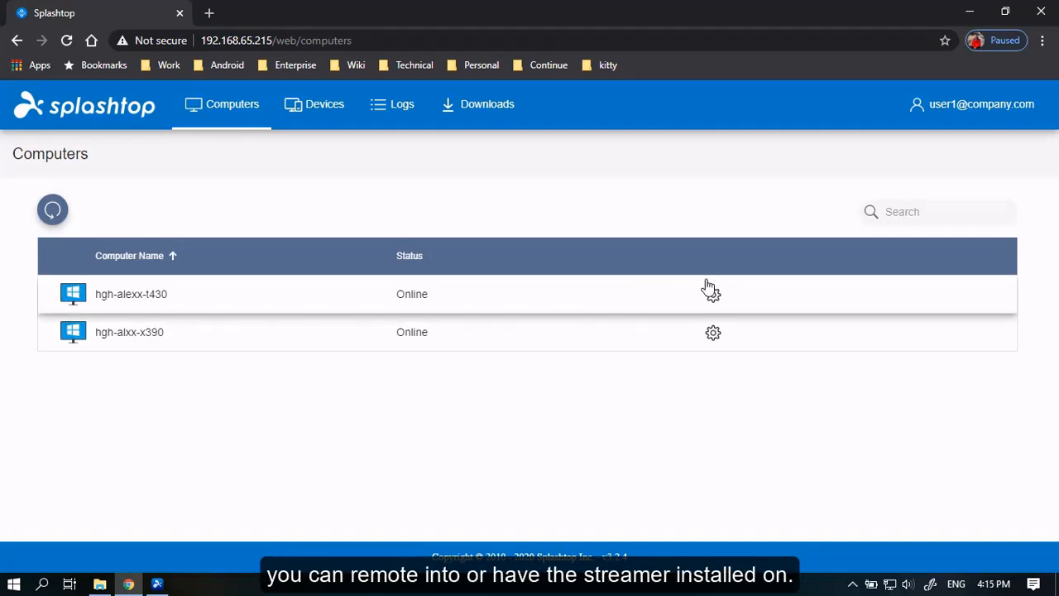
click(713, 296)
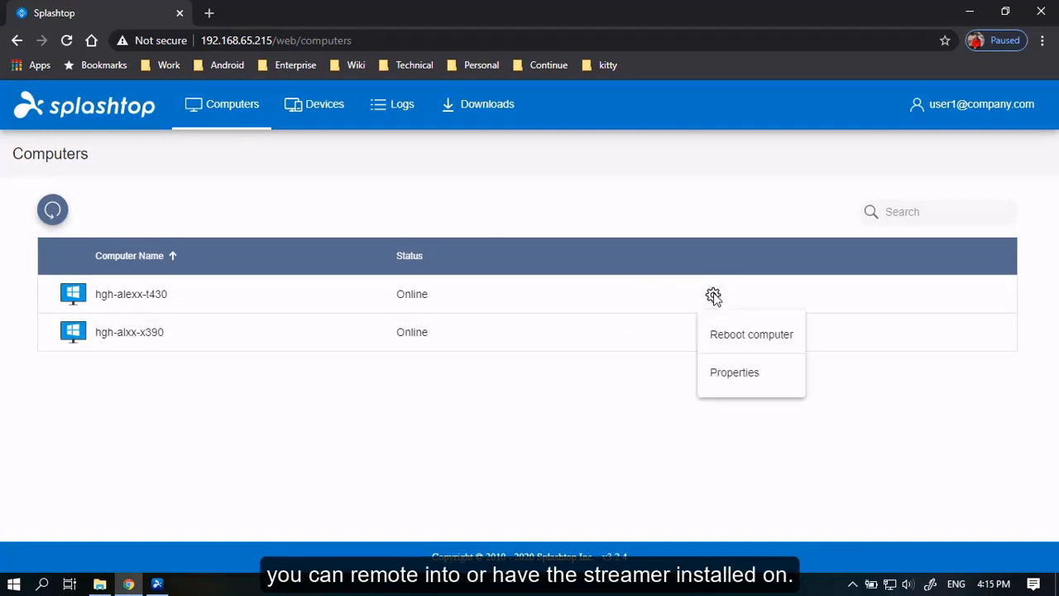
click(714, 332)
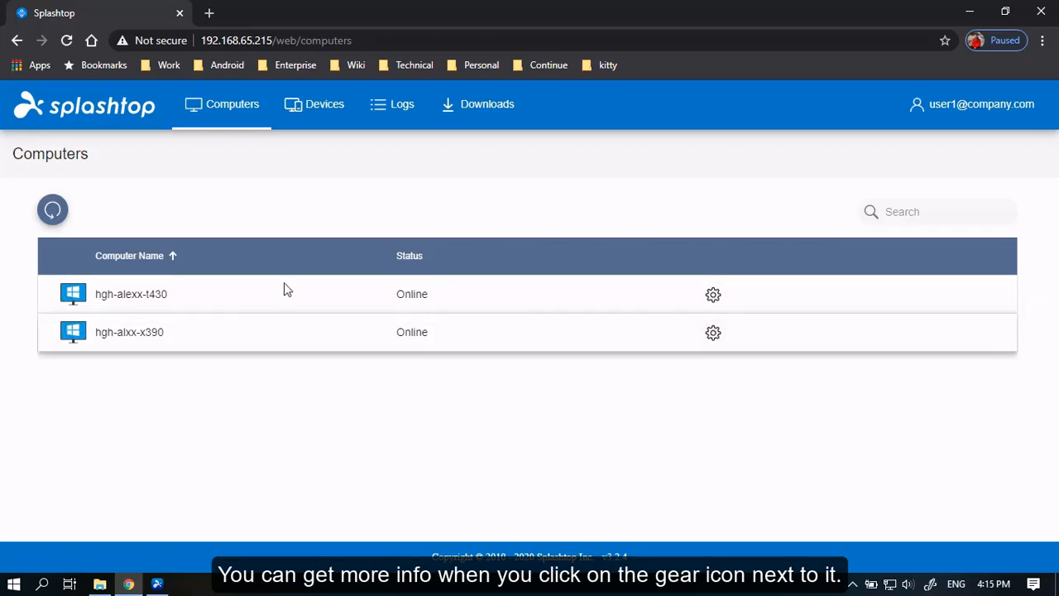
click(314, 103)
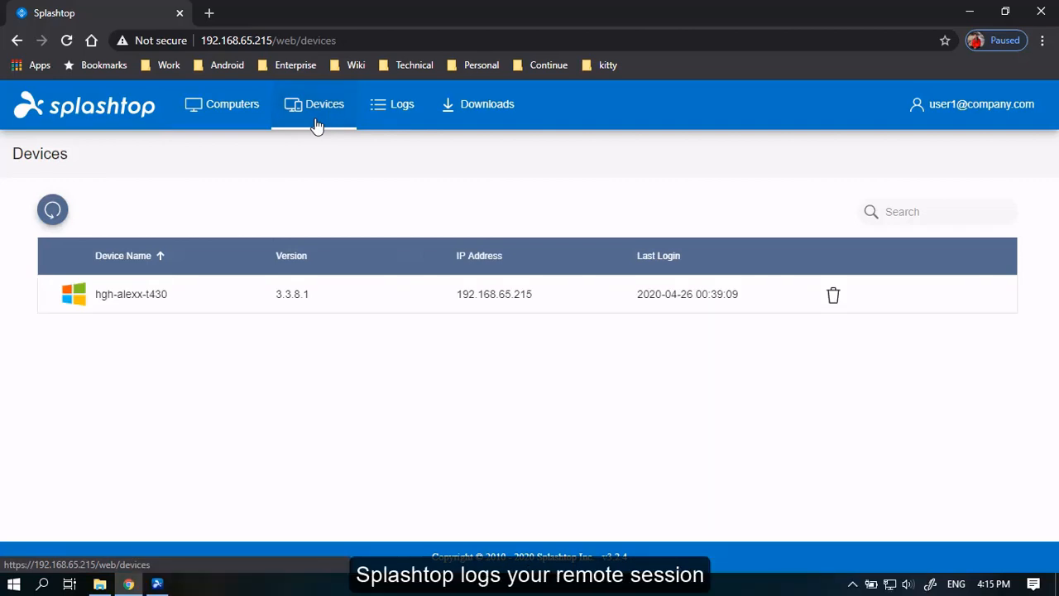
click(402, 103)
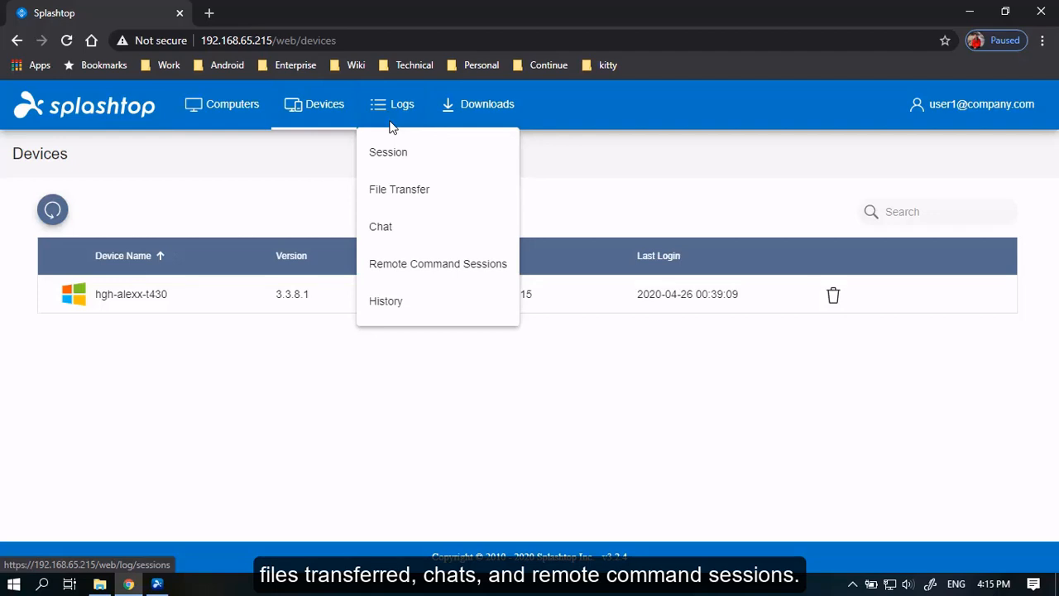
mouse_move(478, 118)
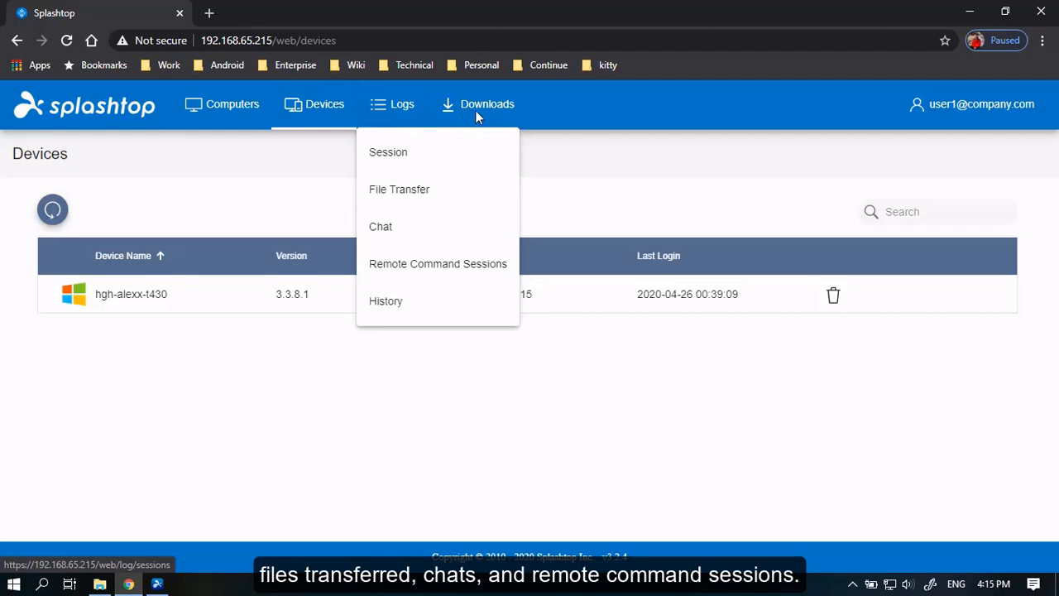
click(487, 103)
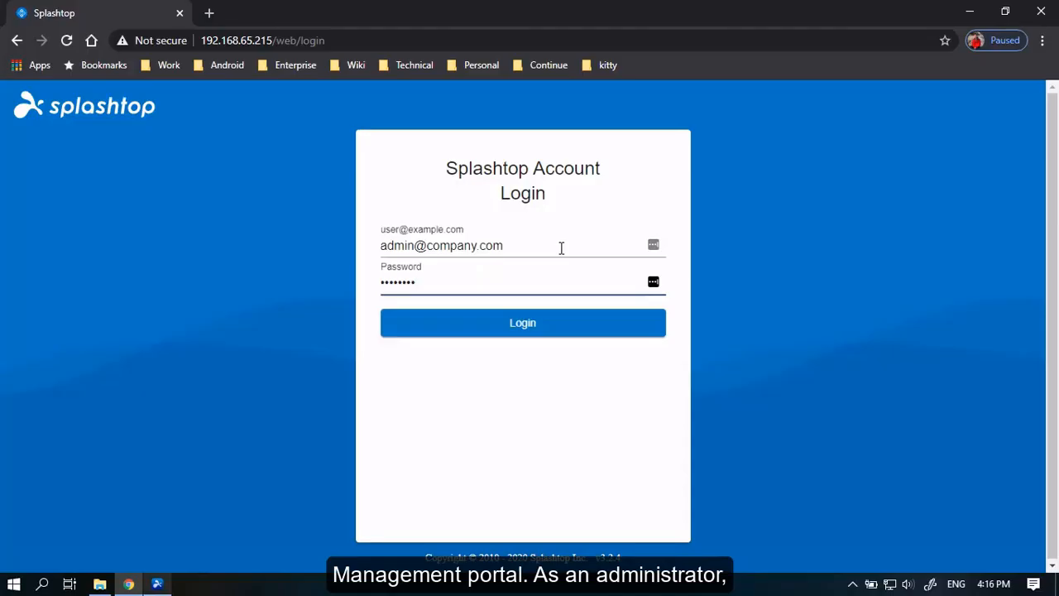
Step: Sign in as administrator and view All Computers and All Devices under Management
click(522, 323)
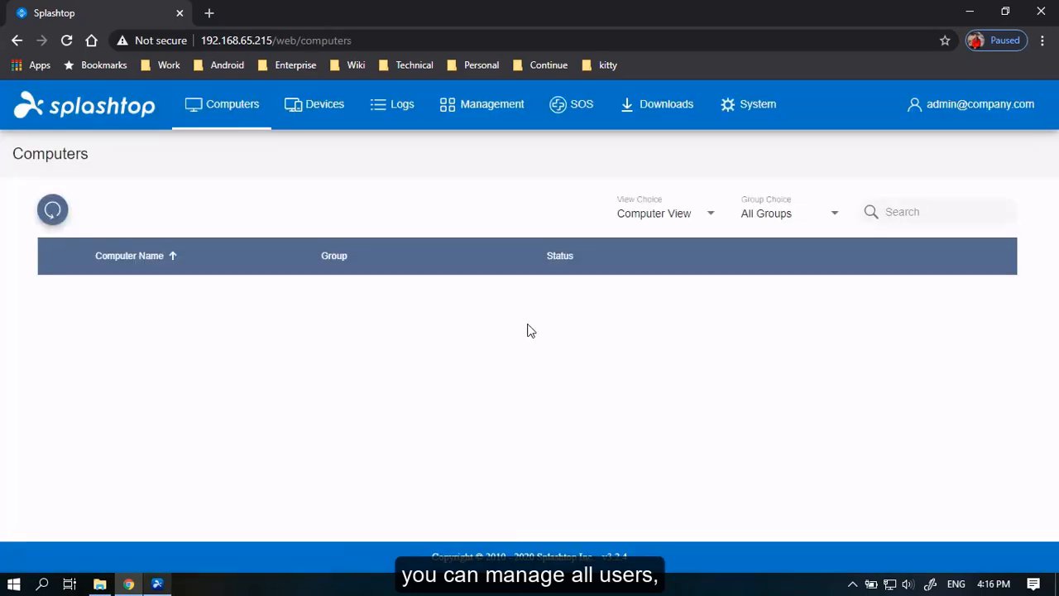
click(482, 104)
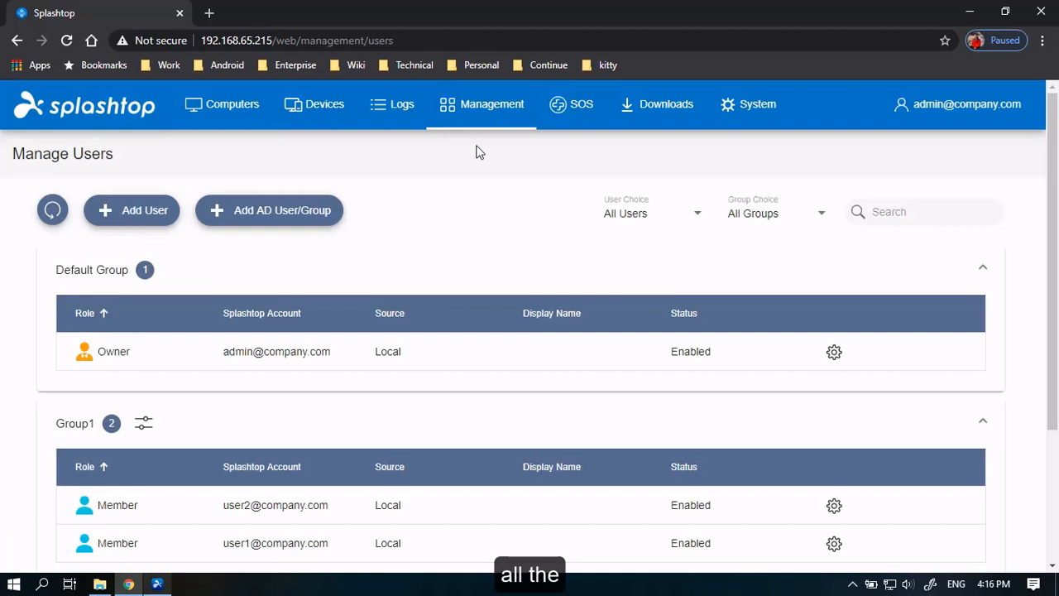
click(482, 104)
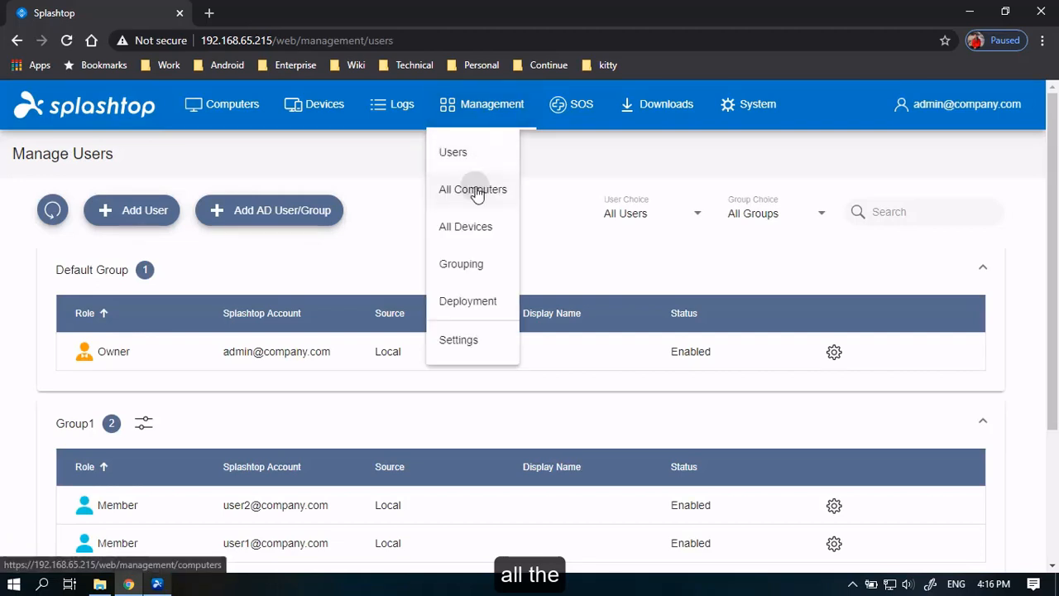
click(472, 189)
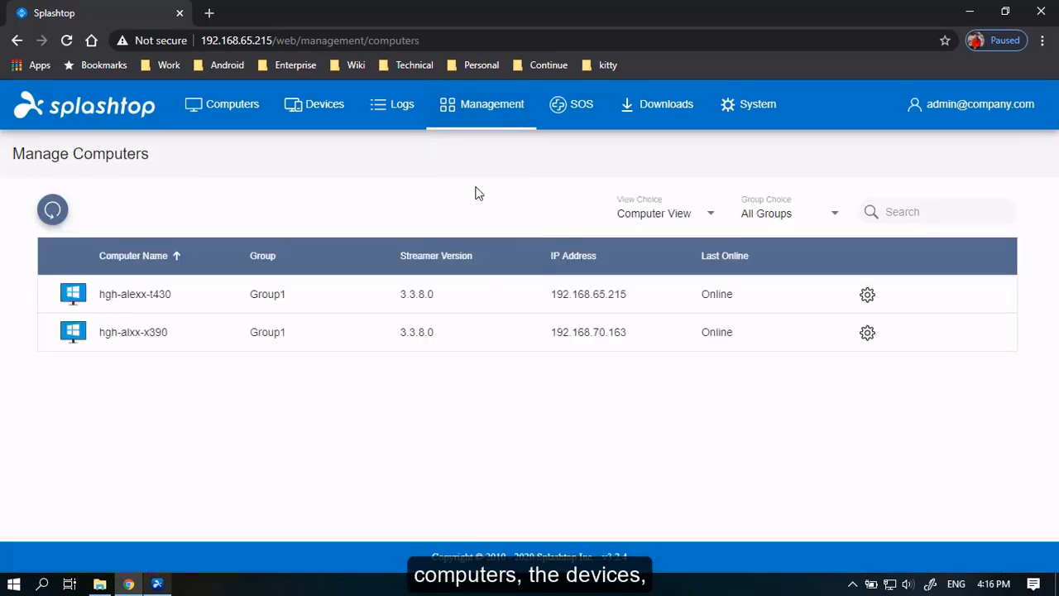
click(491, 104)
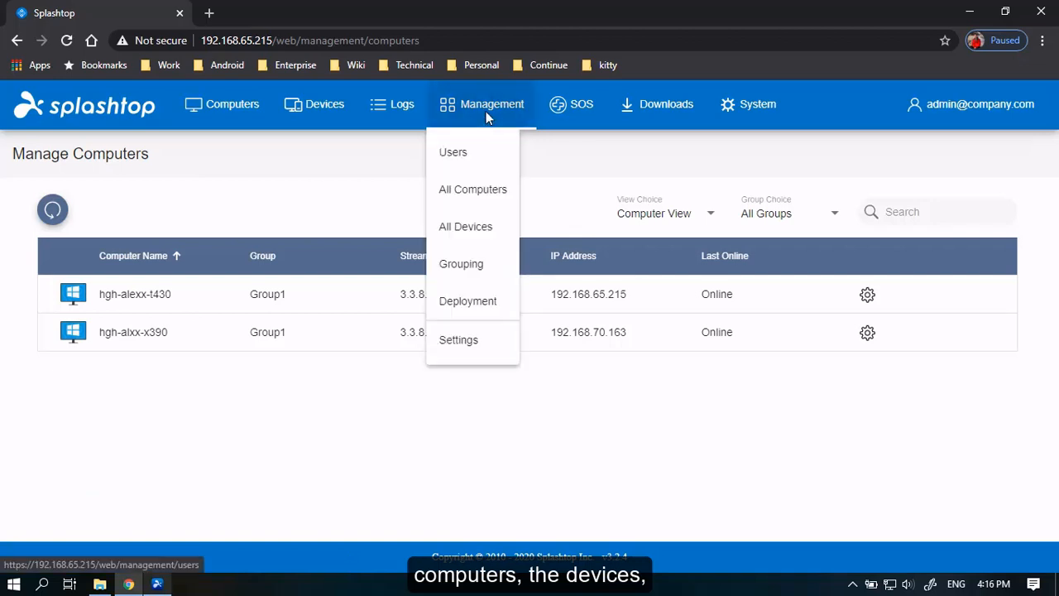
click(465, 225)
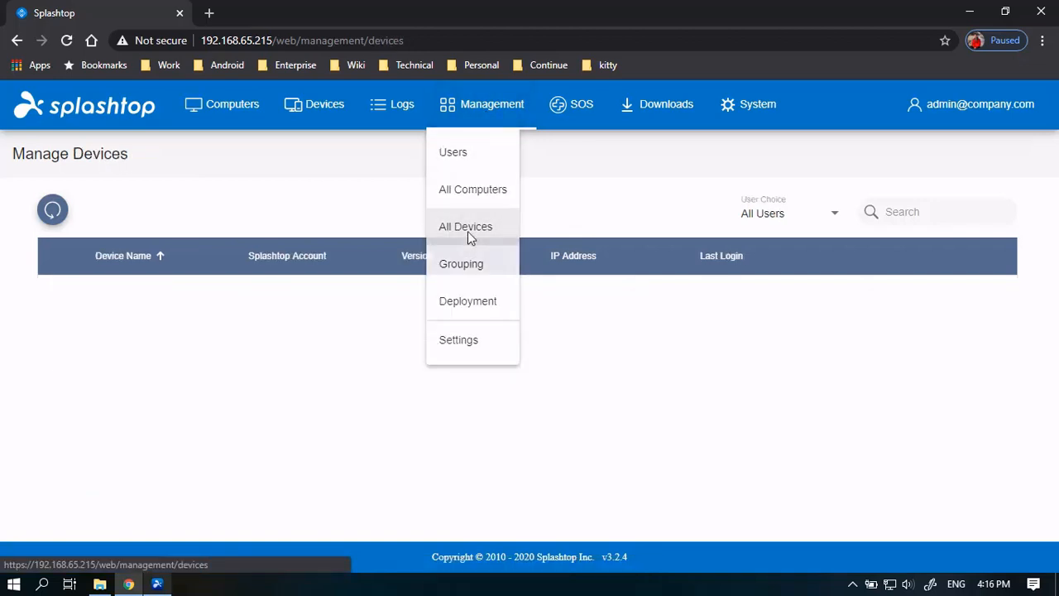
Step: View the Grouping and Deployment pages, then scroll through Team Settings
click(465, 226)
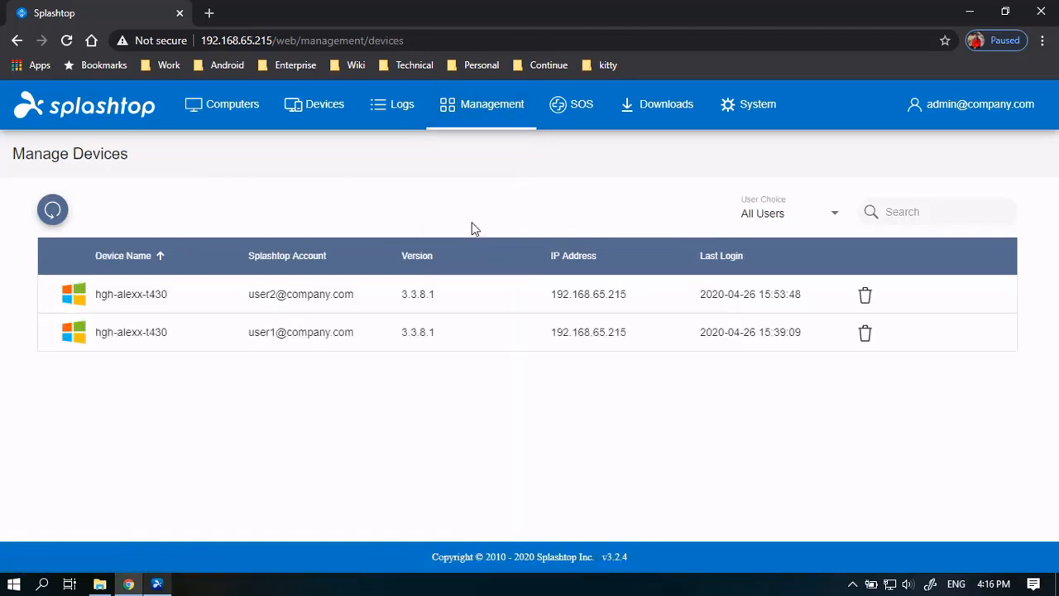
click(491, 104)
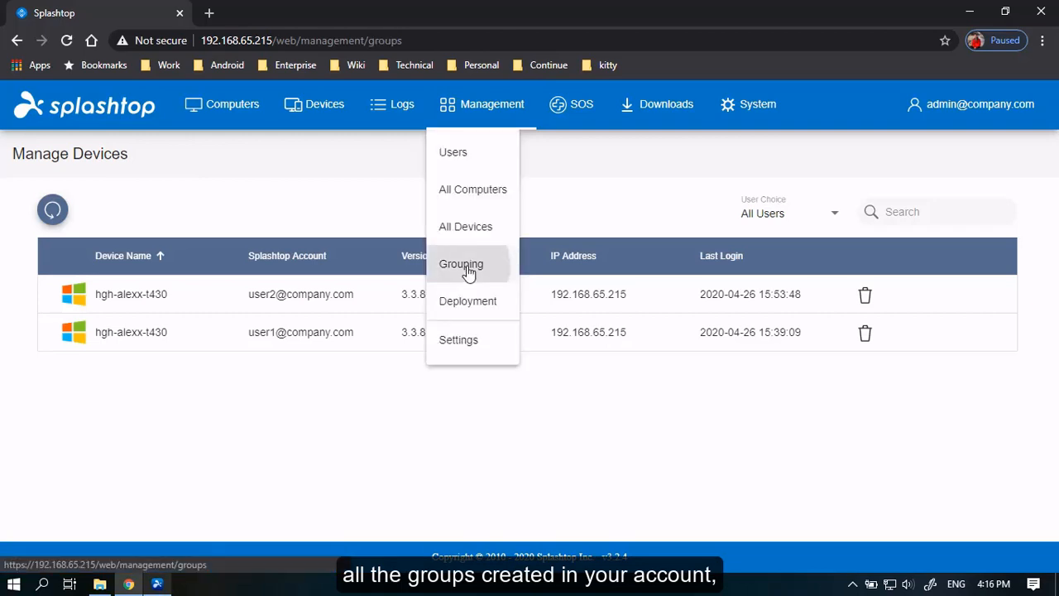
click(461, 263)
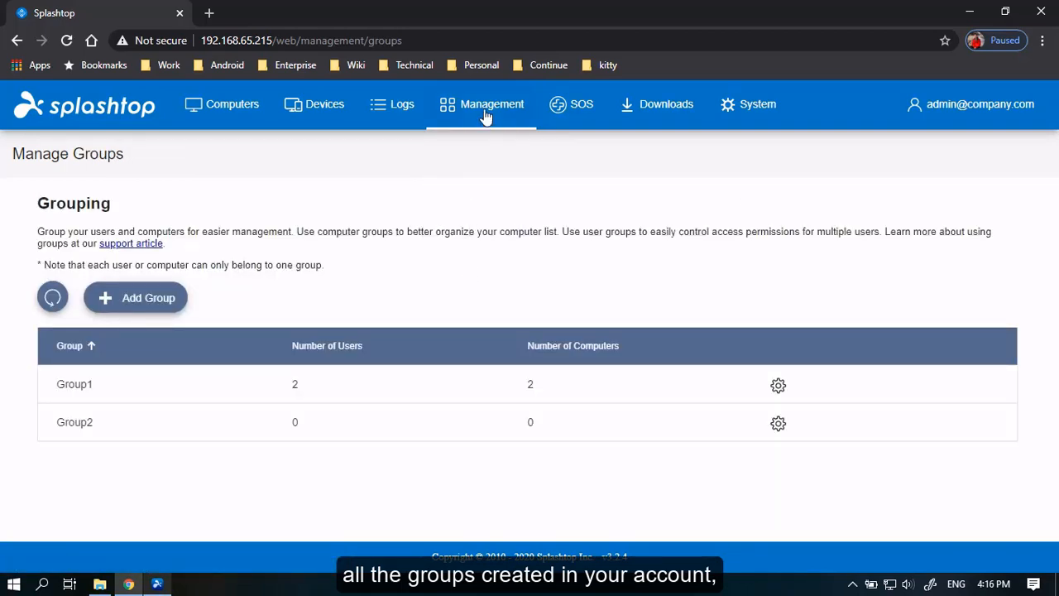
click(492, 104)
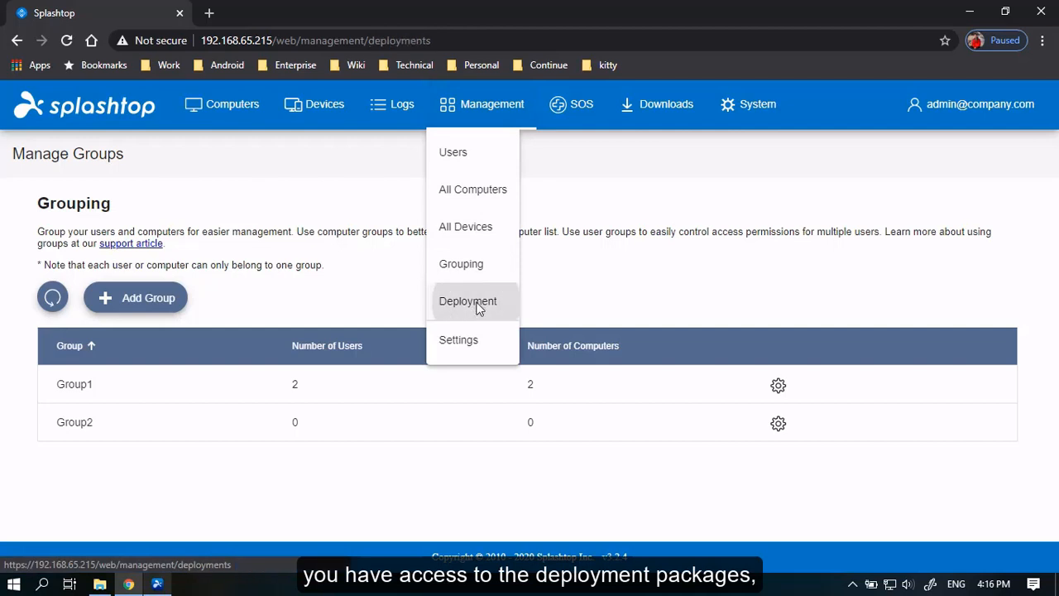
click(468, 301)
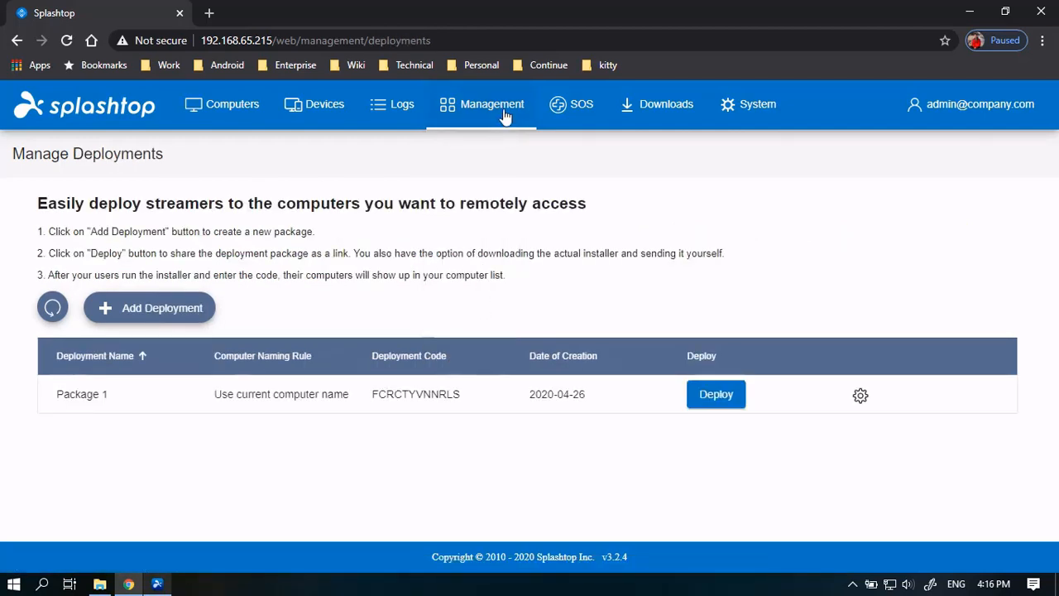
click(492, 104)
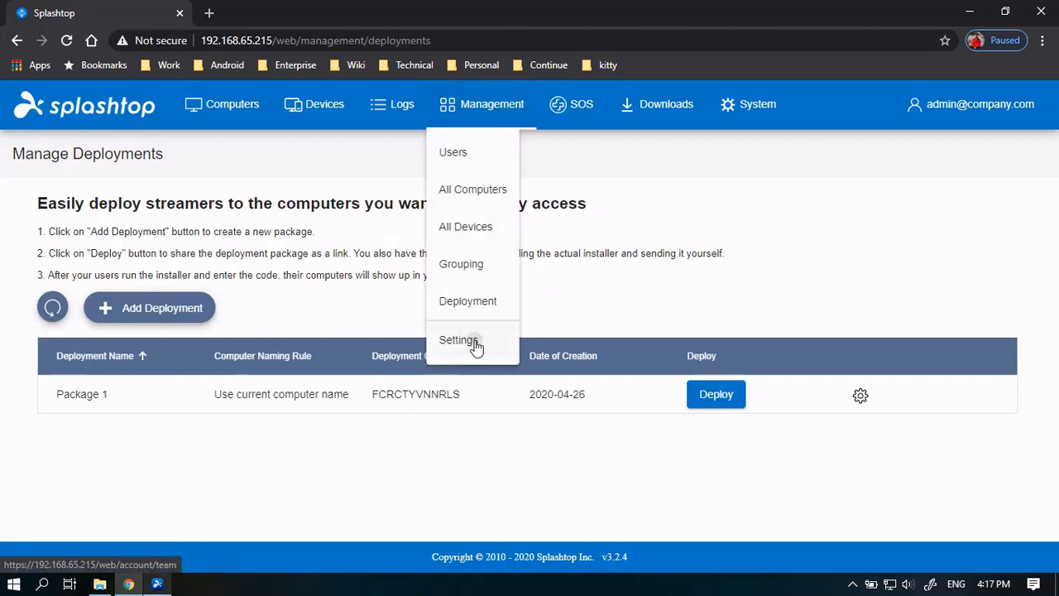
click(458, 339)
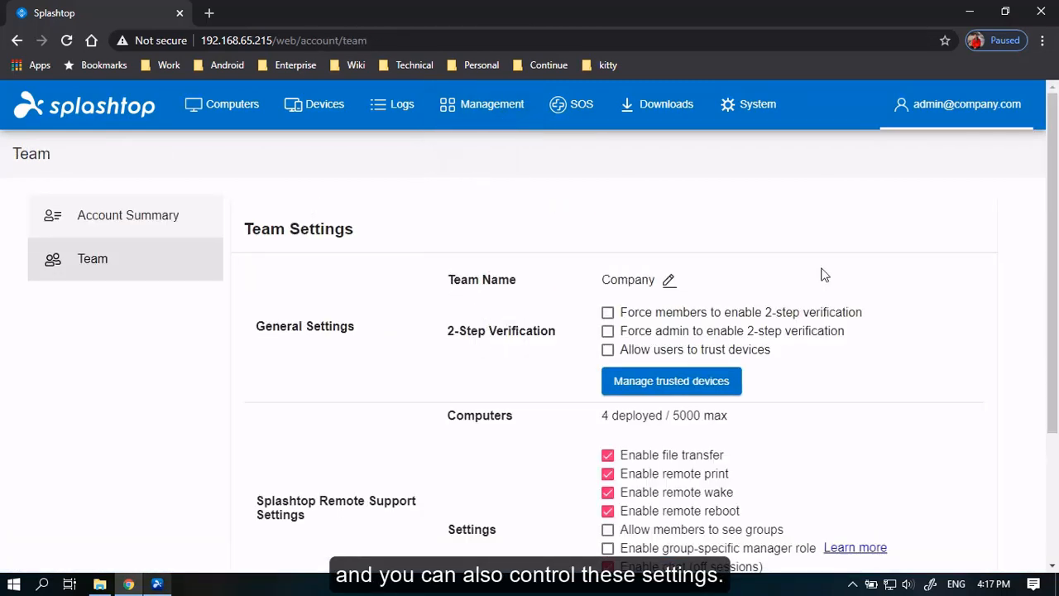
scroll(down, 3)
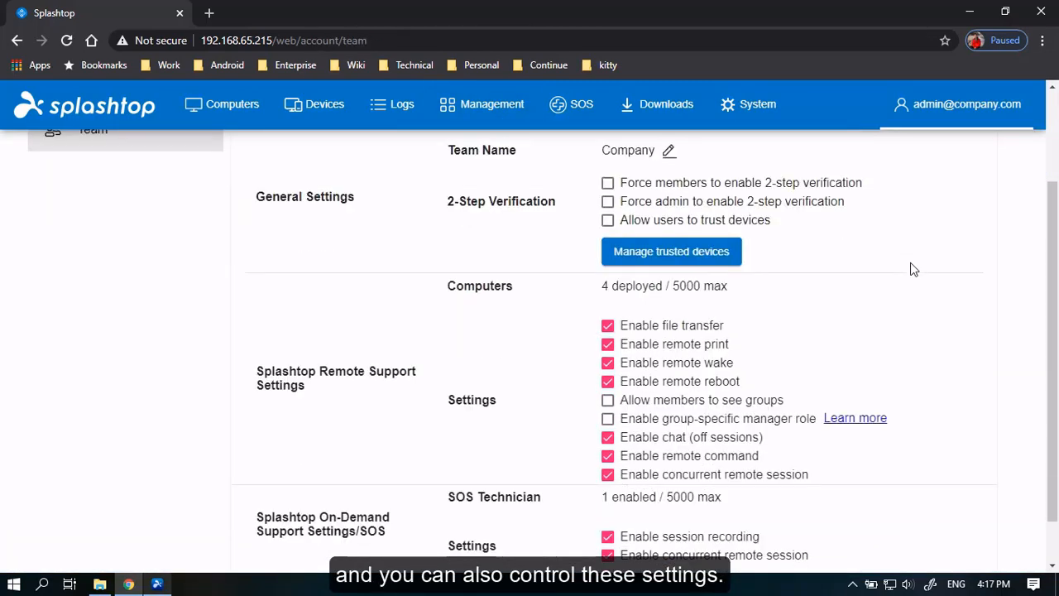
scroll(down, 3)
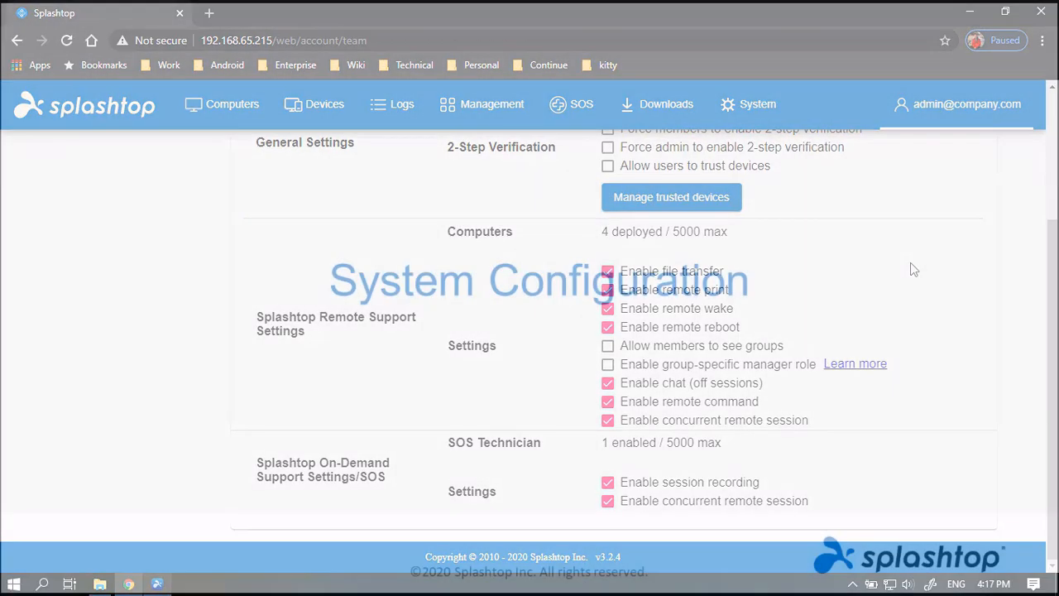
Step: View the System status, Network, Active Directory Authentication, Security and Notification pages in turn
click(756, 104)
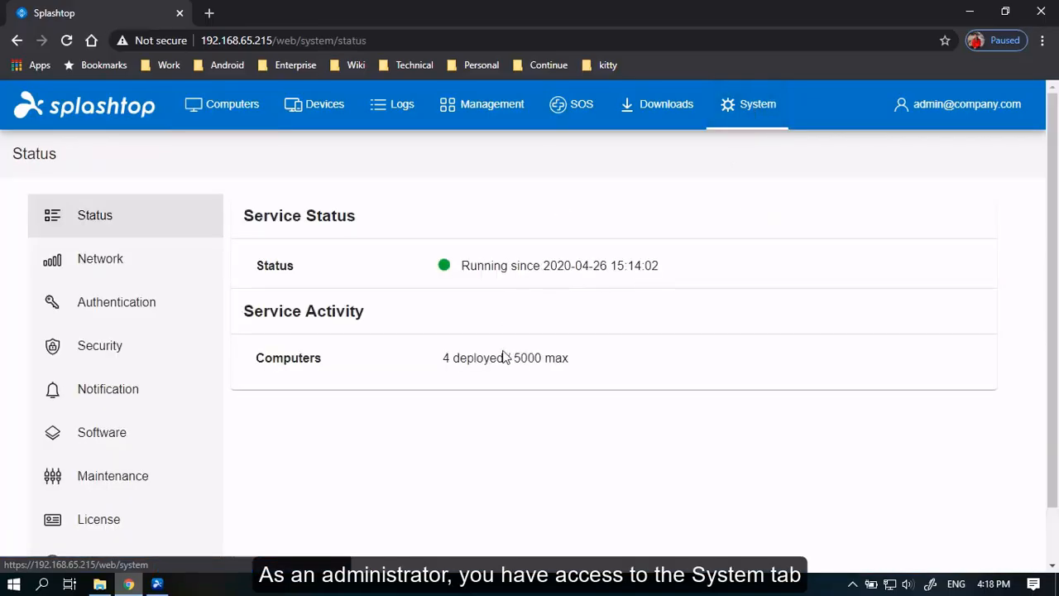
mouse_move(186, 280)
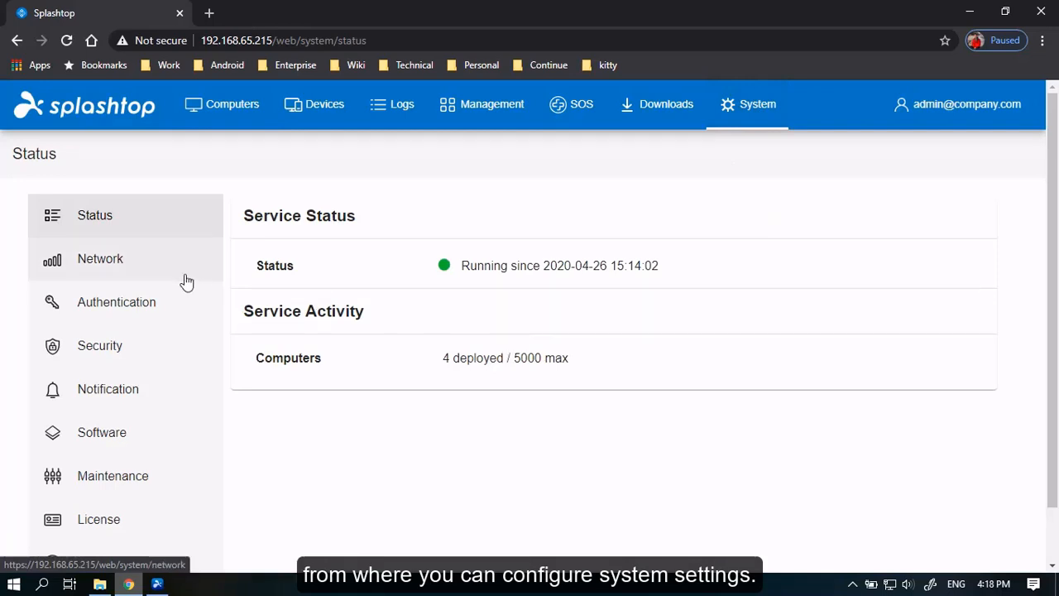
click(101, 258)
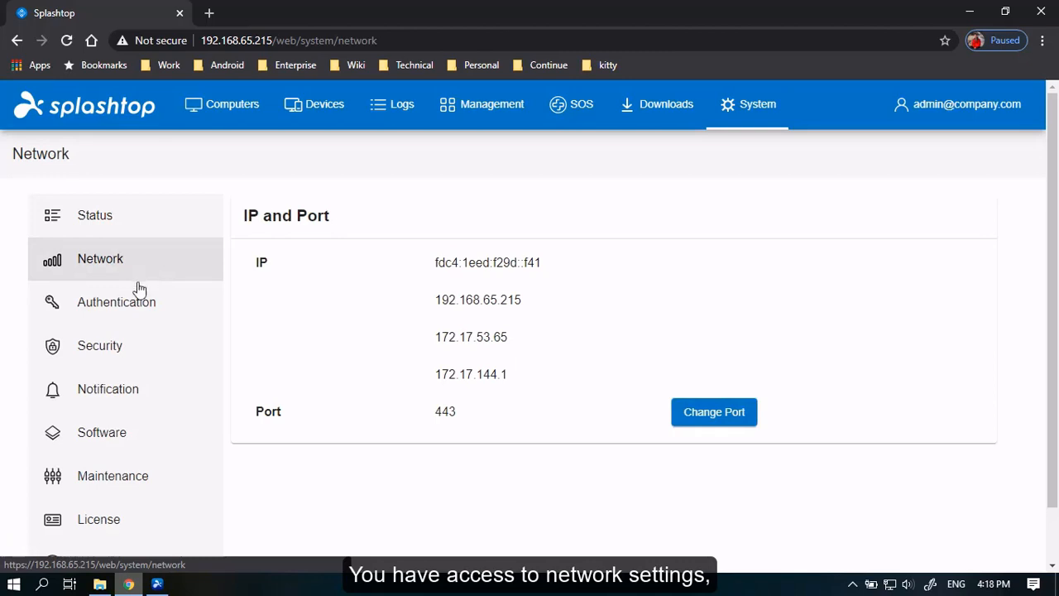
mouse_move(116, 302)
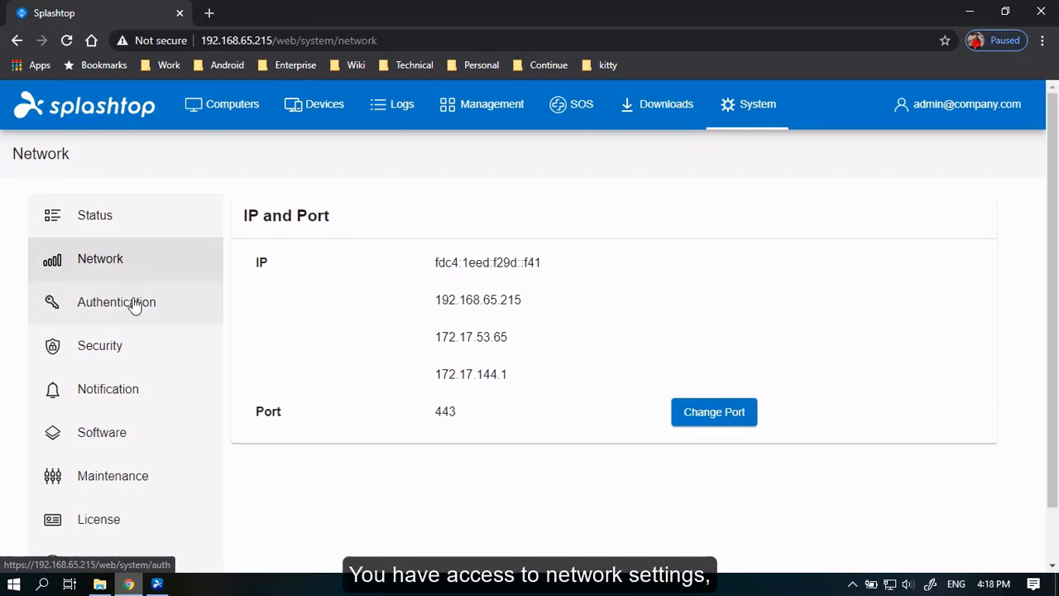
click(116, 302)
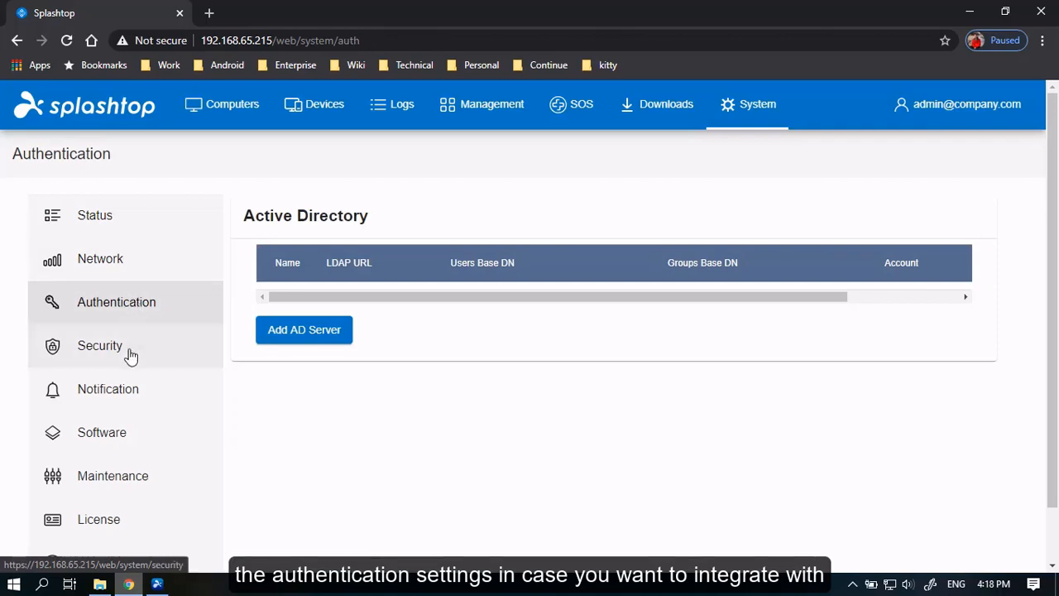
click(100, 345)
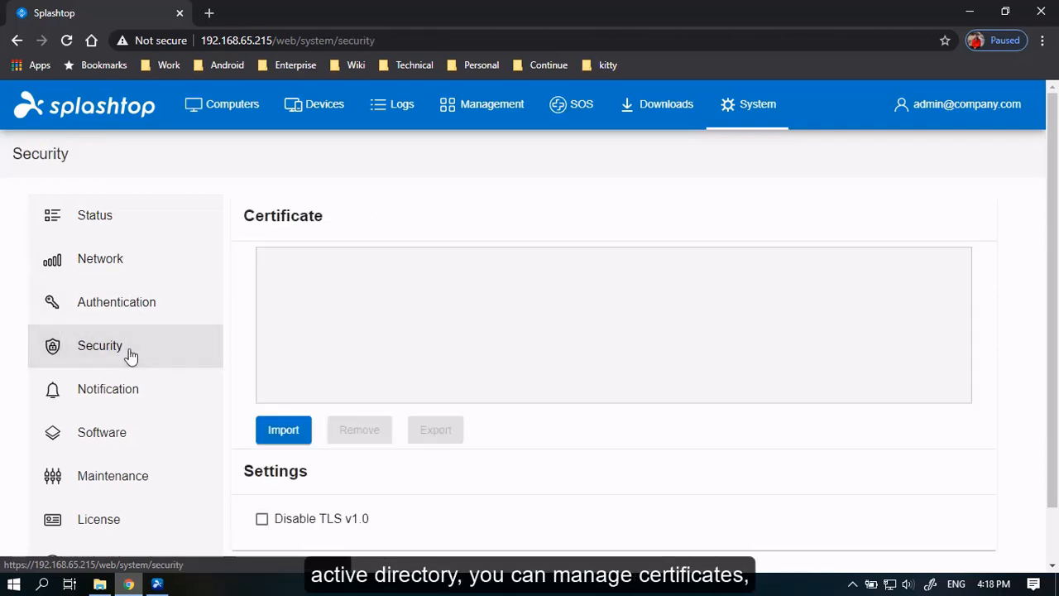
mouse_move(476, 355)
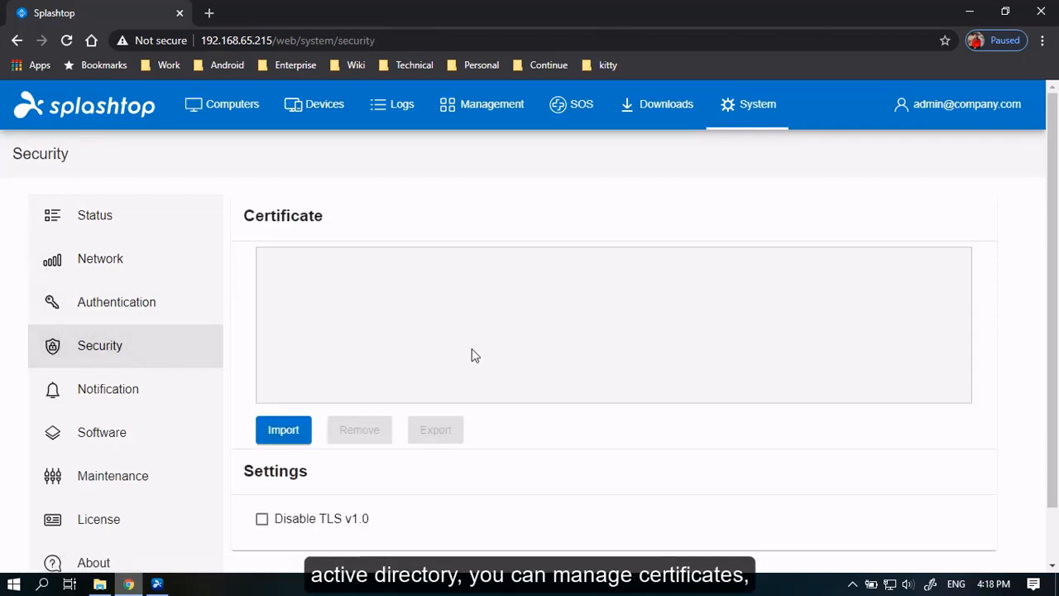
click(108, 389)
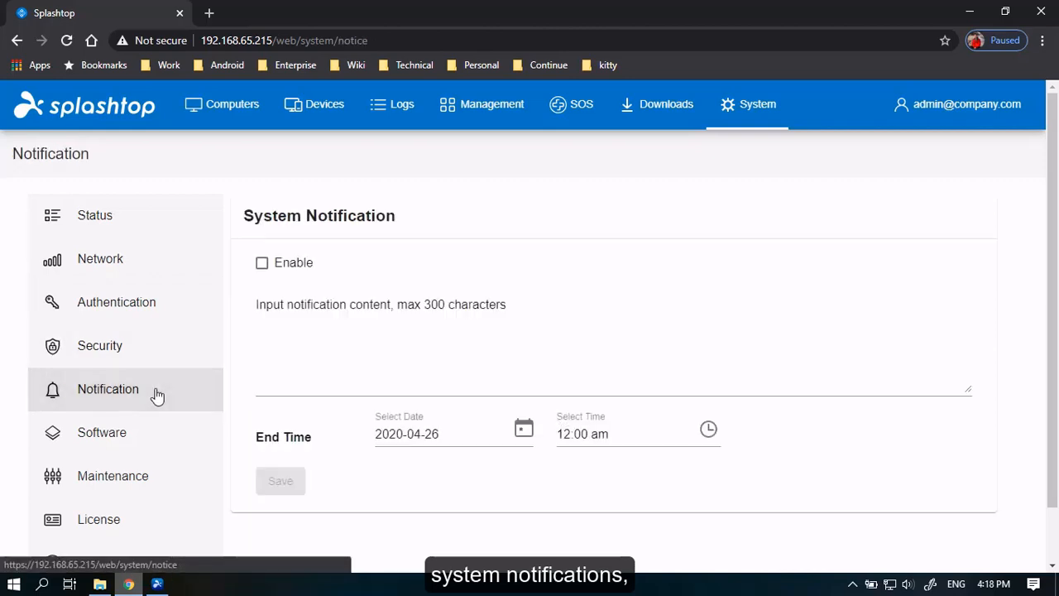
mouse_move(149, 439)
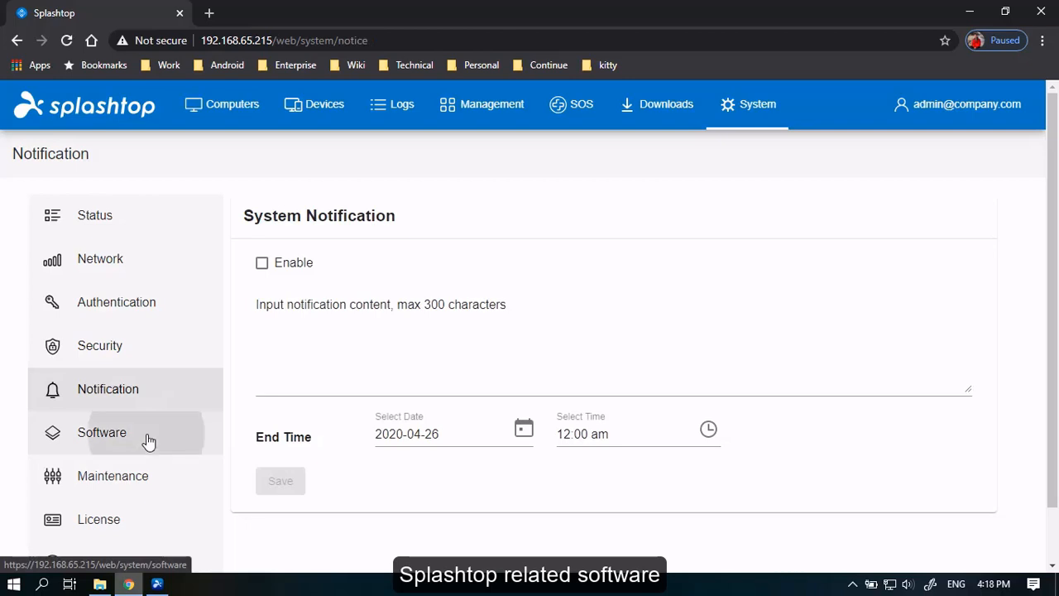
Step: Browse the Software page's Streamer, Enterprise App and SOS package lists
click(102, 432)
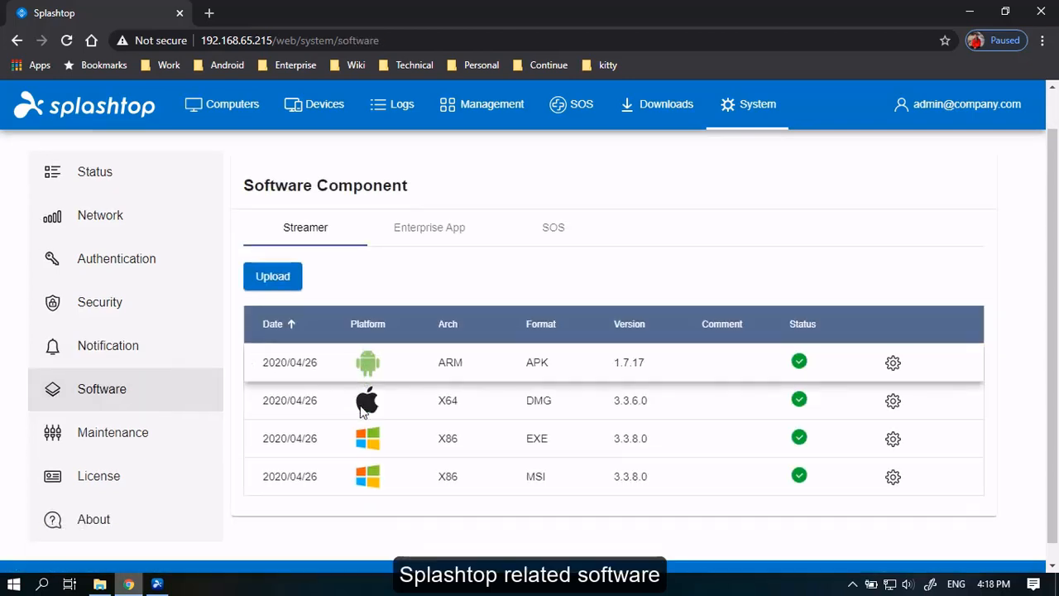
scroll(down, 3)
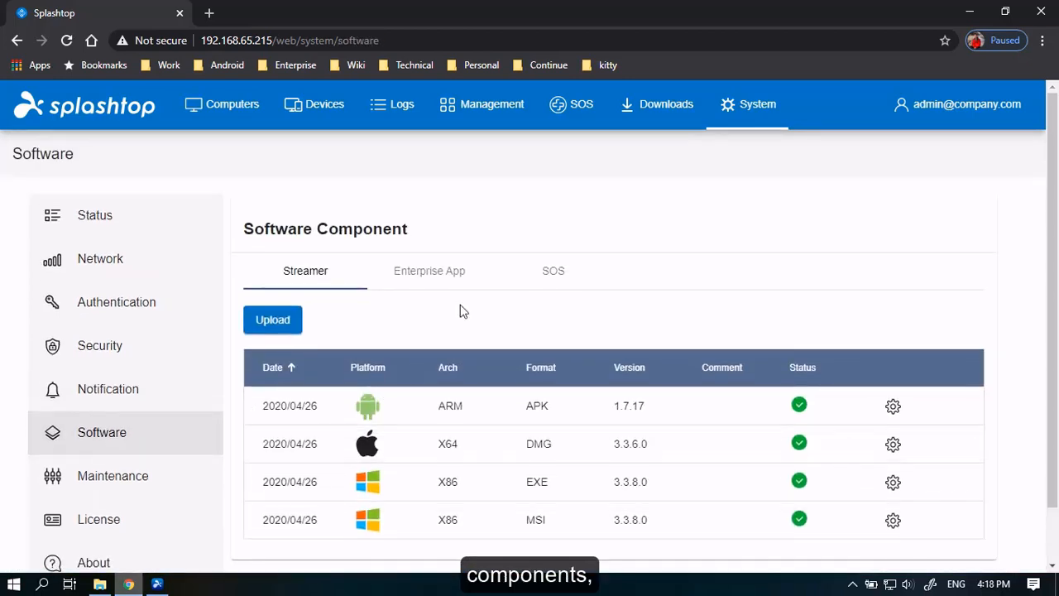
click(429, 270)
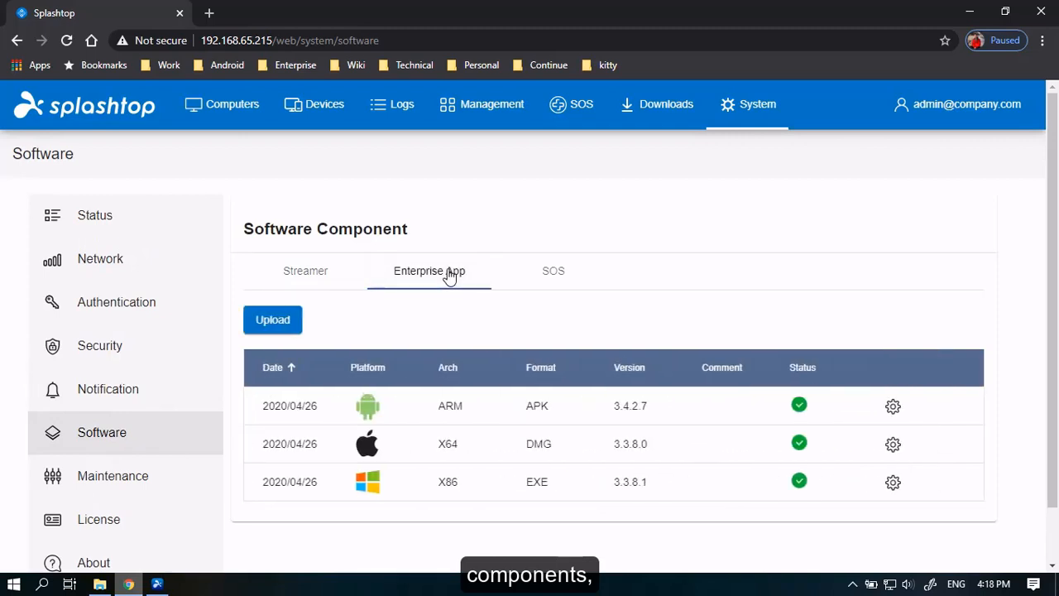
click(553, 271)
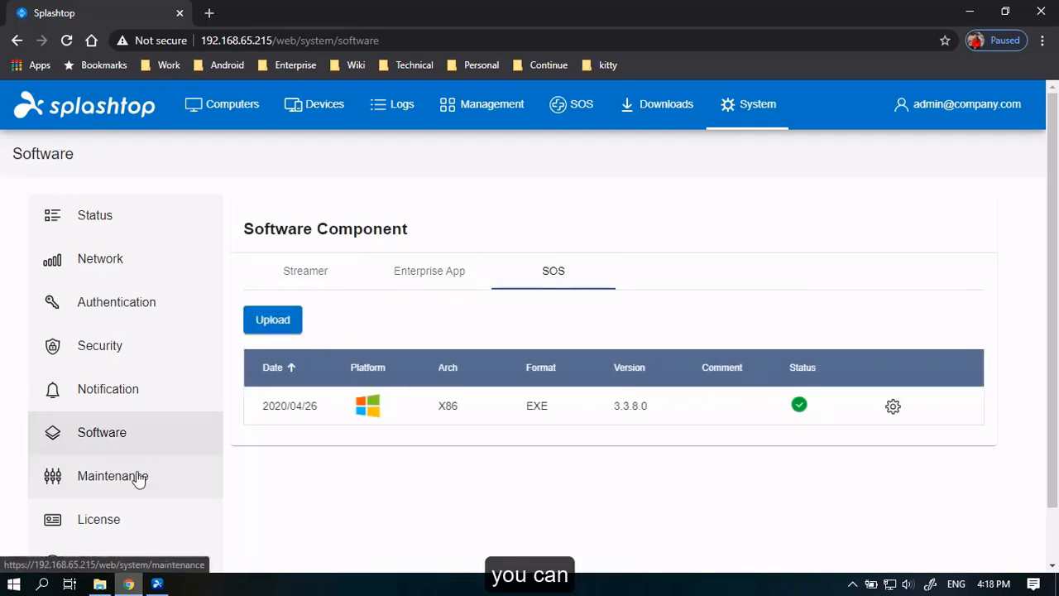
Step: View Maintenance backup options, License details, then About showing version 3.2.4
click(112, 476)
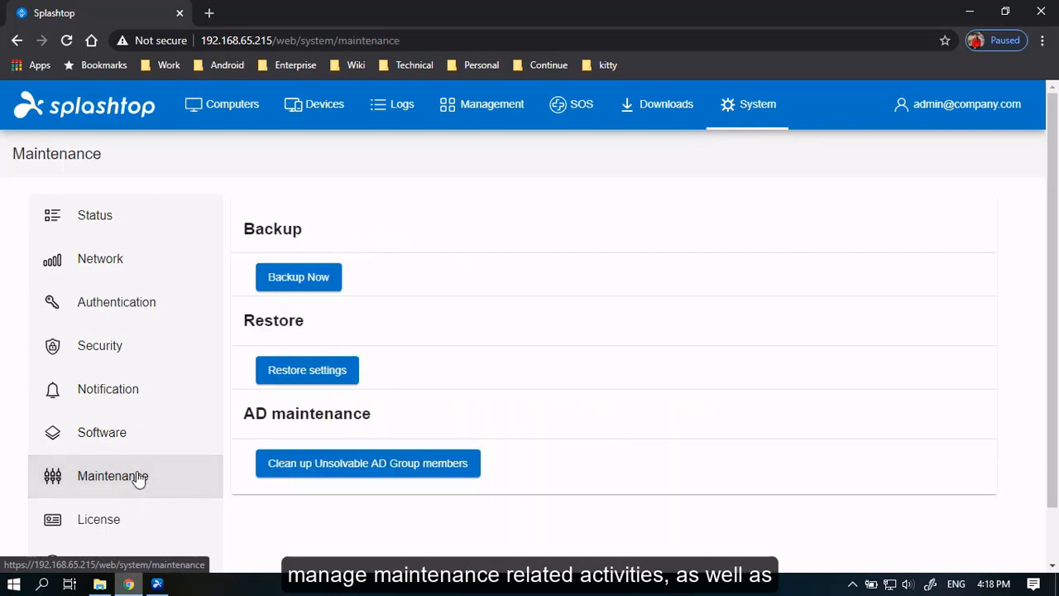
mouse_move(136, 526)
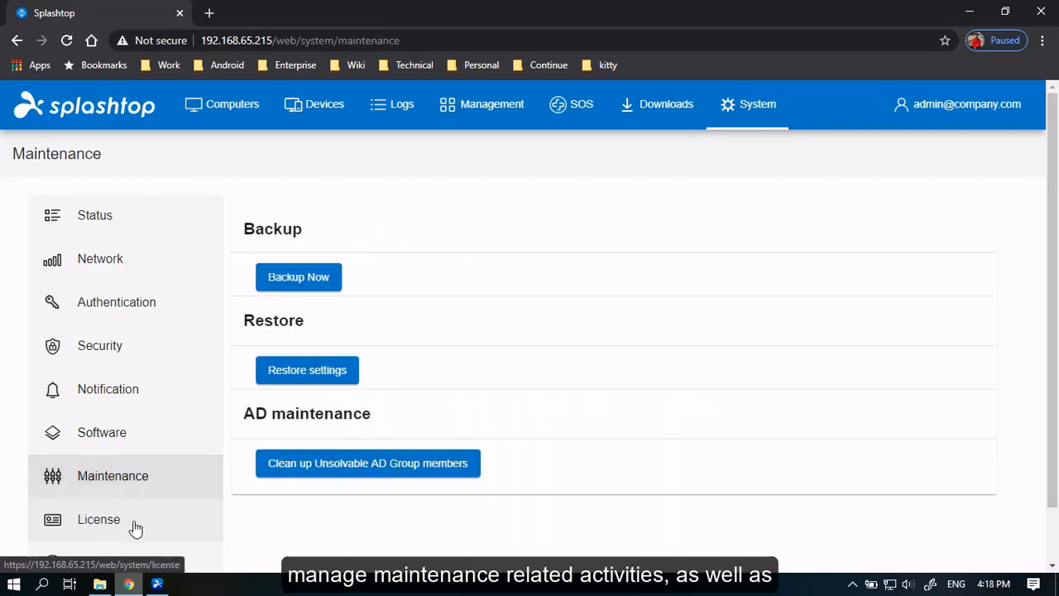
click(98, 519)
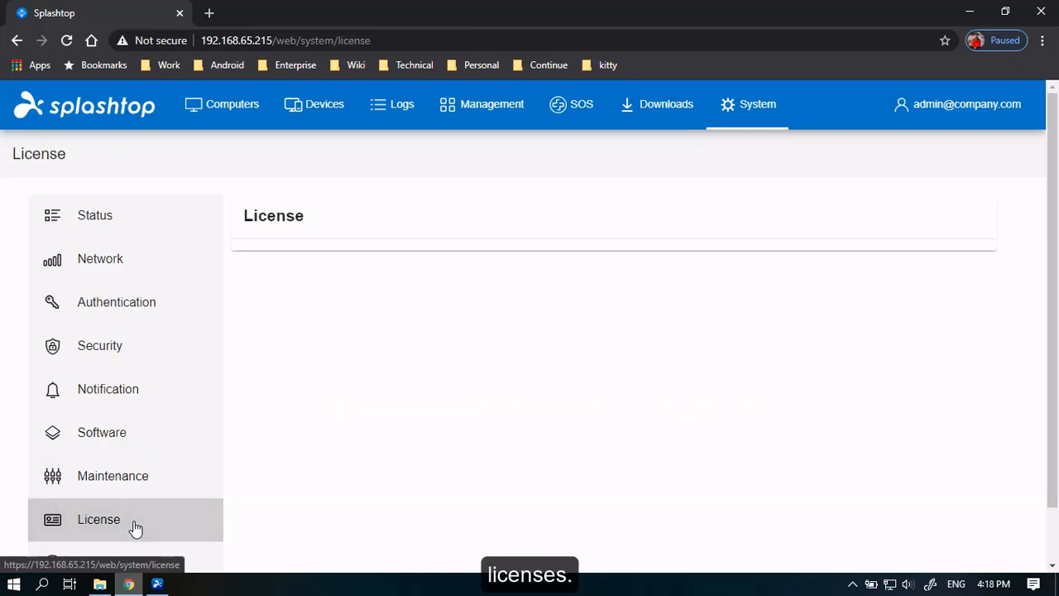
click(98, 519)
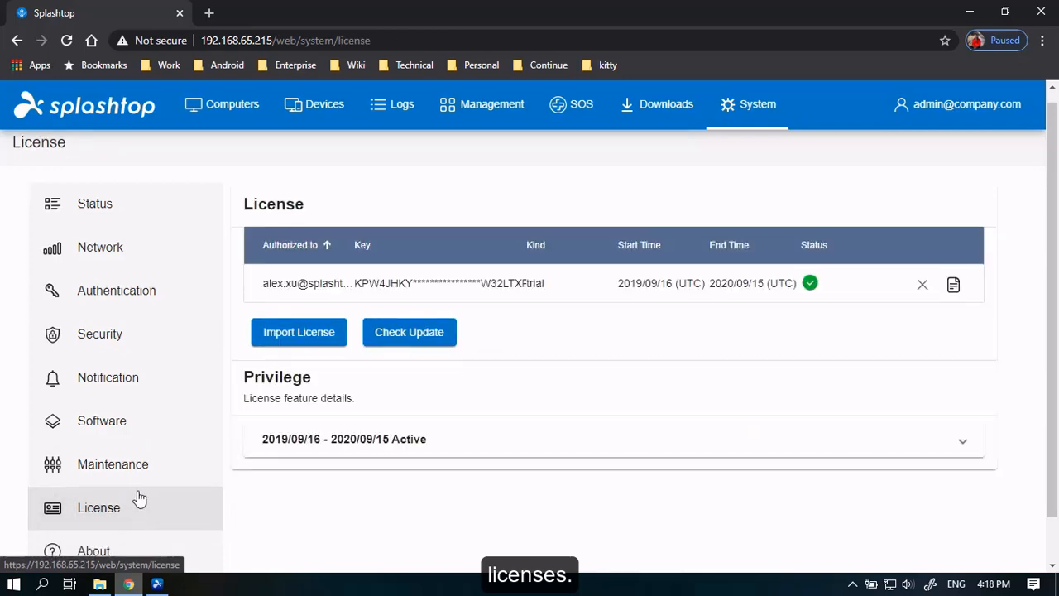
scroll(down, 3)
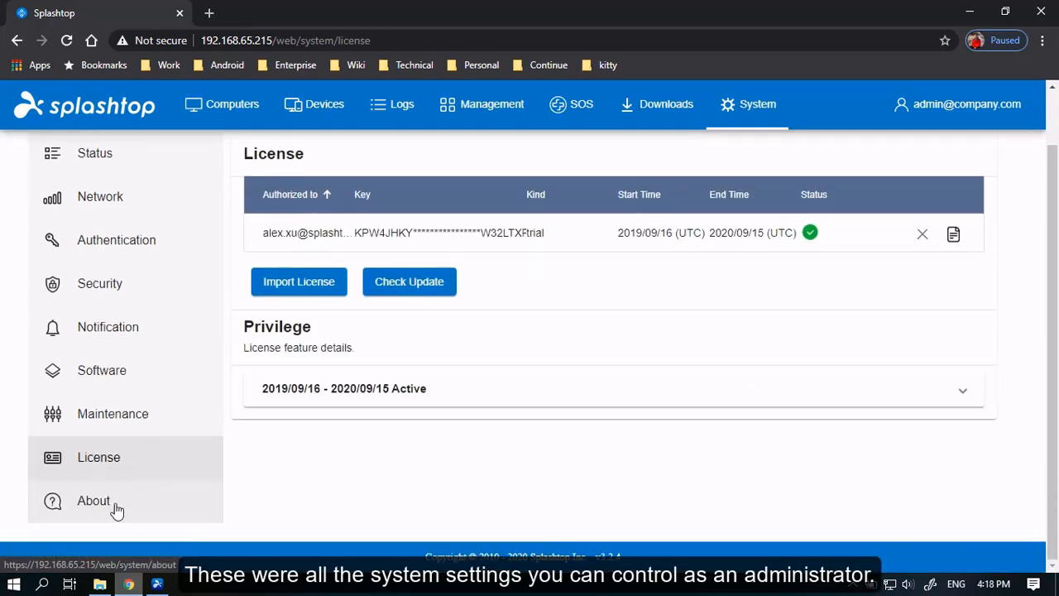
click(93, 500)
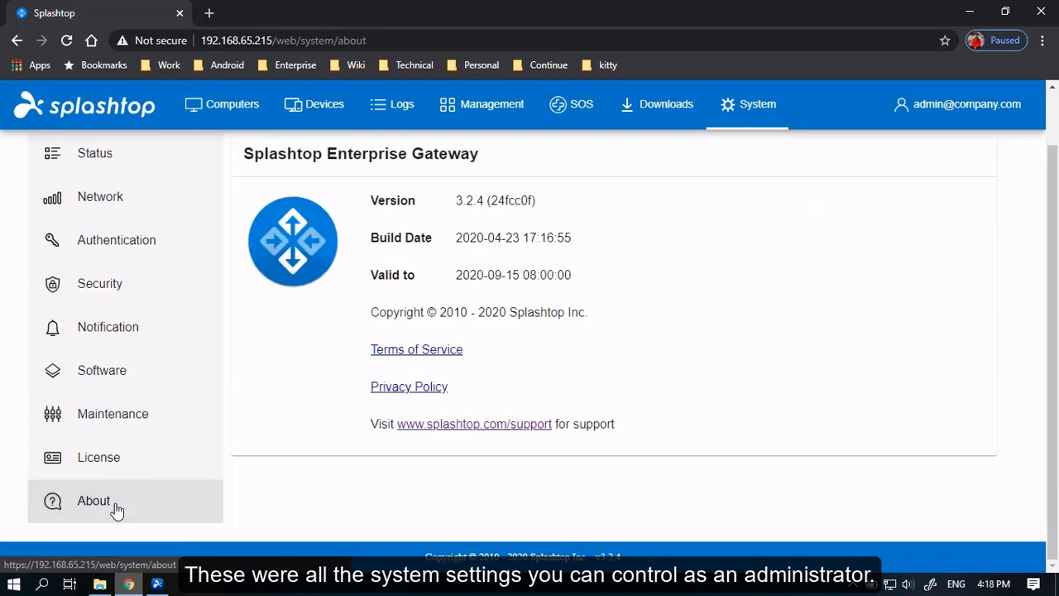